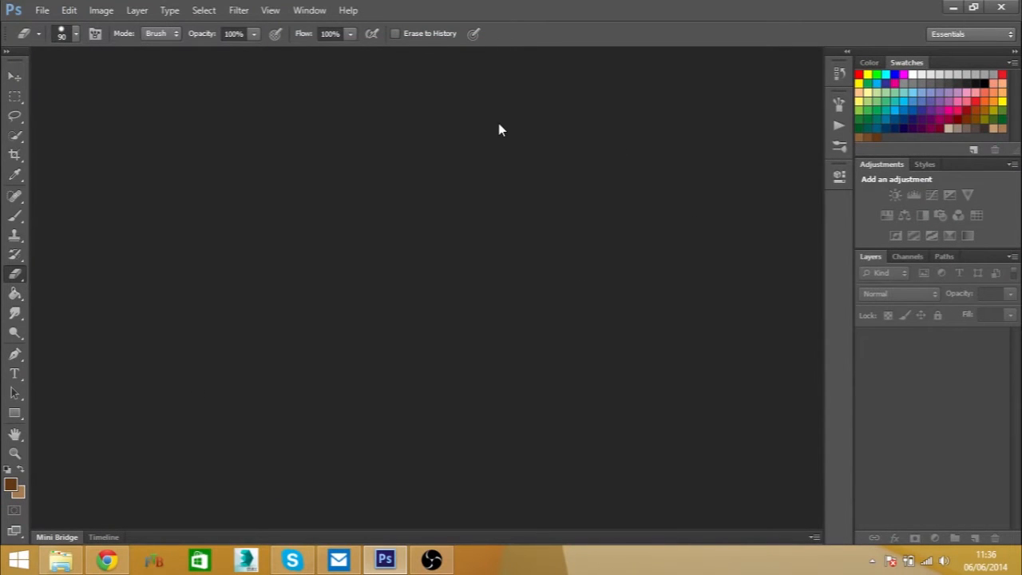
mouse_move(142, 15)
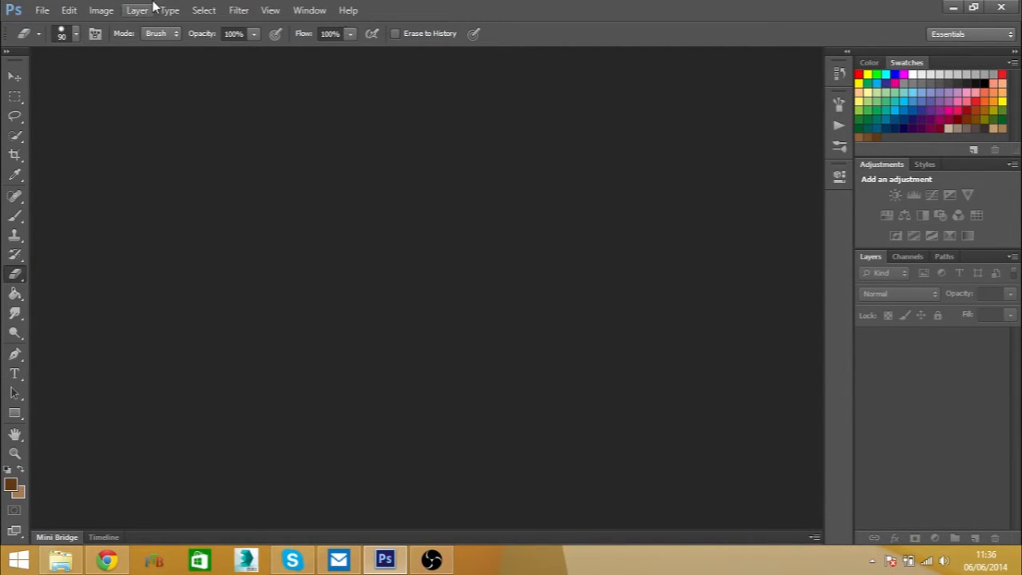
Start a new 1024×1024 px document named 'WoodTexture' from File > New
left_click(50, 10)
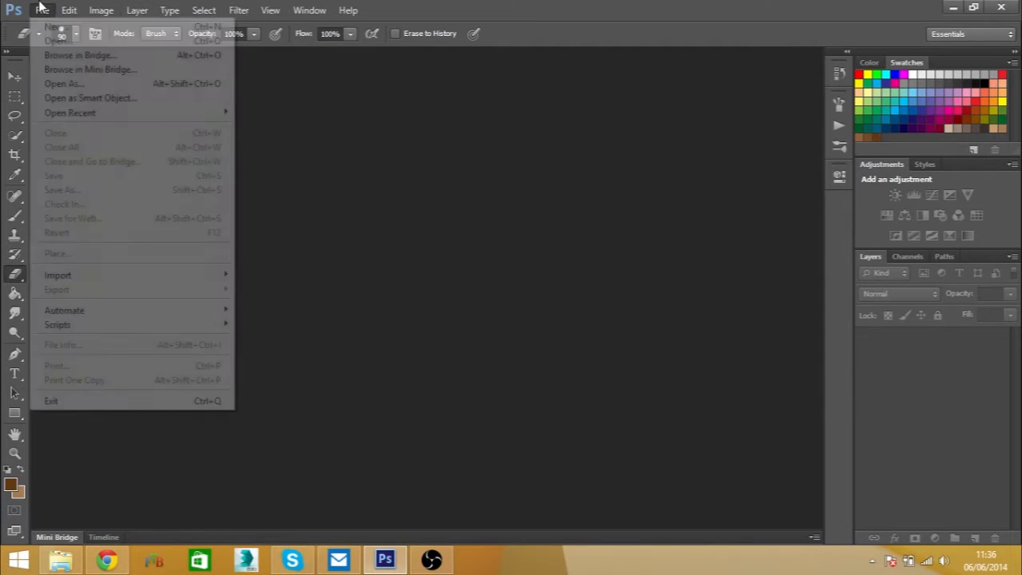
left_click(56, 30)
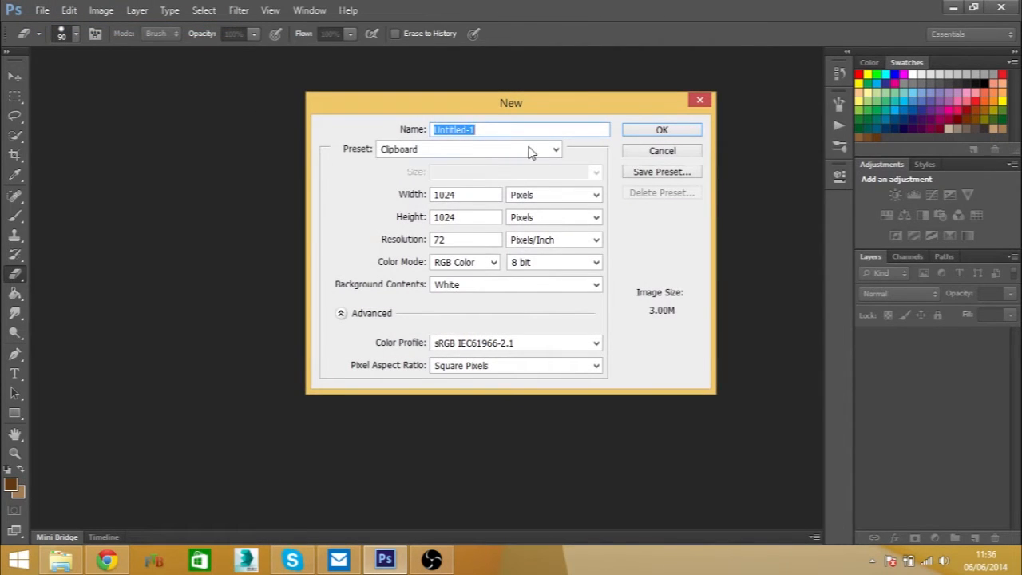
type("WoodTex")
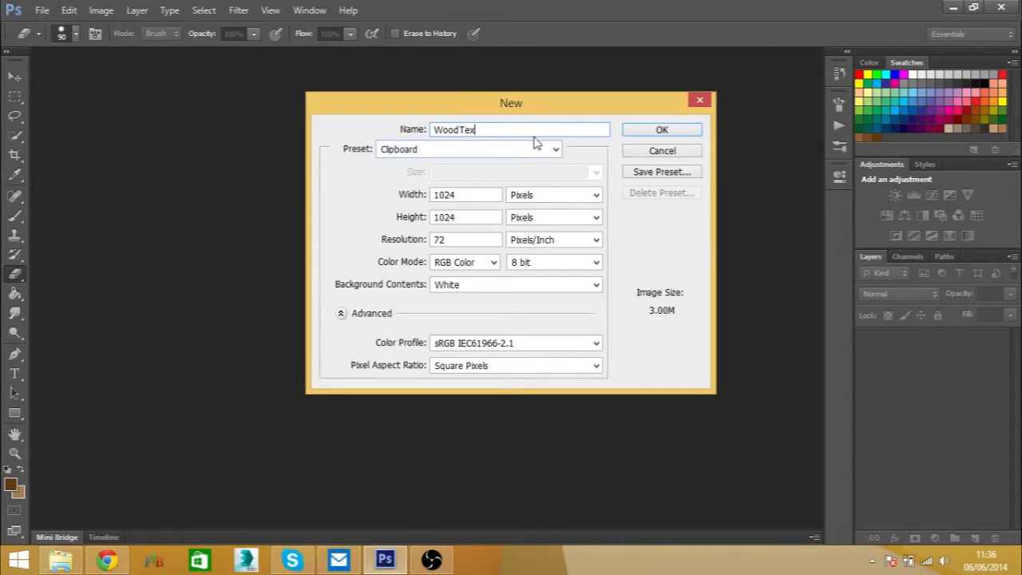
type("ture")
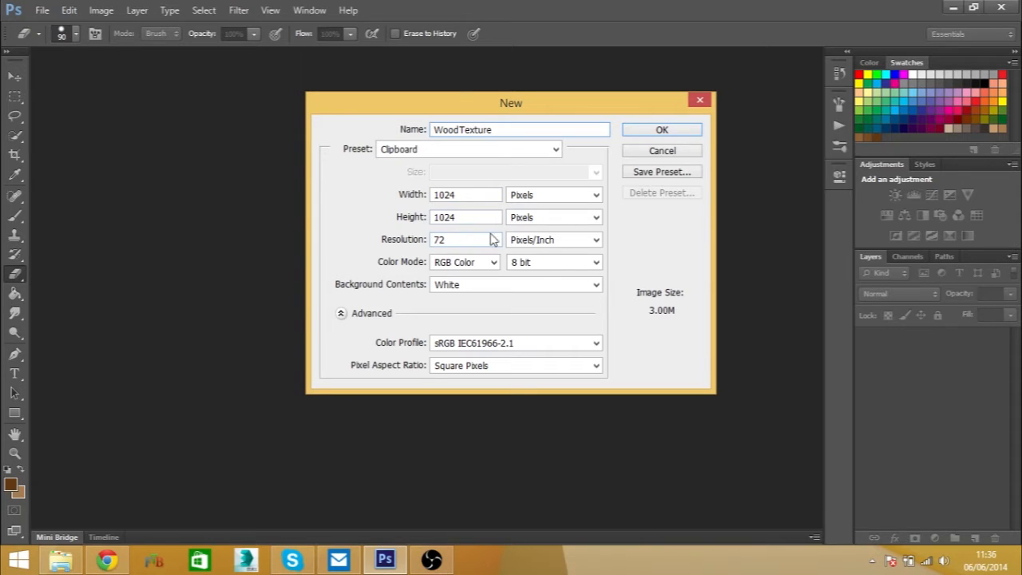
mouse_move(676, 144)
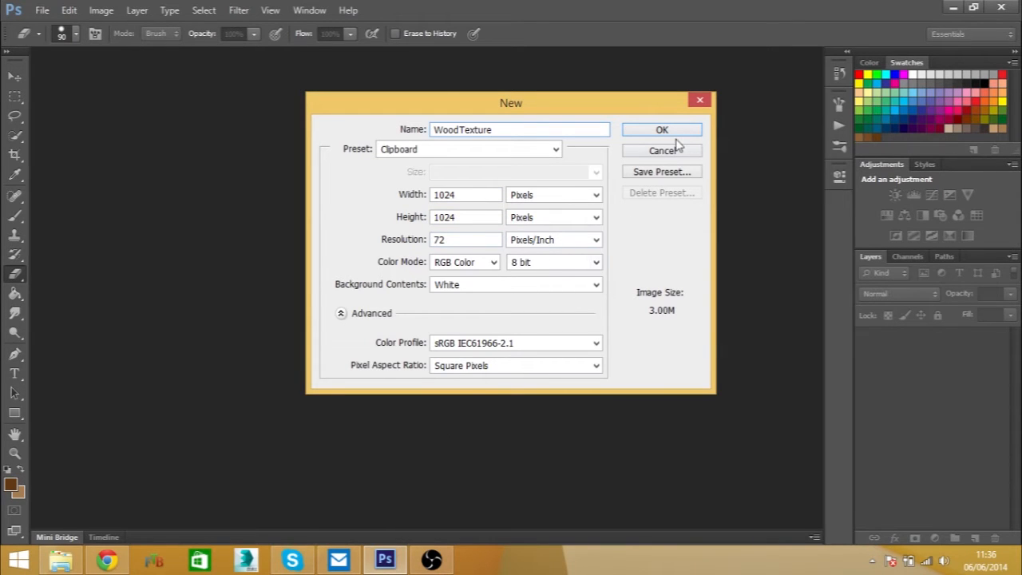
Create the document, unlock Background, and name the layers Multiply, Screen and Base Colour
left_click(662, 129)
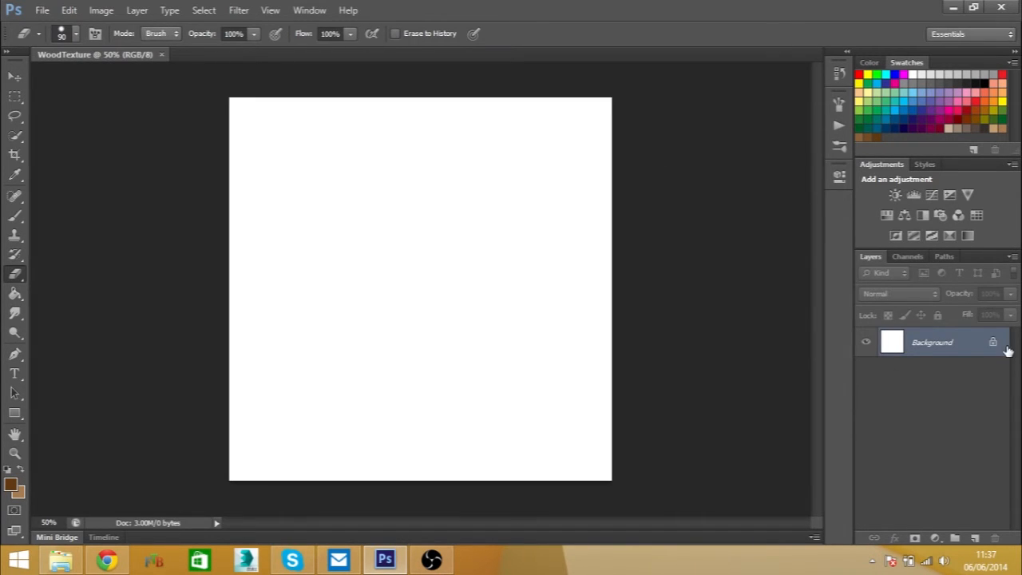
double_click(931, 342)
type("Multipl")
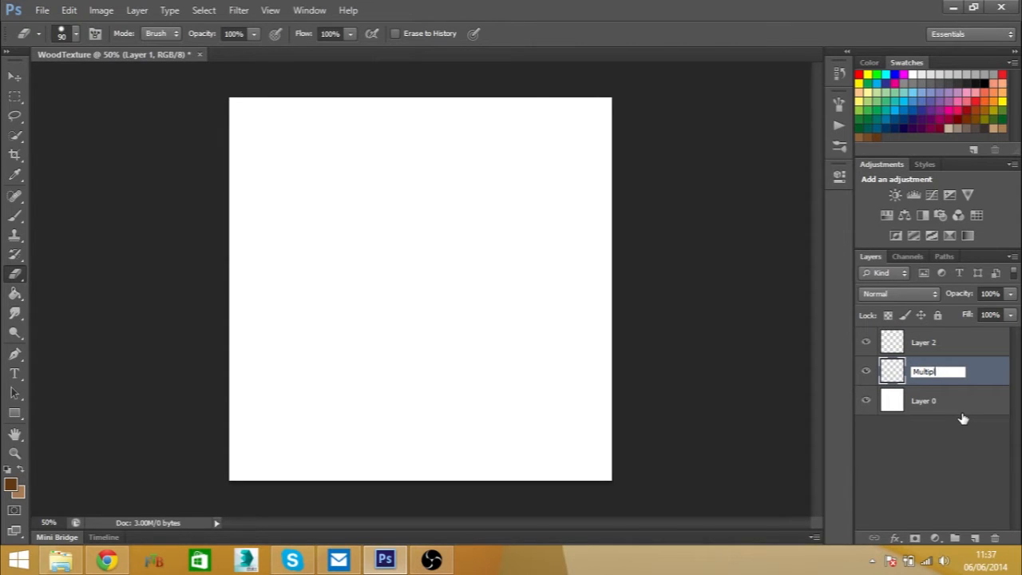
left_click(898, 294)
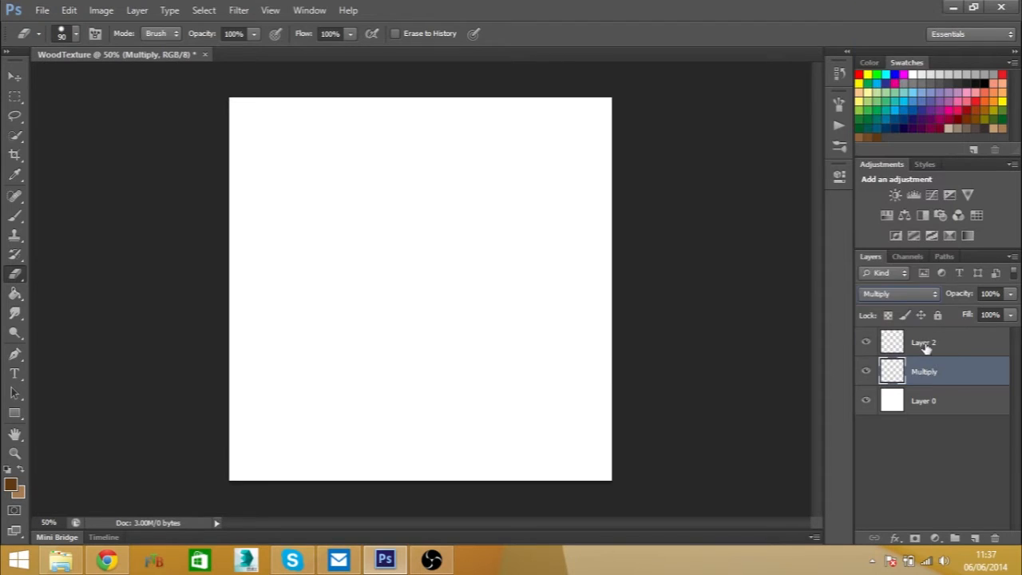
left_click(922, 342)
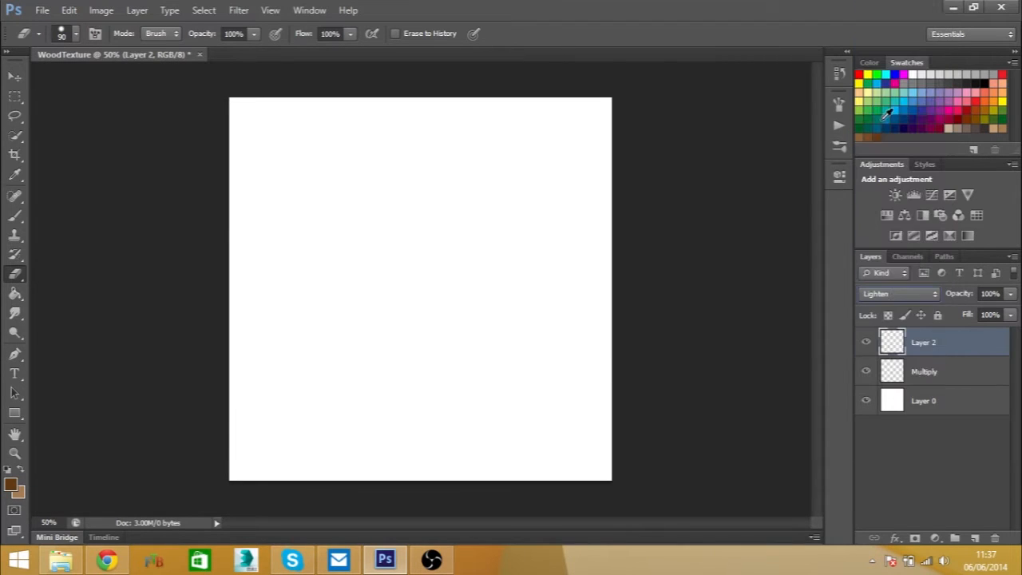
left_click(898, 294)
type("Screen")
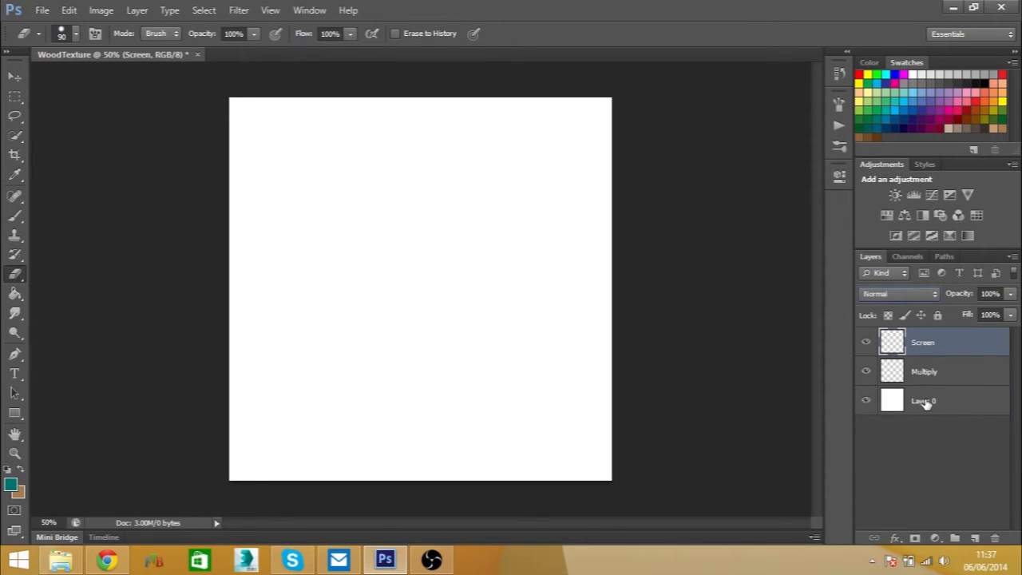
double_click(922, 400)
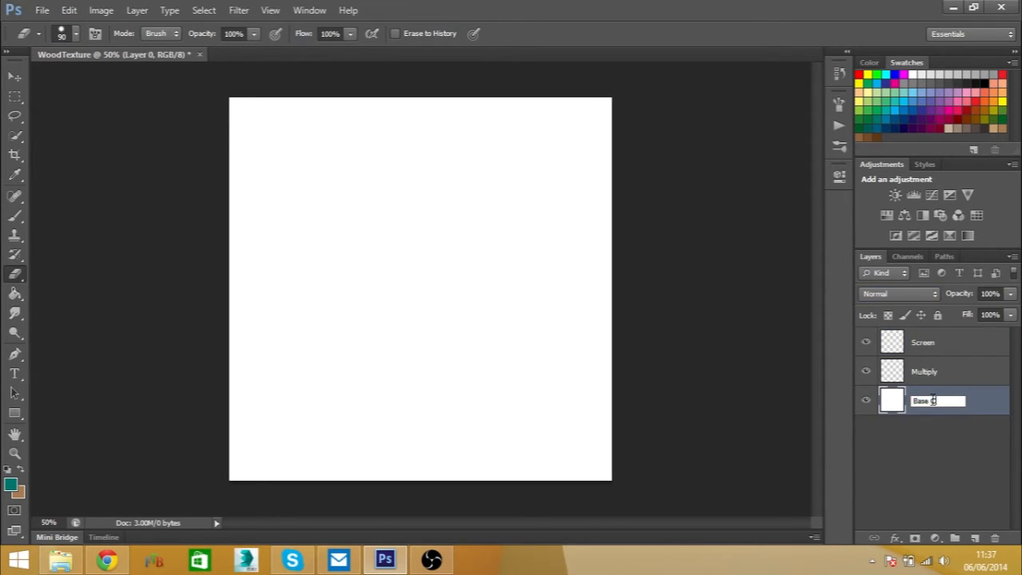
type("Base Colour")
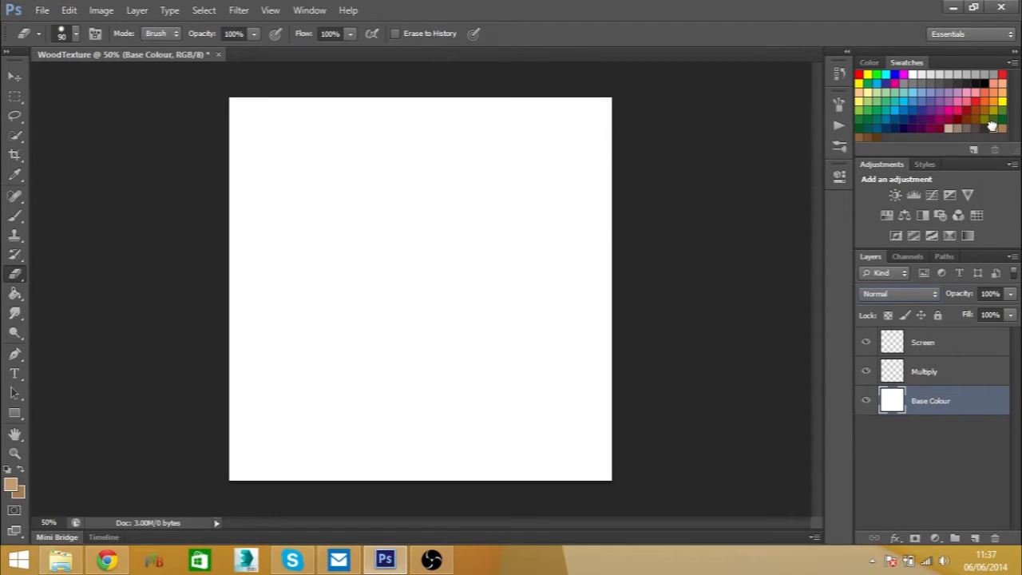
mouse_move(383, 370)
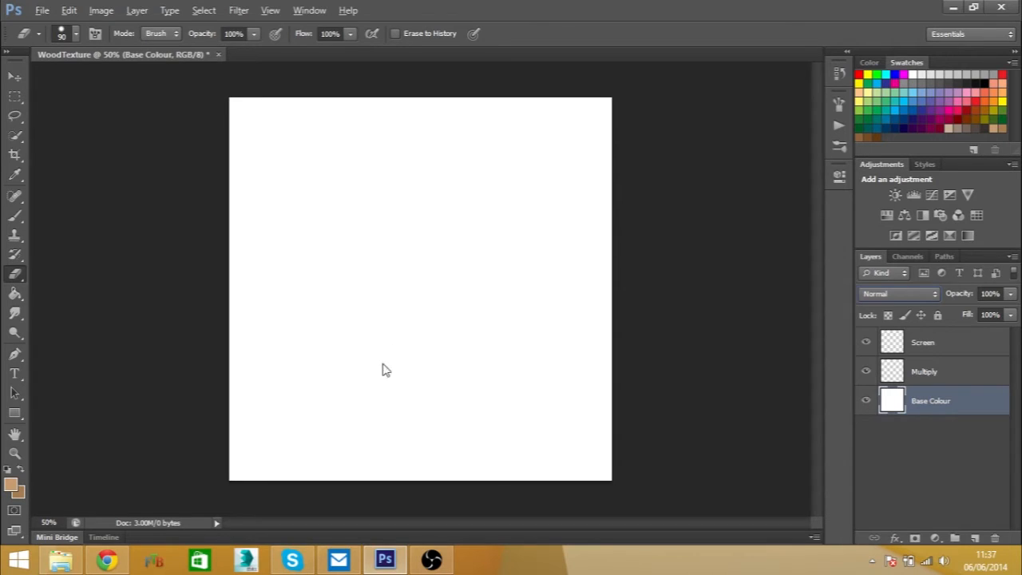
mouse_move(477, 341)
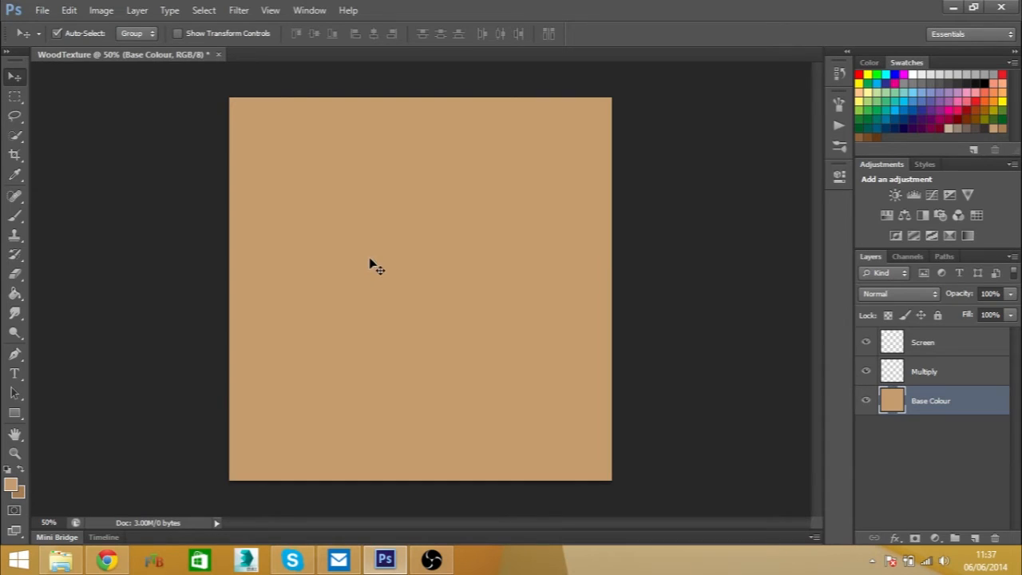
mouse_move(213, 371)
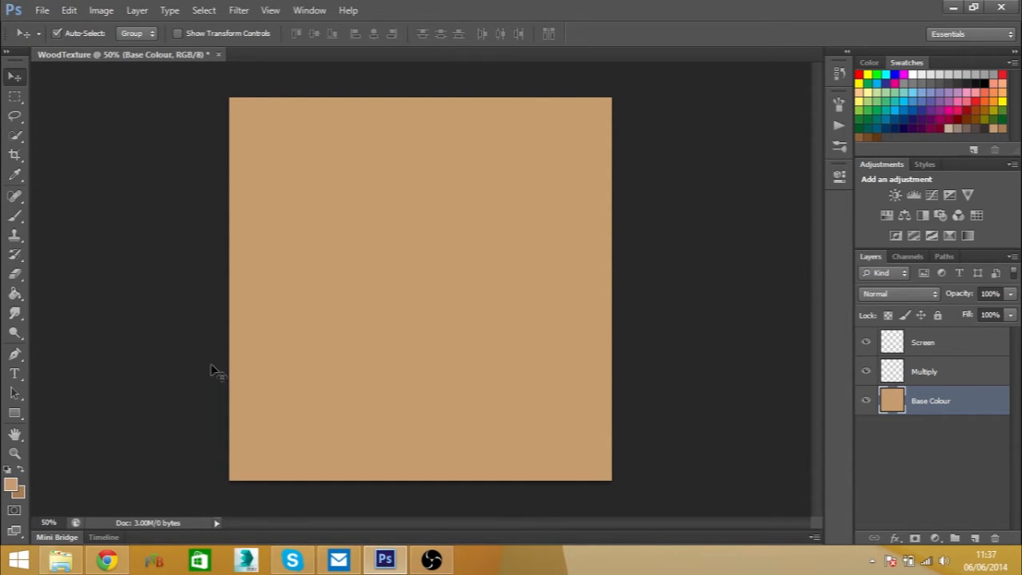
mouse_move(866, 156)
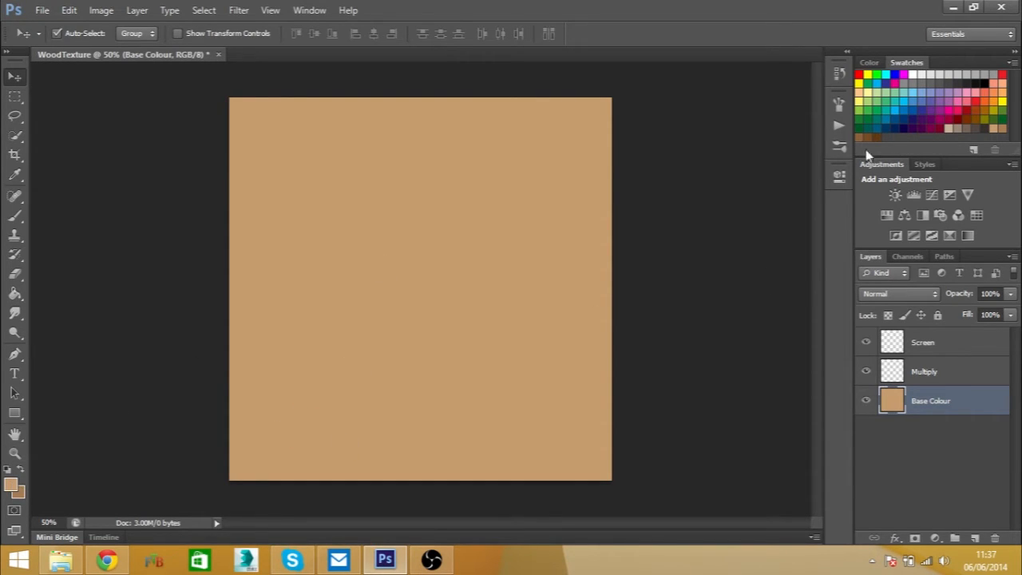
Select the Base Colour layer and fill it with the tan foreground colour
left_click(923, 370)
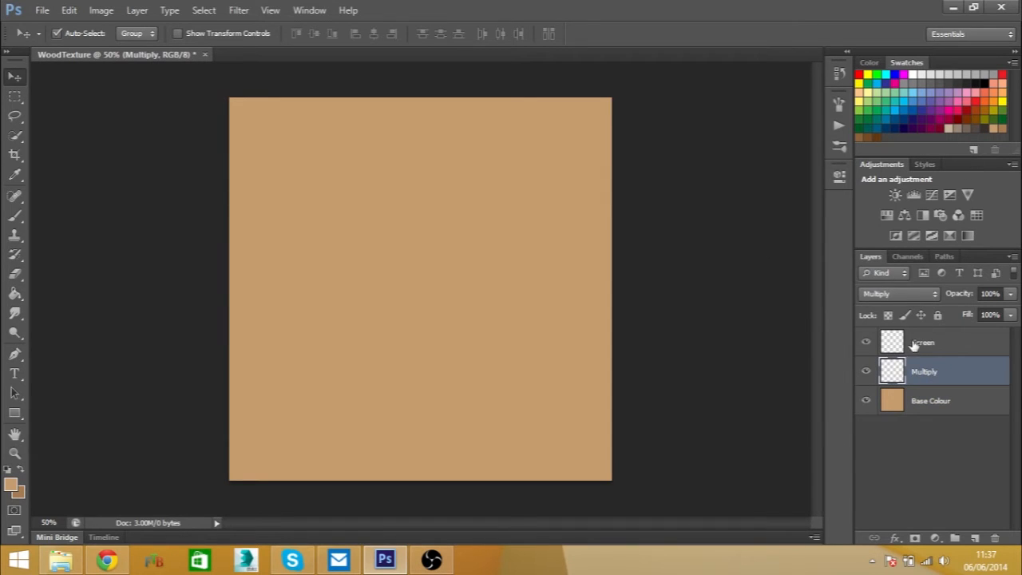
left_click(930, 400)
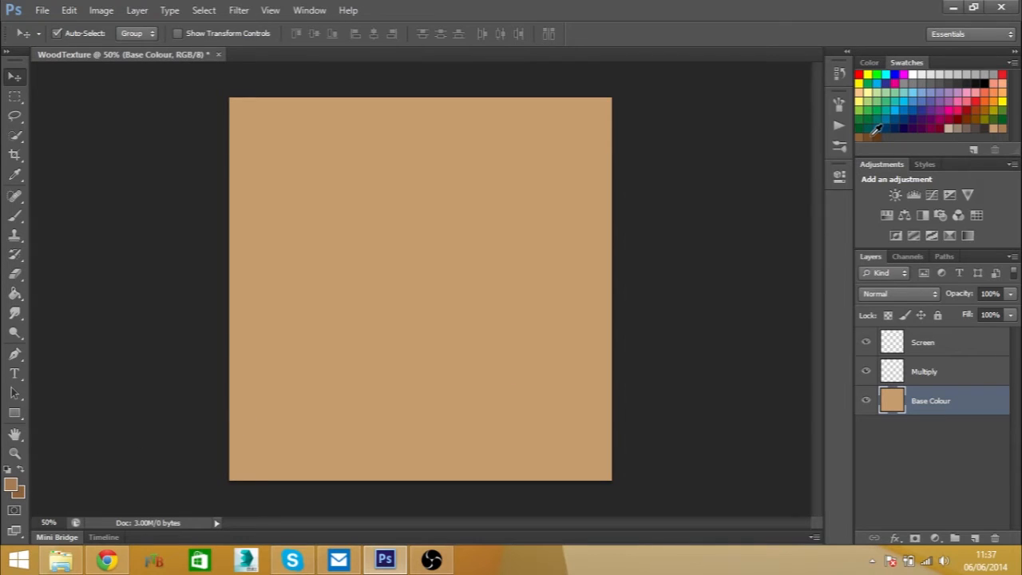
mouse_move(874, 135)
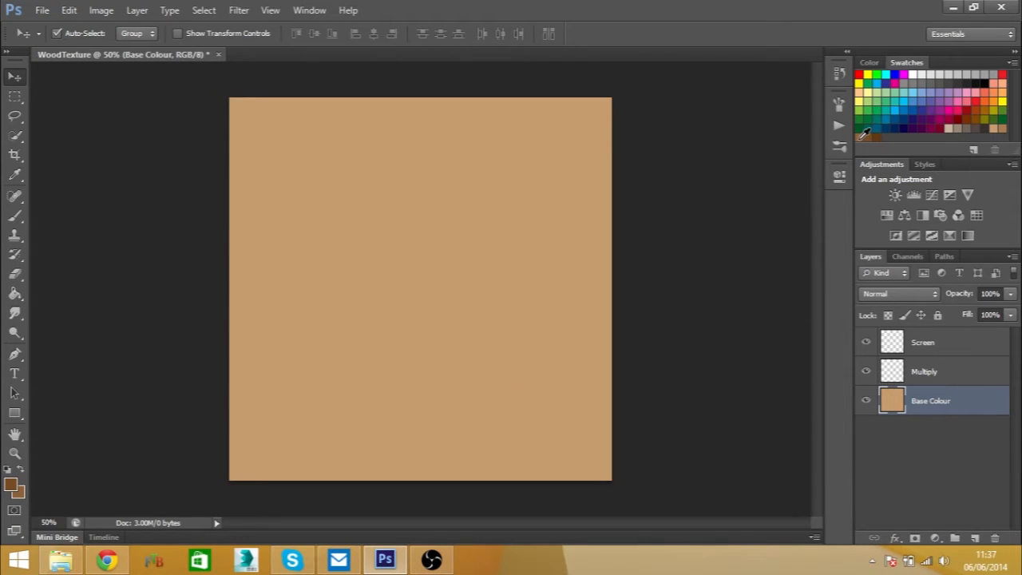
mouse_move(883, 132)
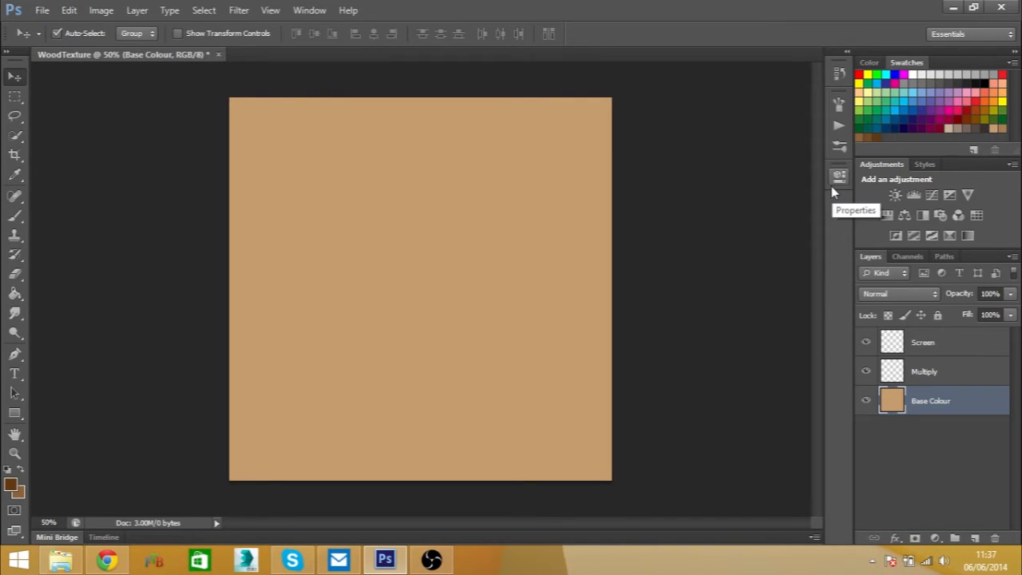
Activate the Brush tool on the Multiply layer and enable Scattering in the Brush panel
left_click(924, 370)
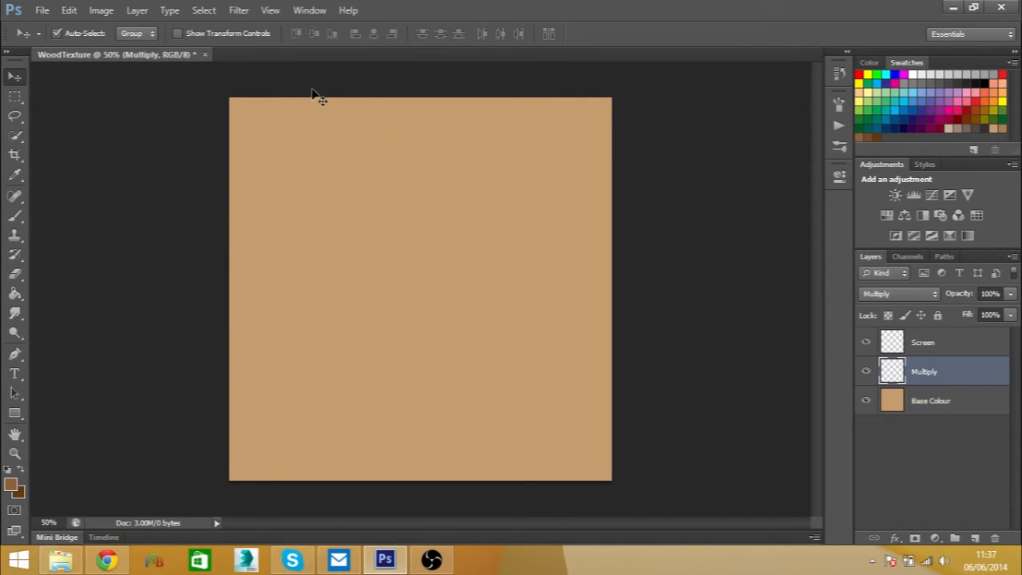
left_click(12, 215)
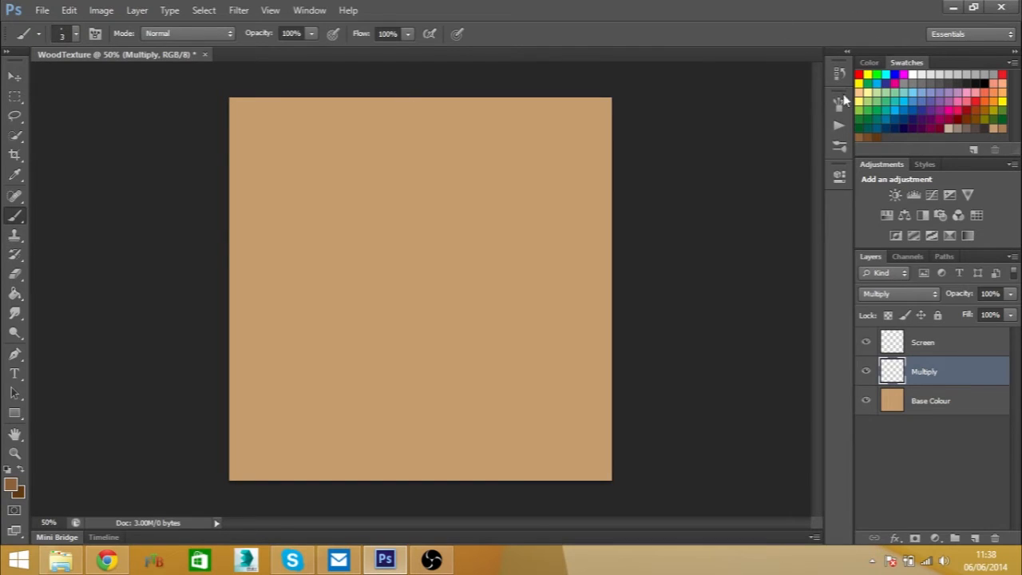
left_click(837, 104)
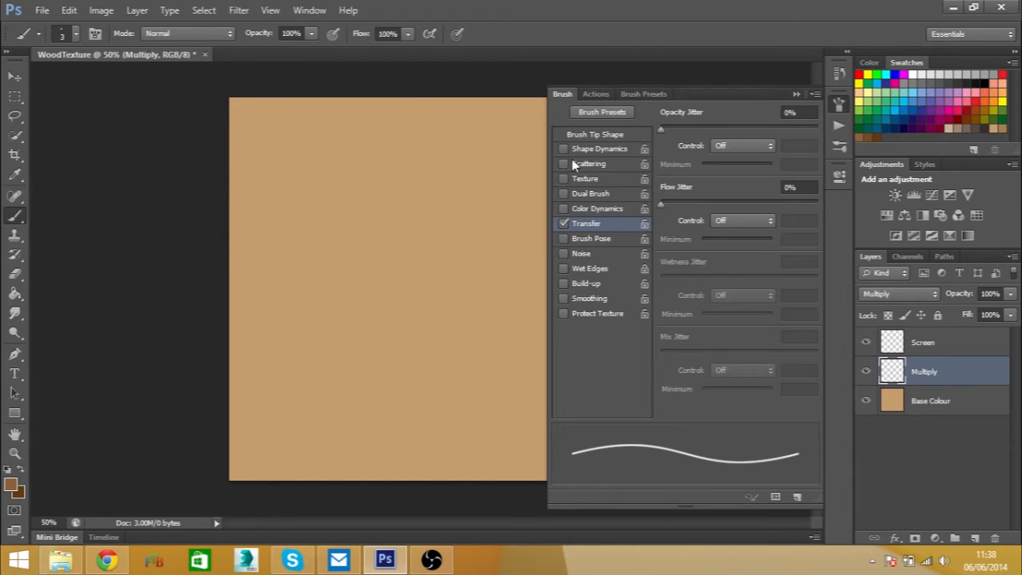
left_click(589, 163)
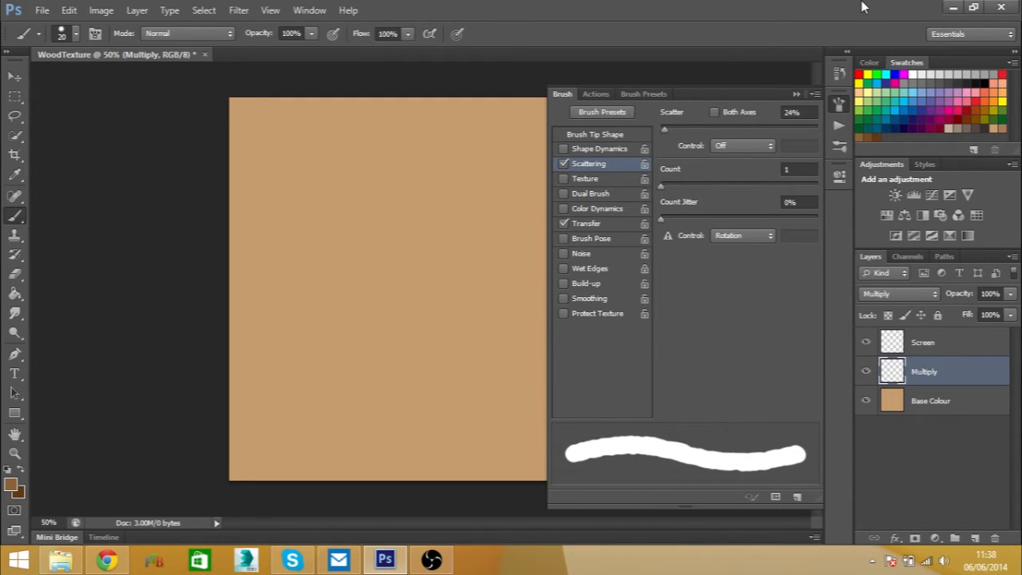
mouse_move(638, 444)
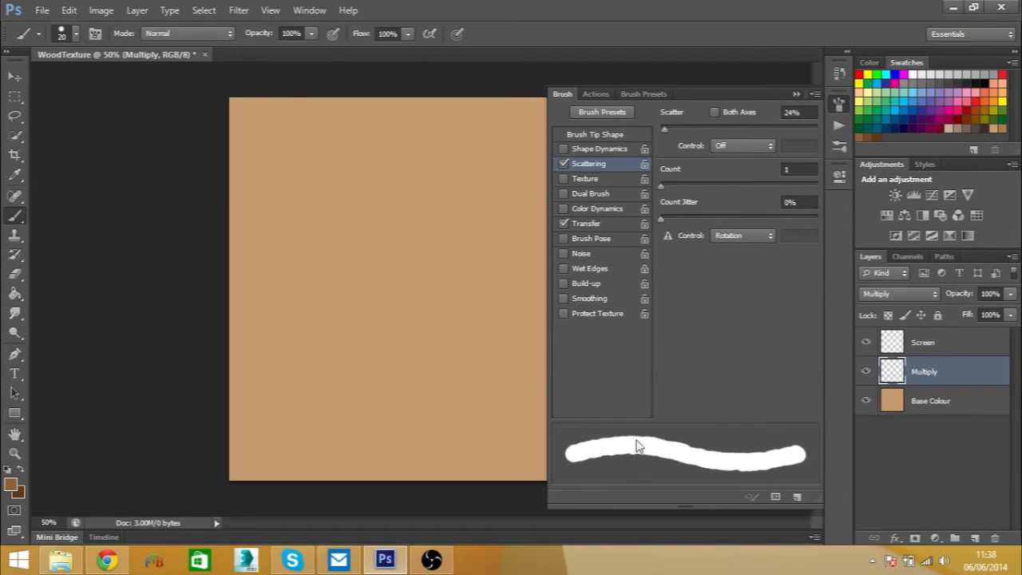
mouse_move(610, 443)
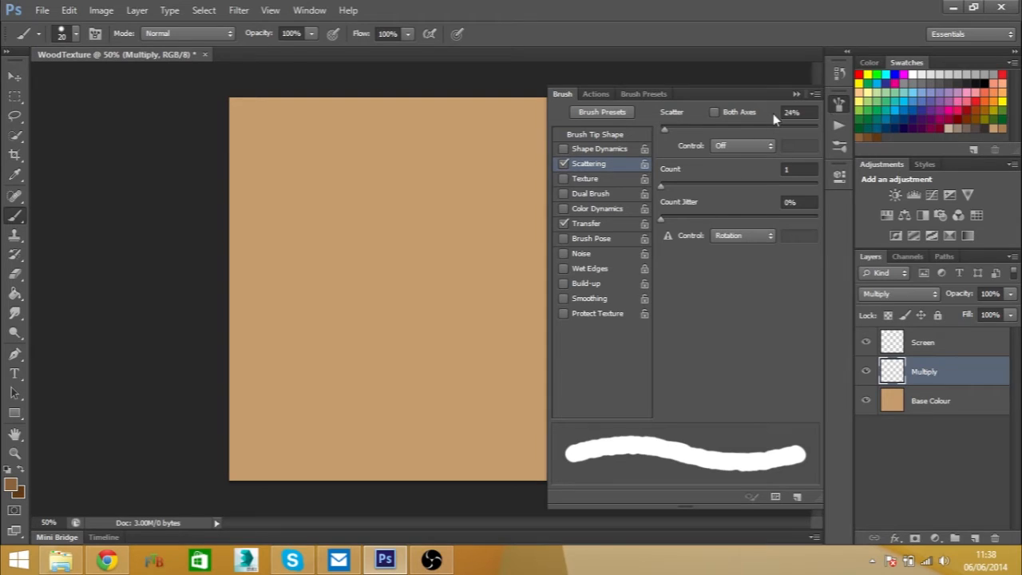
mouse_move(840, 104)
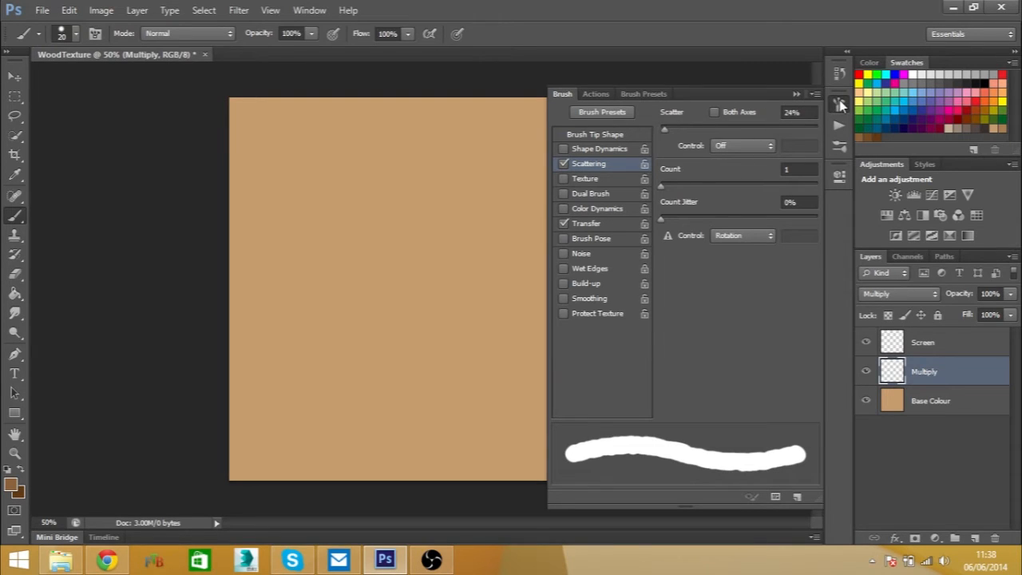
mouse_move(870, 100)
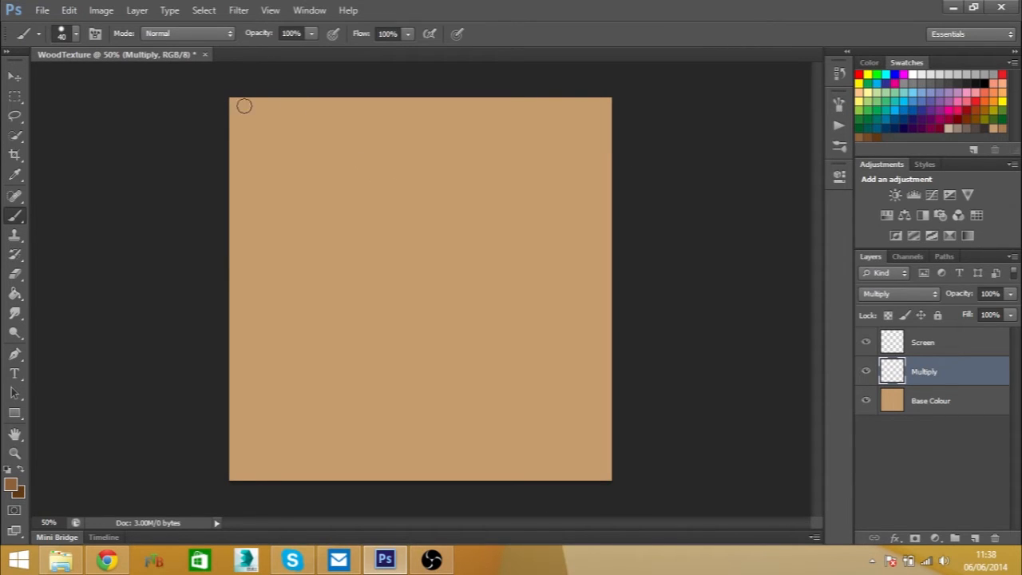
Paint rough dark brown vertical stripes down the canvas on the Multiply layer
left_click_drag(245, 108, 250, 455)
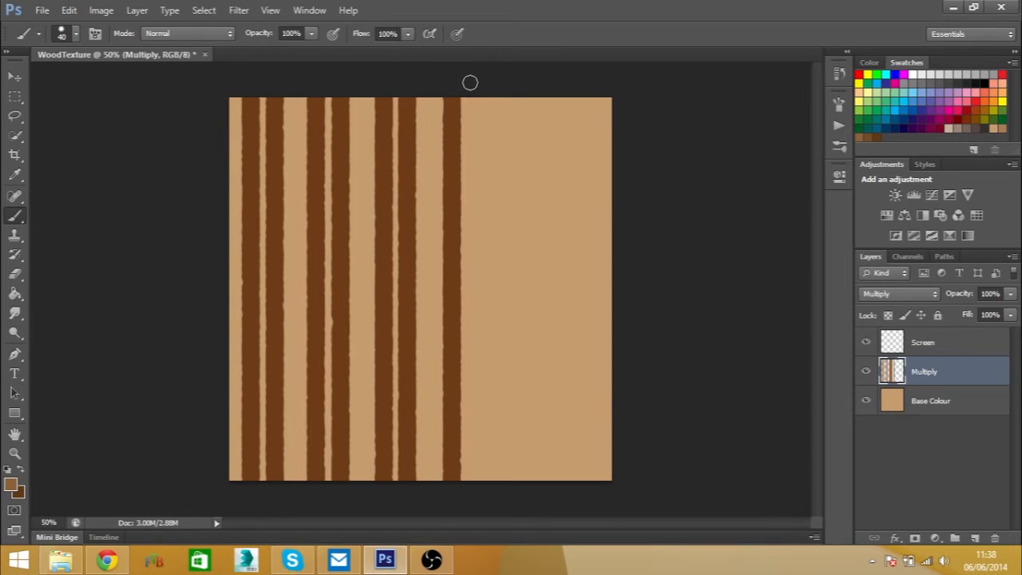
mouse_move(474, 86)
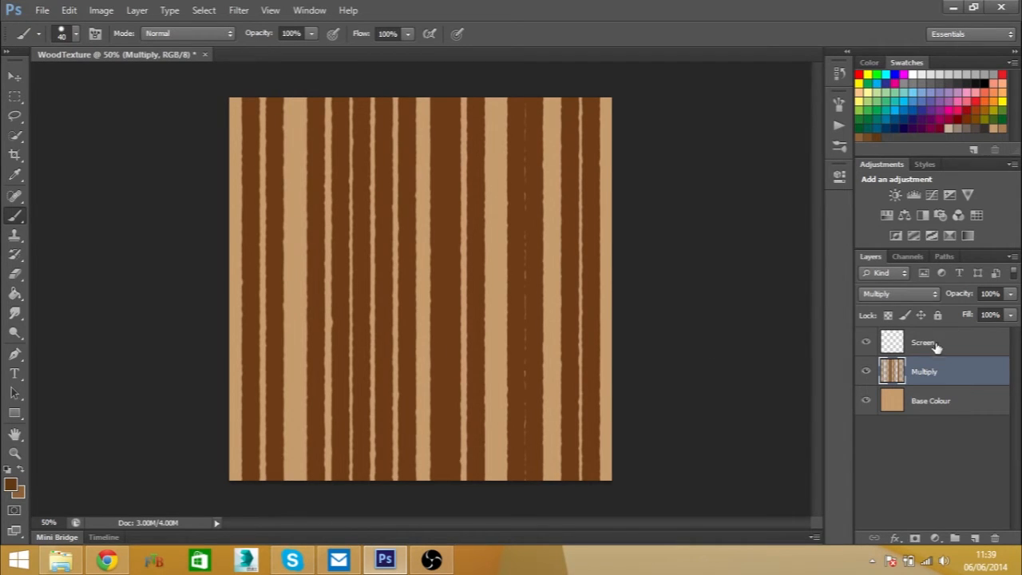
Paint light tan vertical streaks between the dark stripes on the Screen layer
left_click(923, 342)
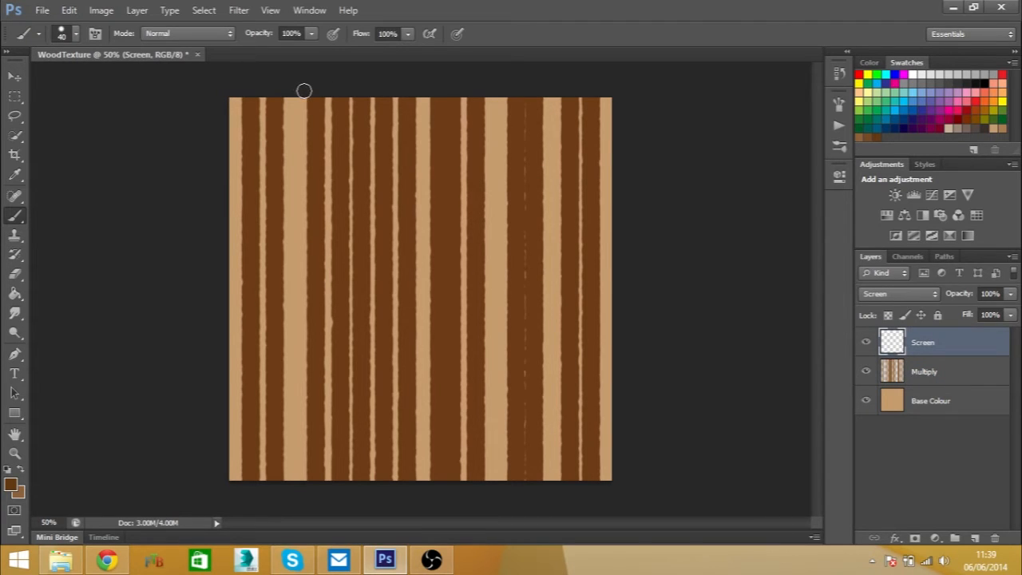
left_click_drag(304, 90, 311, 288)
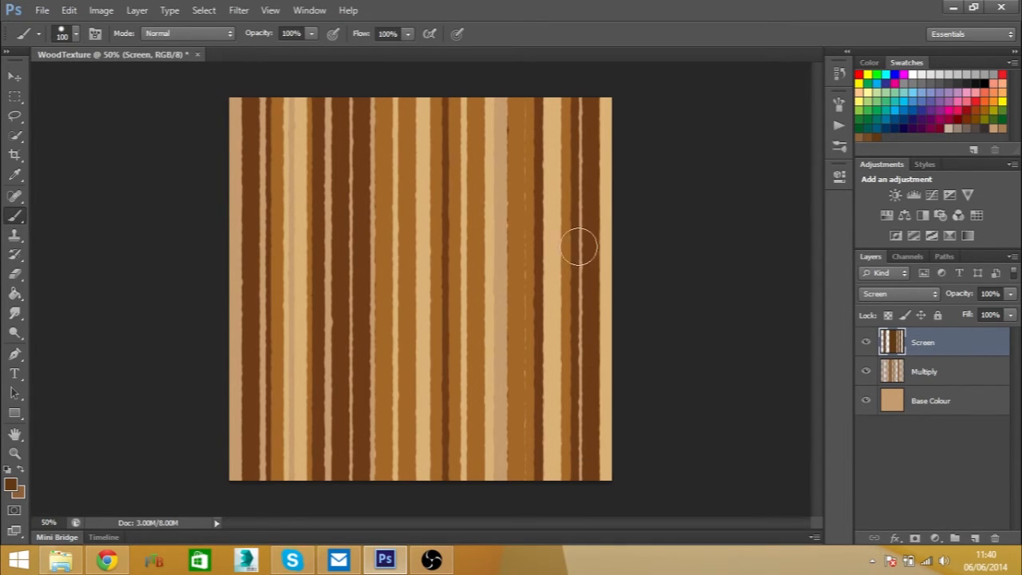
mouse_move(622, 220)
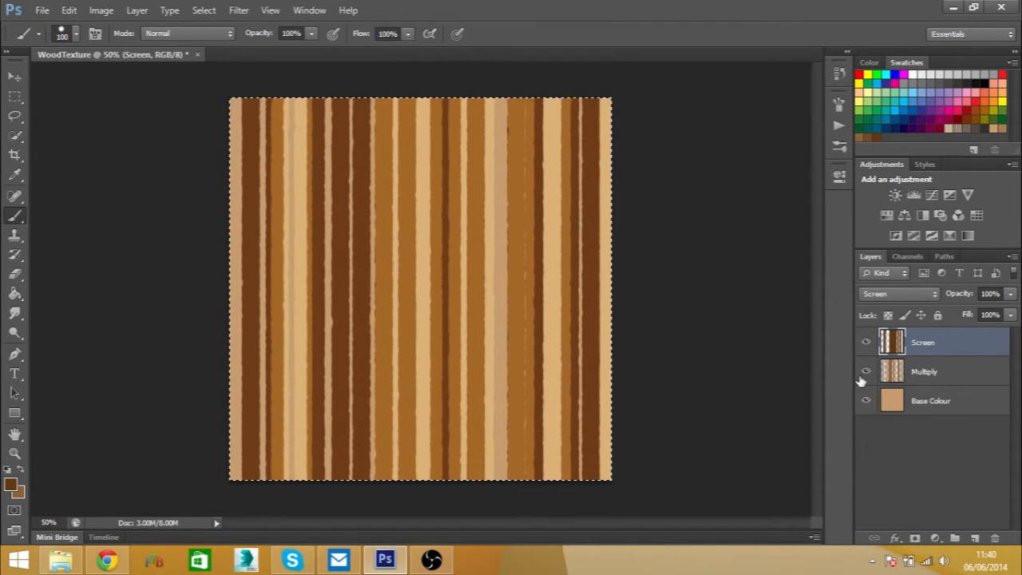
Paste a merged copy as Layer 1 and hide the three original layers
left_click(865, 371)
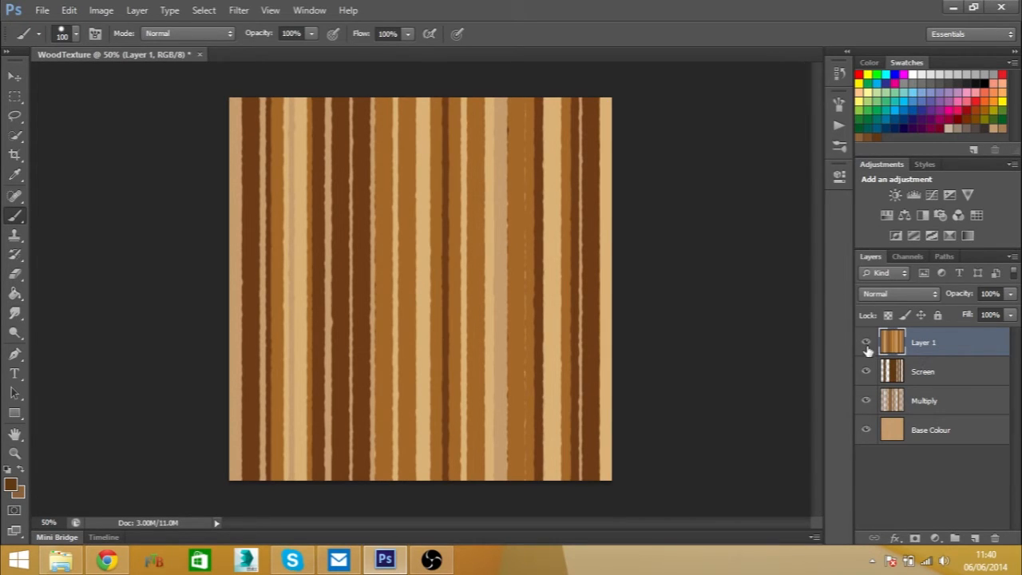
left_click(865, 343)
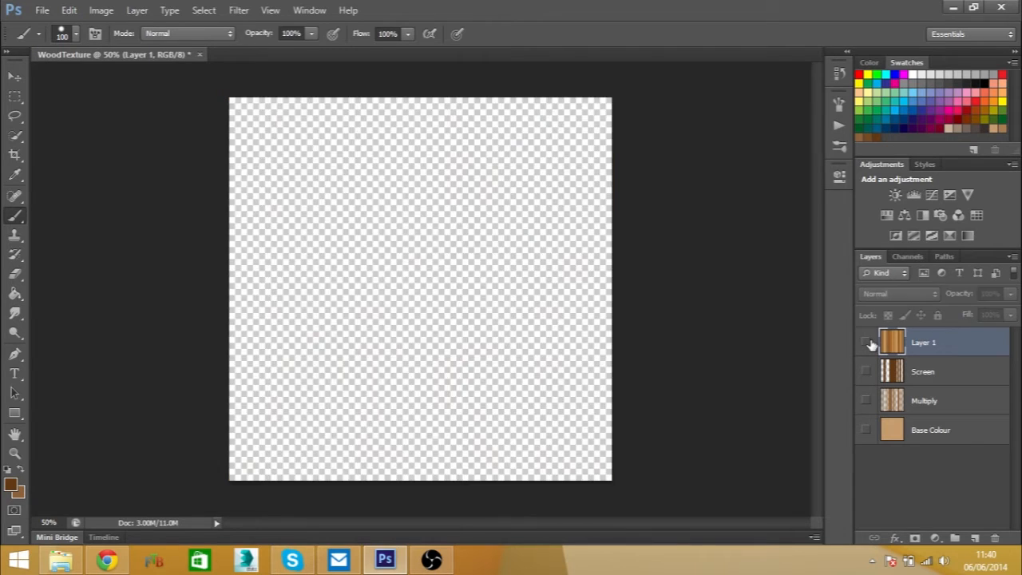
left_click(866, 341)
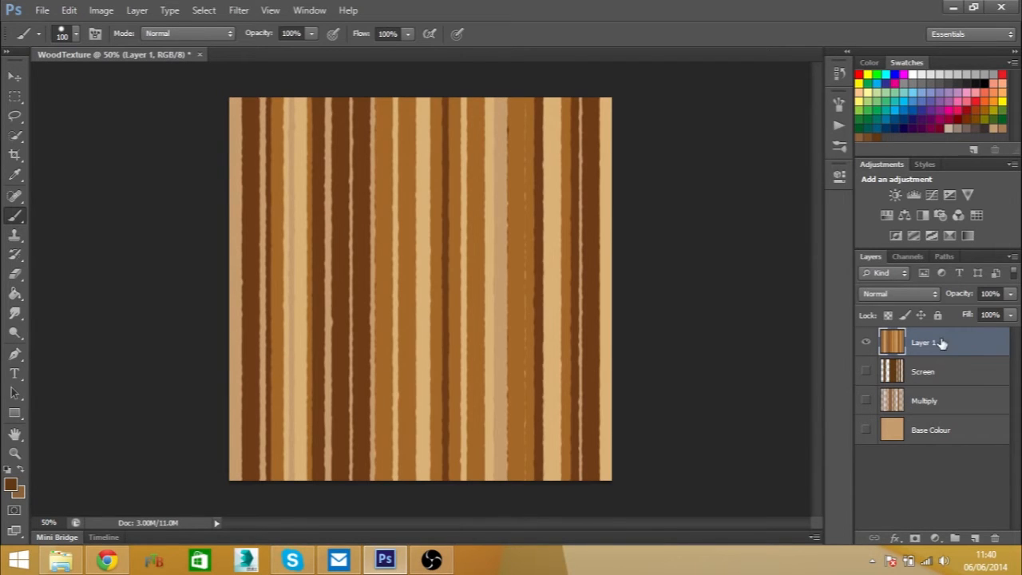
left_click(236, 9)
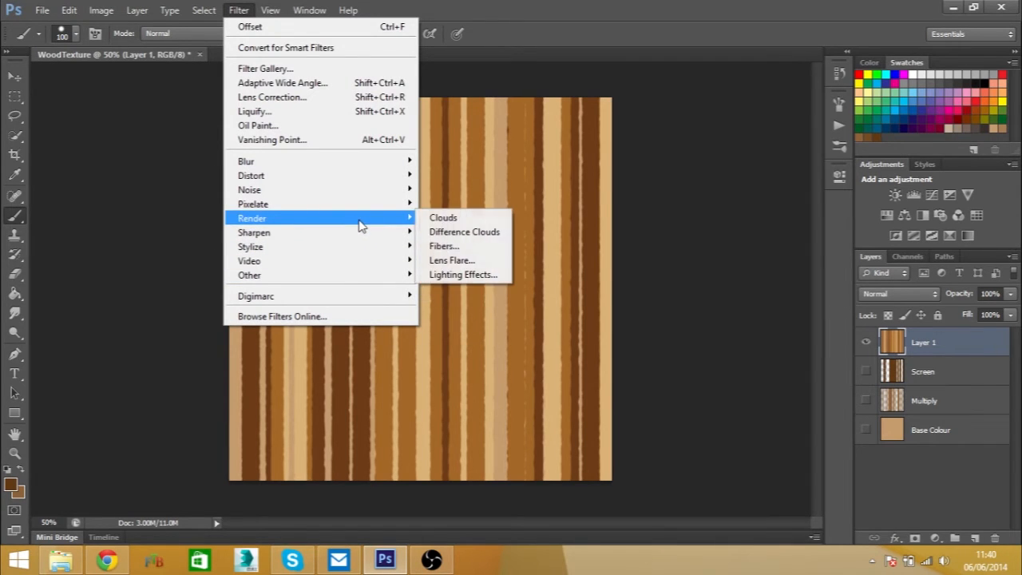
Render Fibers on Layer 1 with increased Variance and Strength
left_click(444, 246)
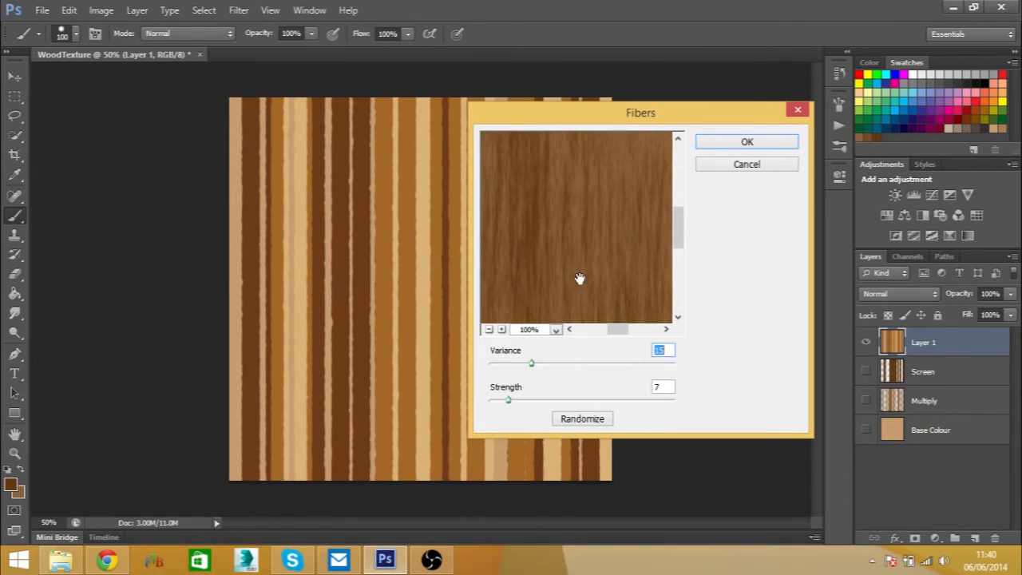
left_click_drag(531, 363, 541, 363)
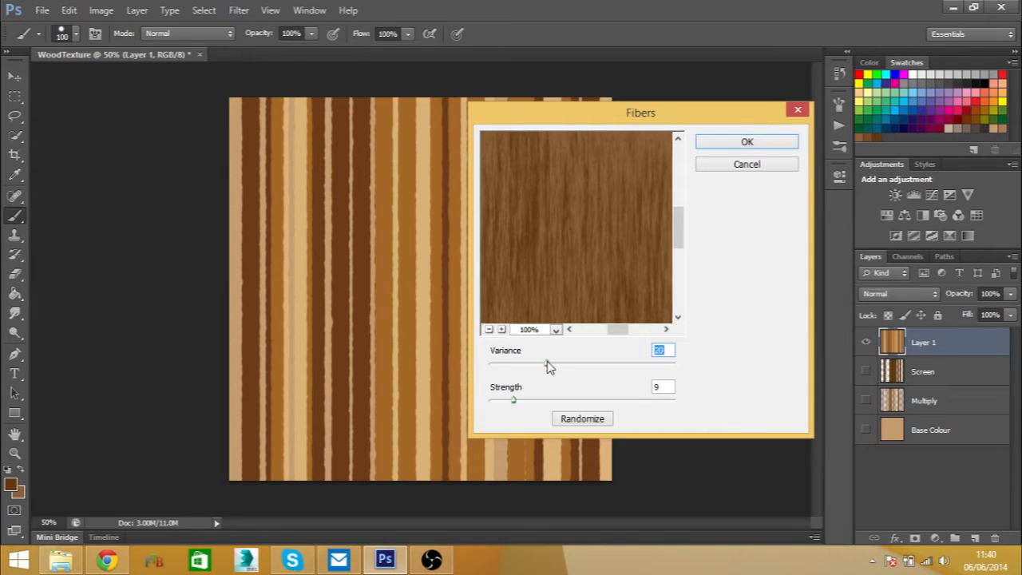
mouse_move(766, 151)
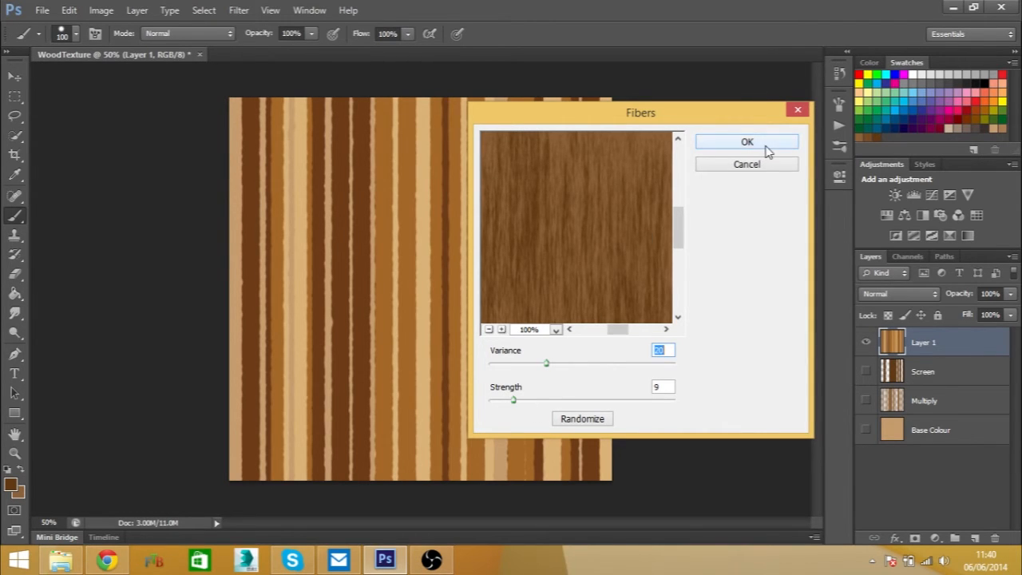
left_click(747, 141)
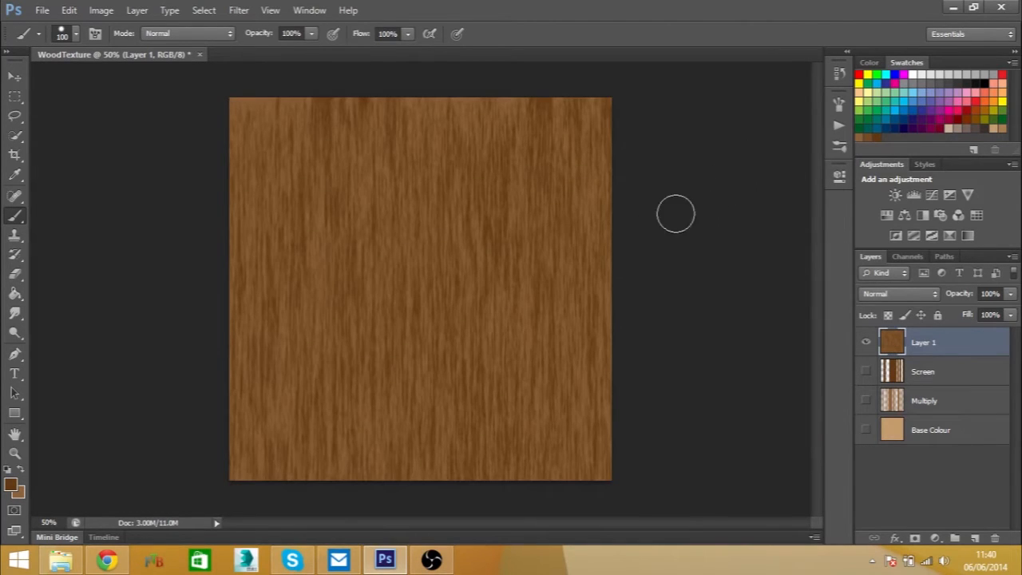
mouse_move(500, 239)
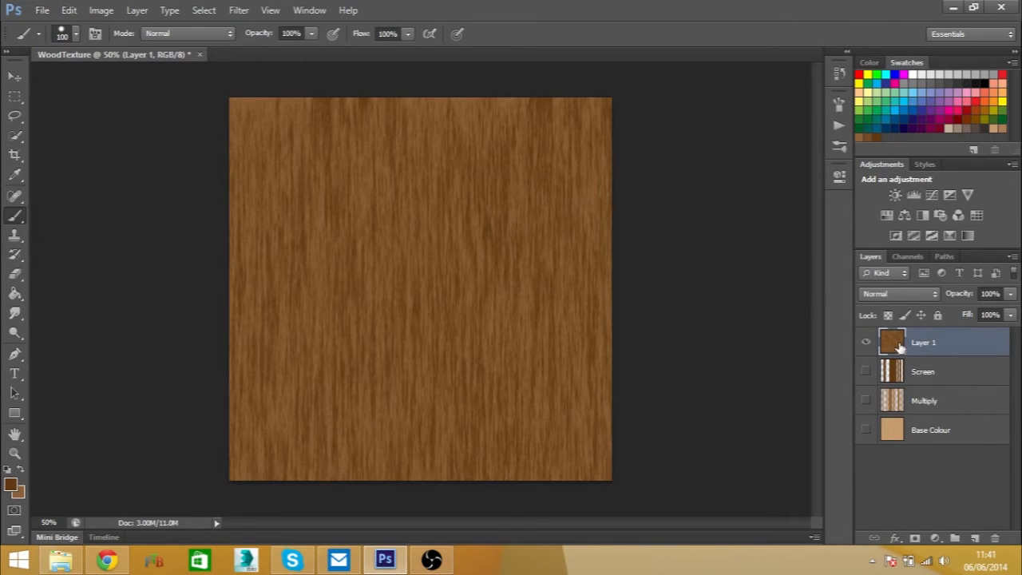
mouse_move(865, 342)
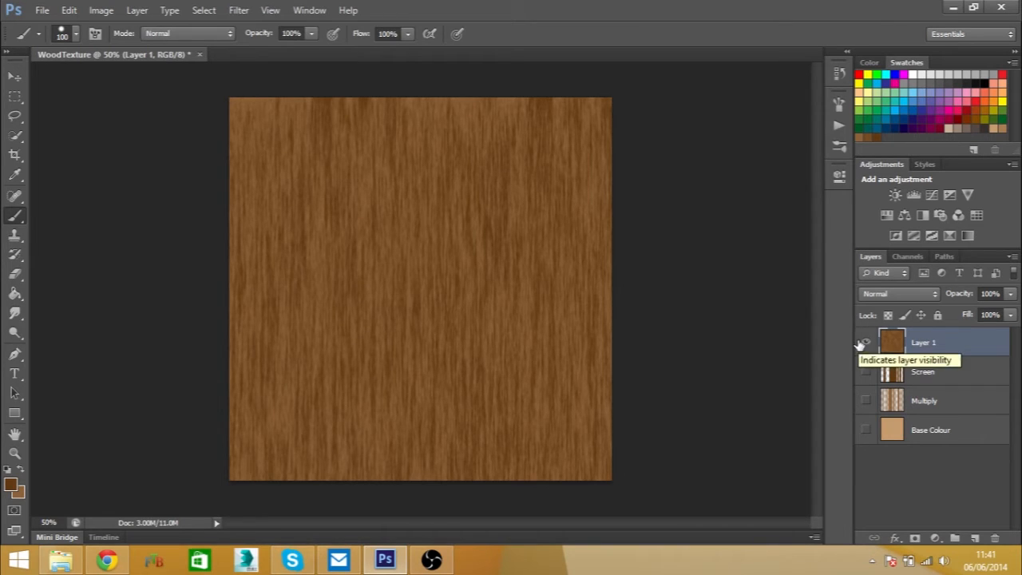
Offset Layer 1 by 512 px horizontally and 0 vertically with Wrap Around
left_click(232, 11)
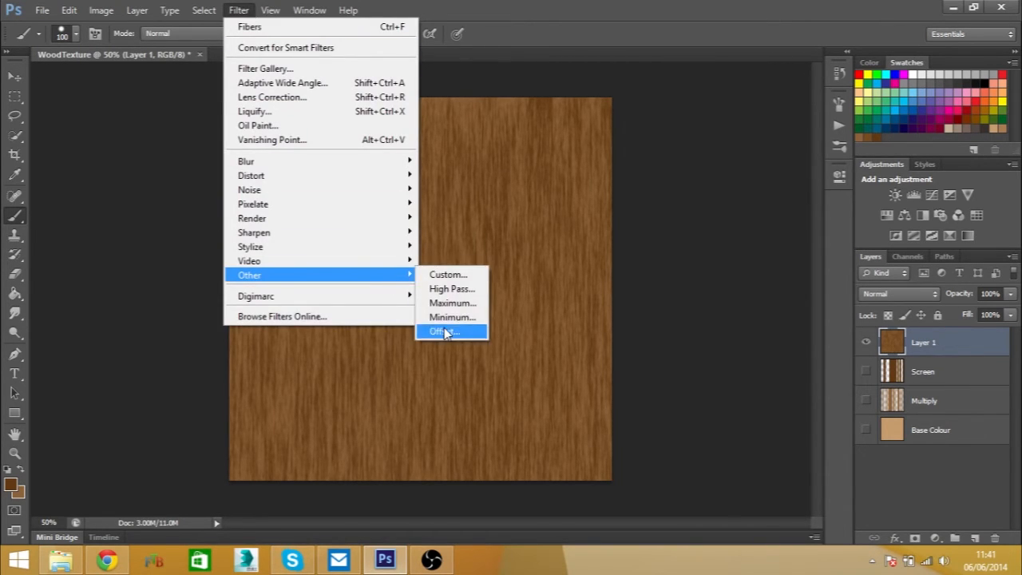
left_click(444, 330)
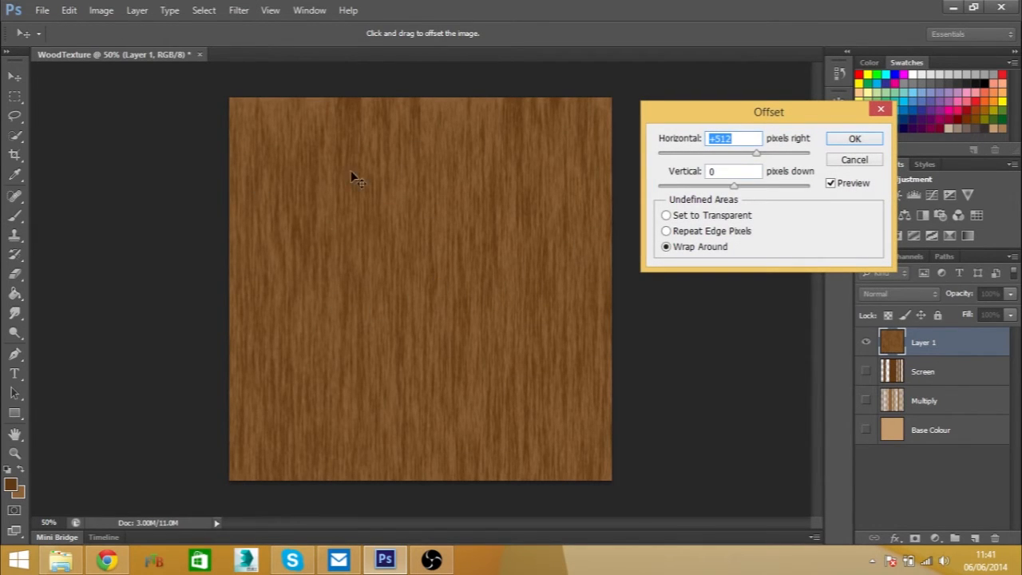
mouse_move(542, 288)
type("512")
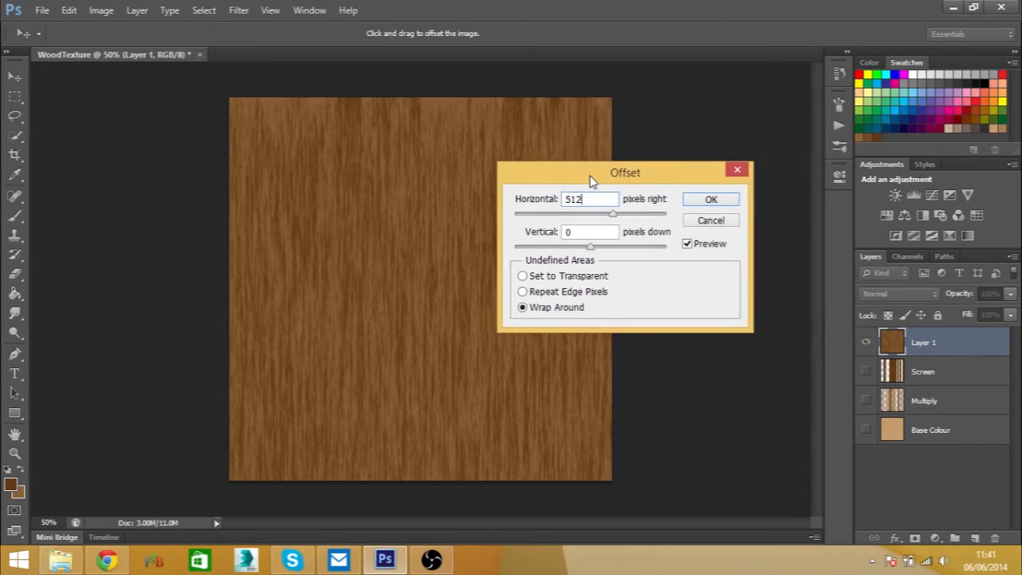
left_click(710, 199)
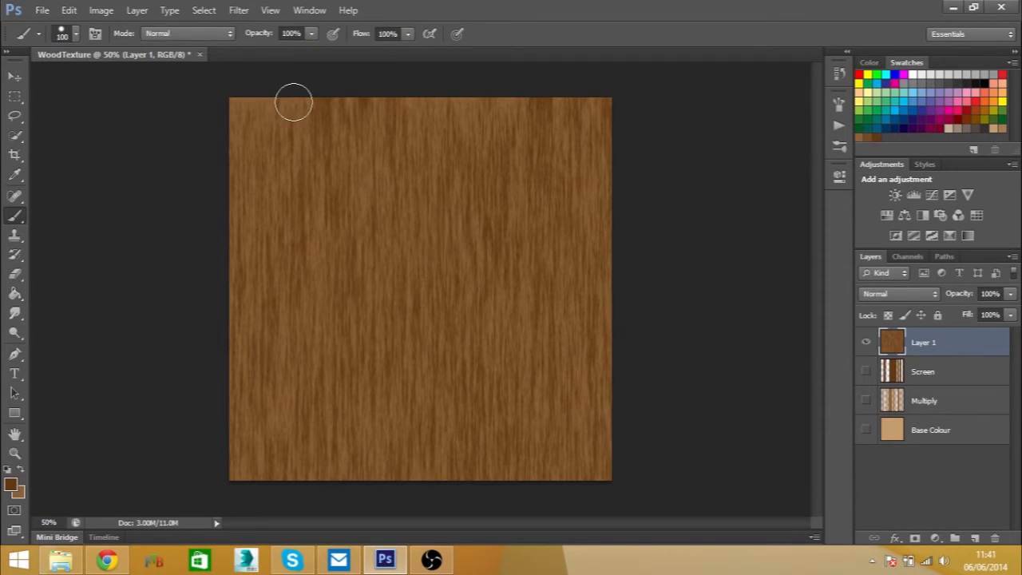
mouse_move(32, 487)
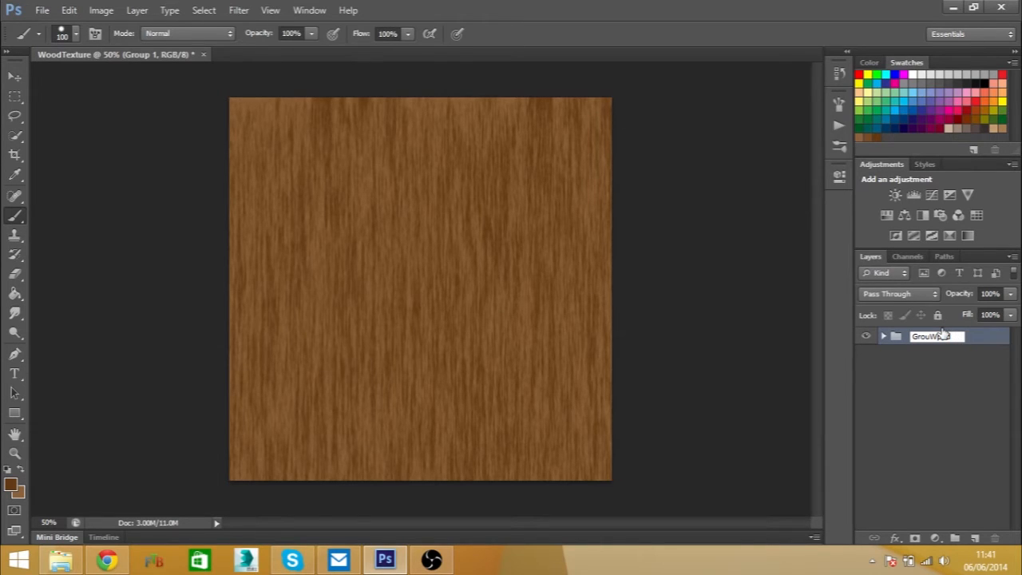
Name the original layers' group 'Wood' and add a new layer named Screen
type("W")
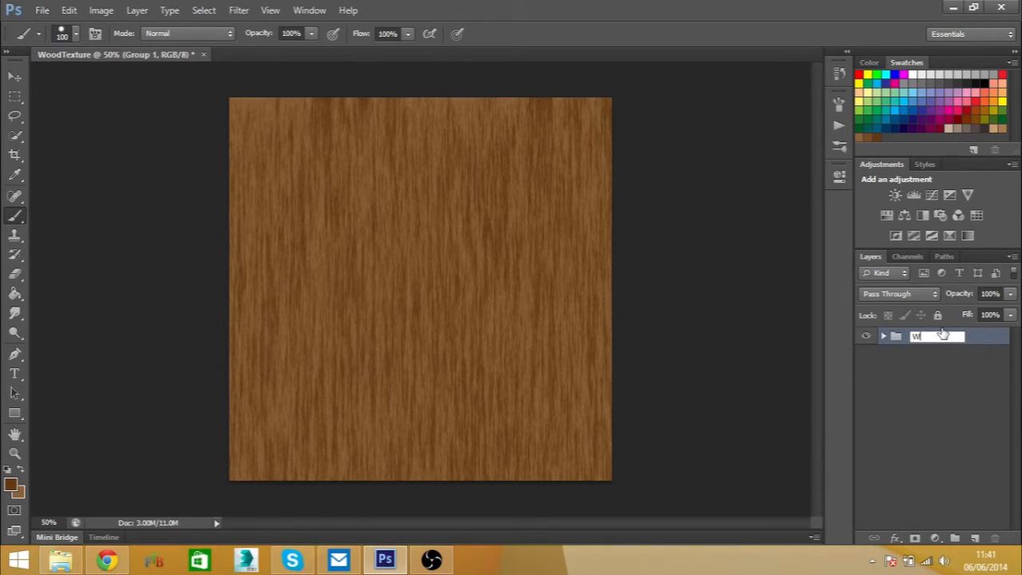
type("Wood")
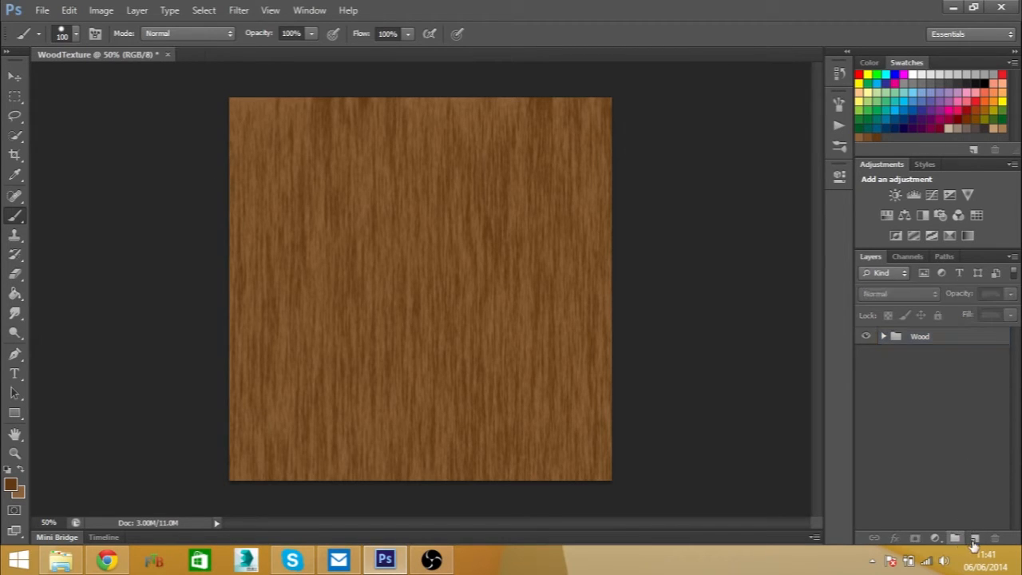
left_click(974, 535)
type("Multiply")
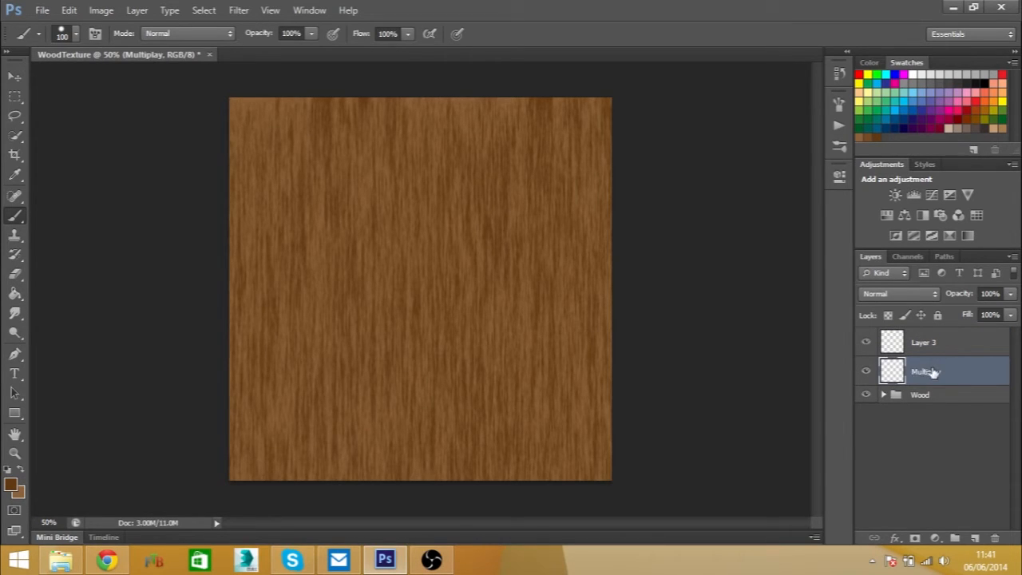
mouse_move(951, 376)
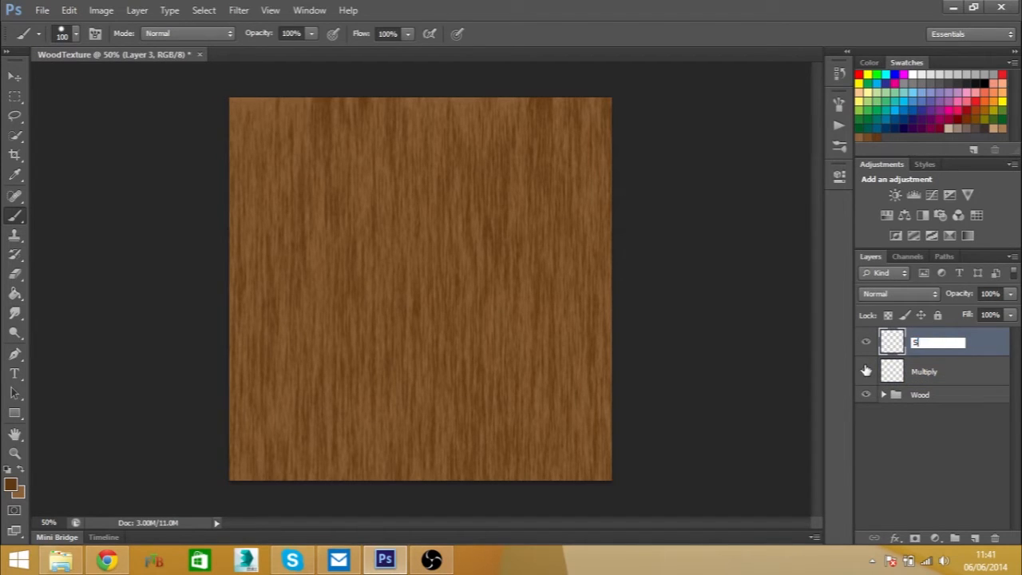
type("Screen")
type("Bo")
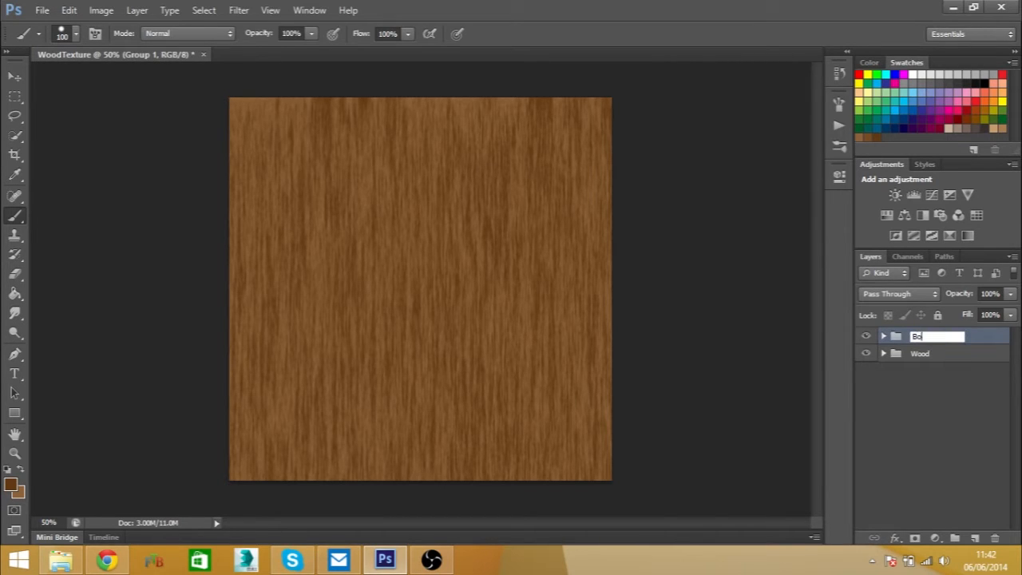
Group the new layers as Floorboards, expand it, and select its Multiply layer
type("Floorboards")
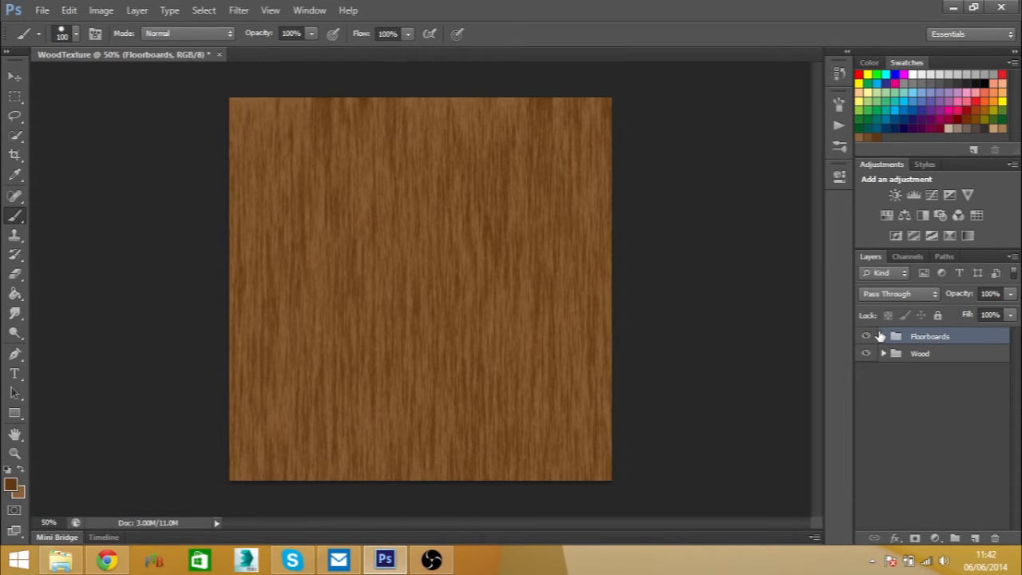
left_click(883, 336)
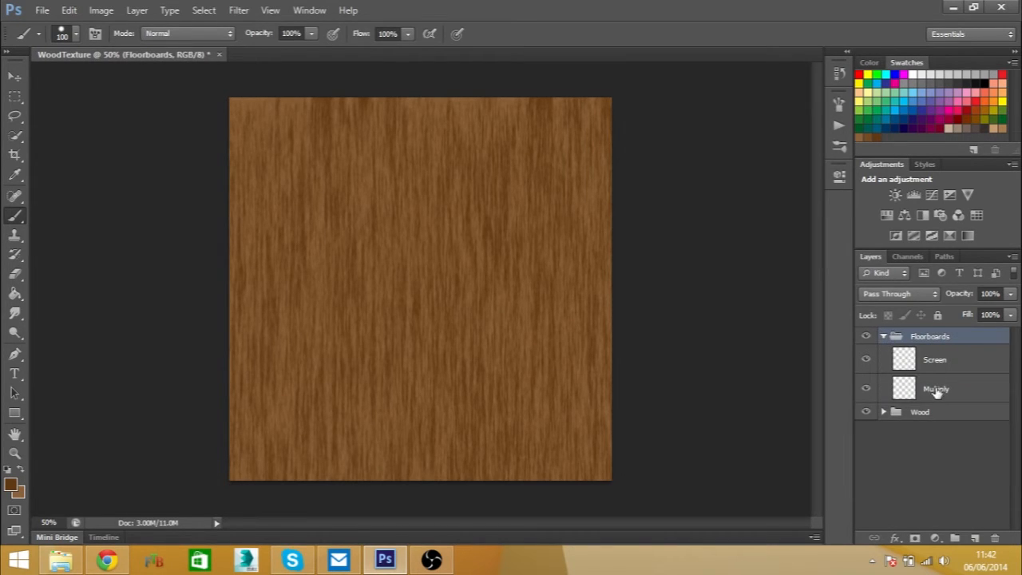
left_click(935, 388)
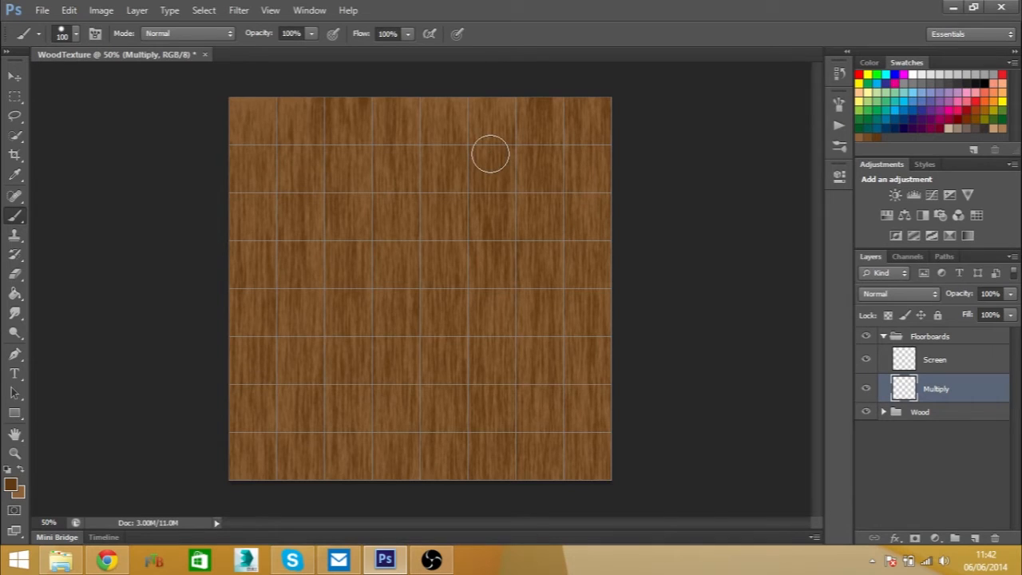
mouse_move(495, 142)
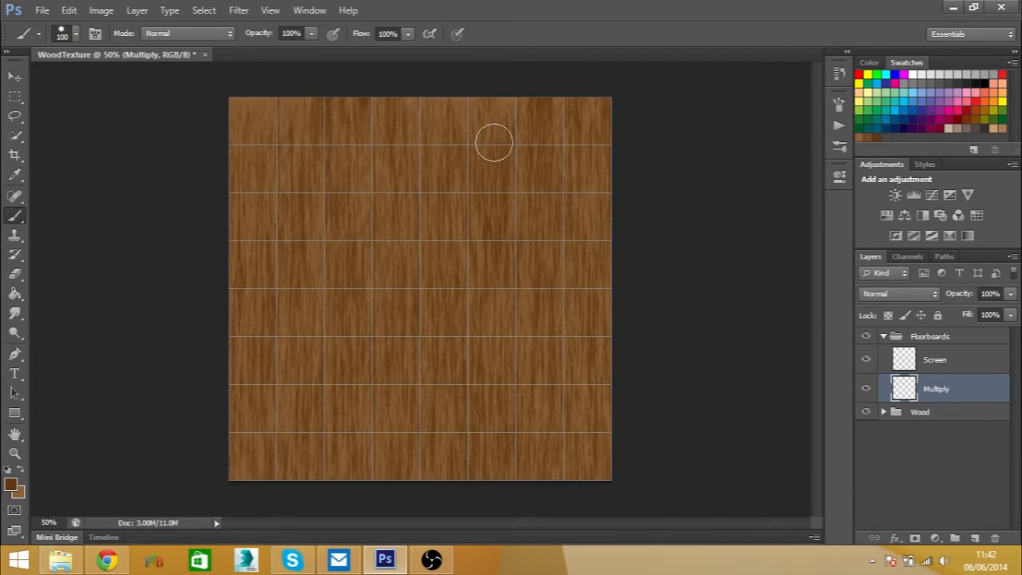
mouse_move(303, 114)
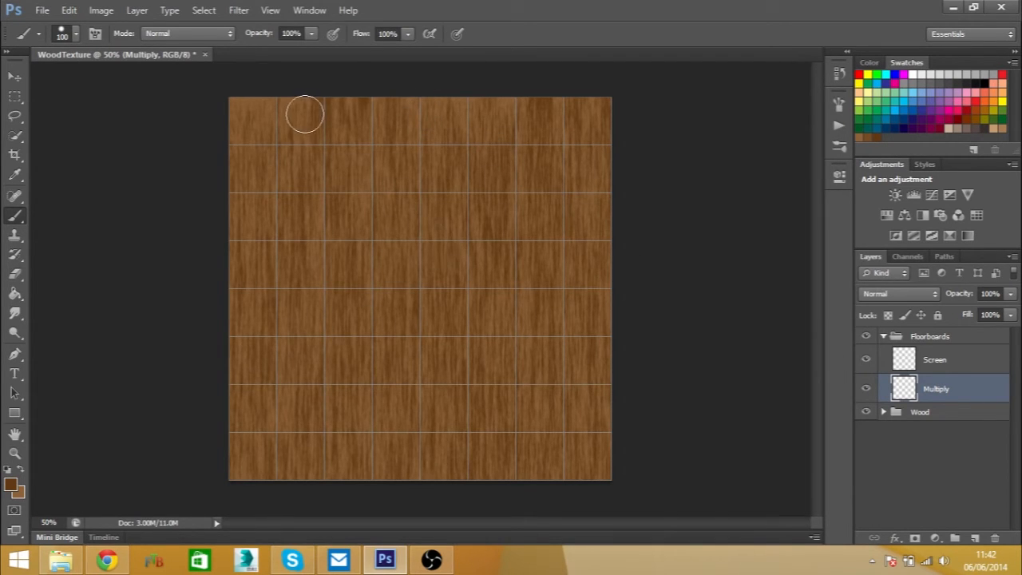
Set the grid preferences to a gridline every 128 pixels with 1 subdivision
left_click(69, 11)
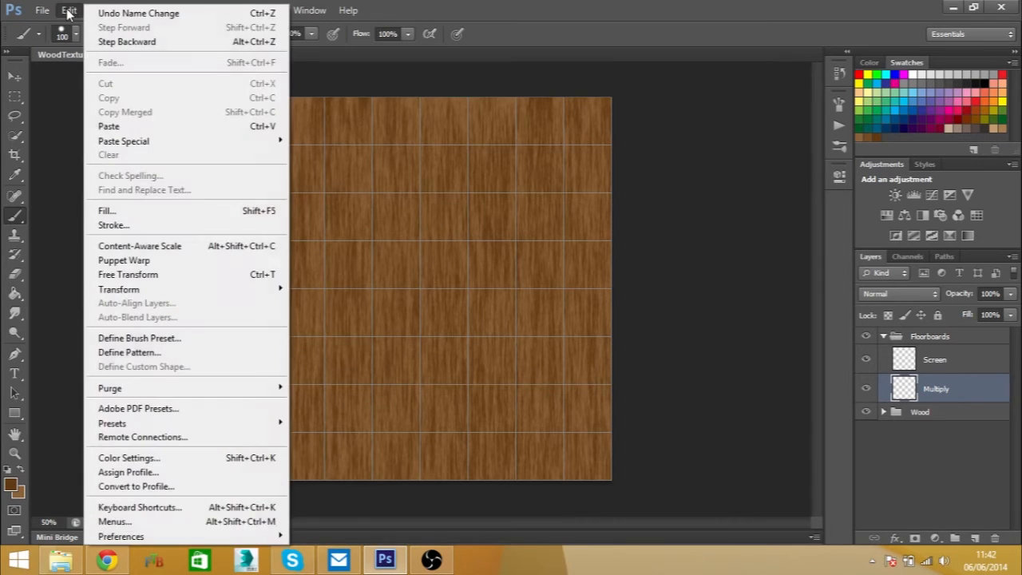
mouse_move(152, 437)
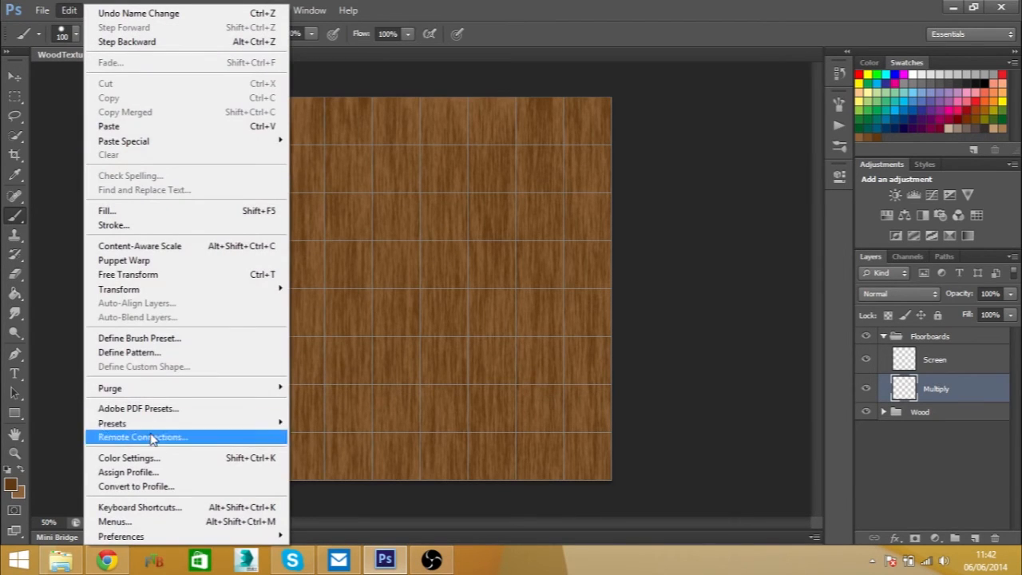
mouse_move(120, 536)
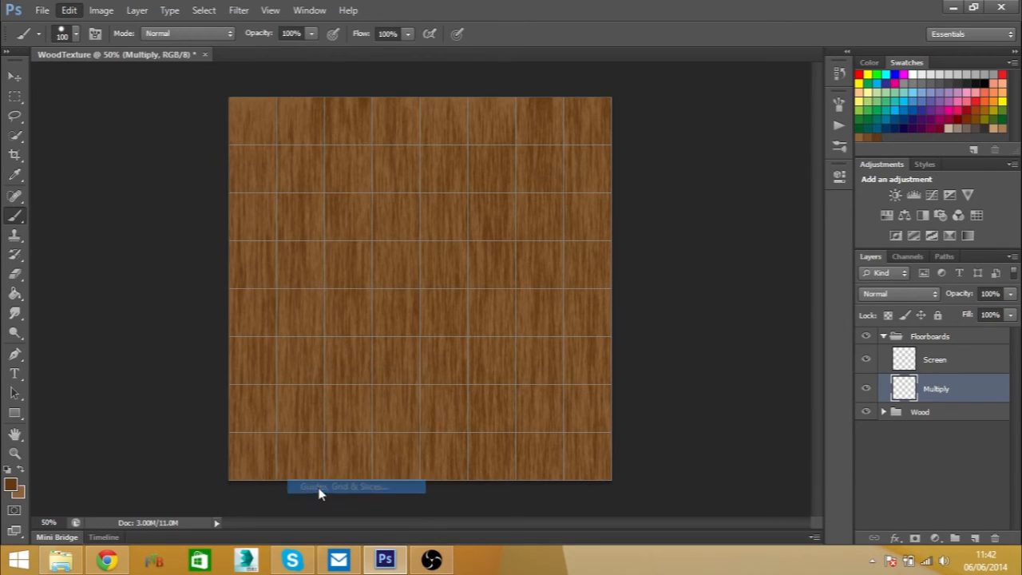
left_click(354, 485)
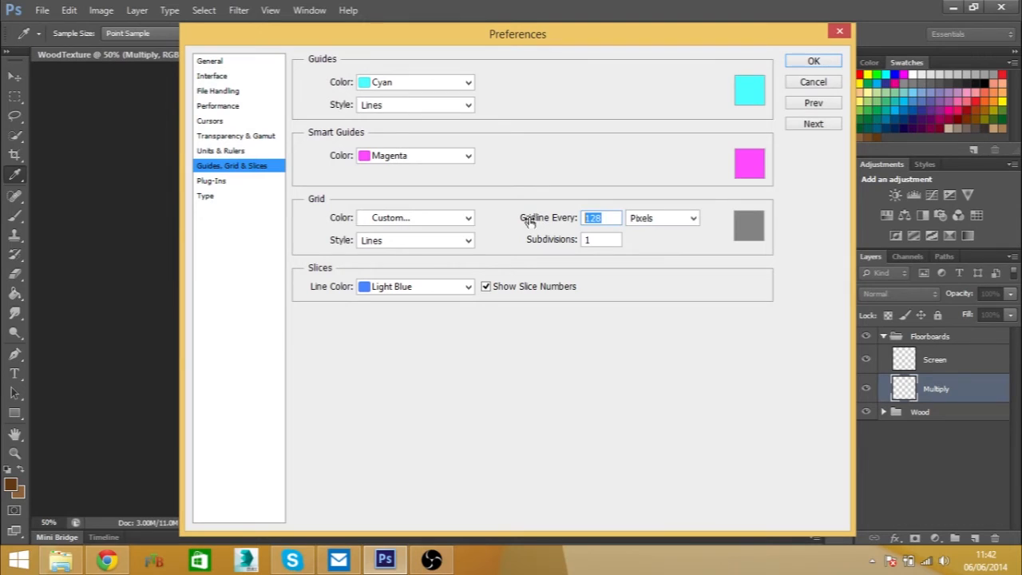
left_click(600, 239)
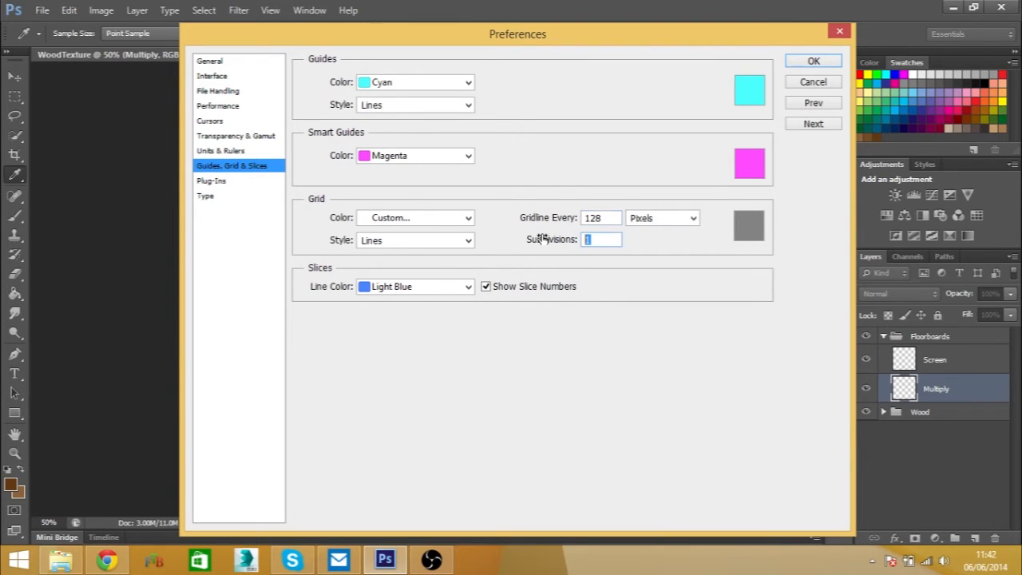
type("4")
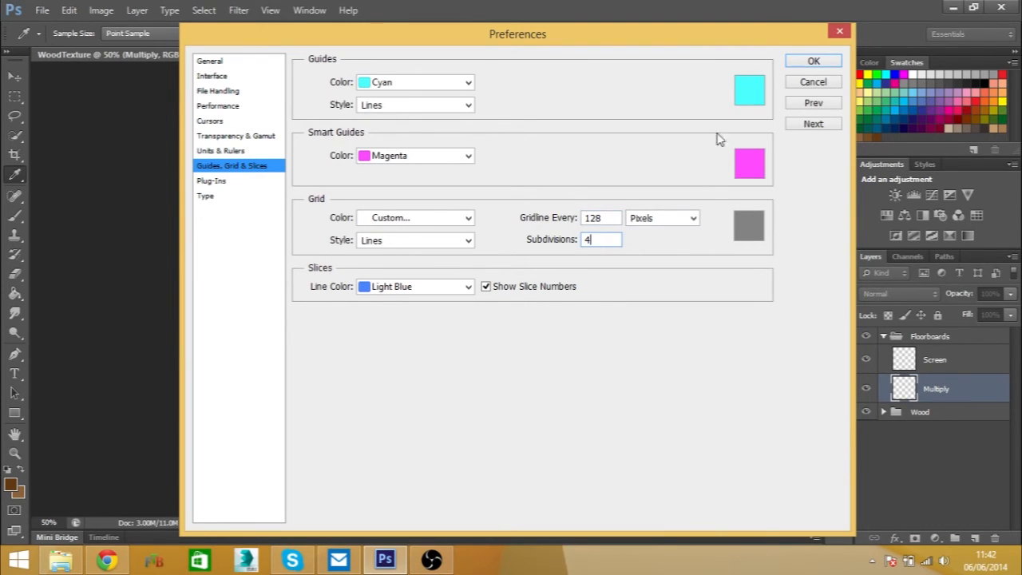
mouse_move(750, 103)
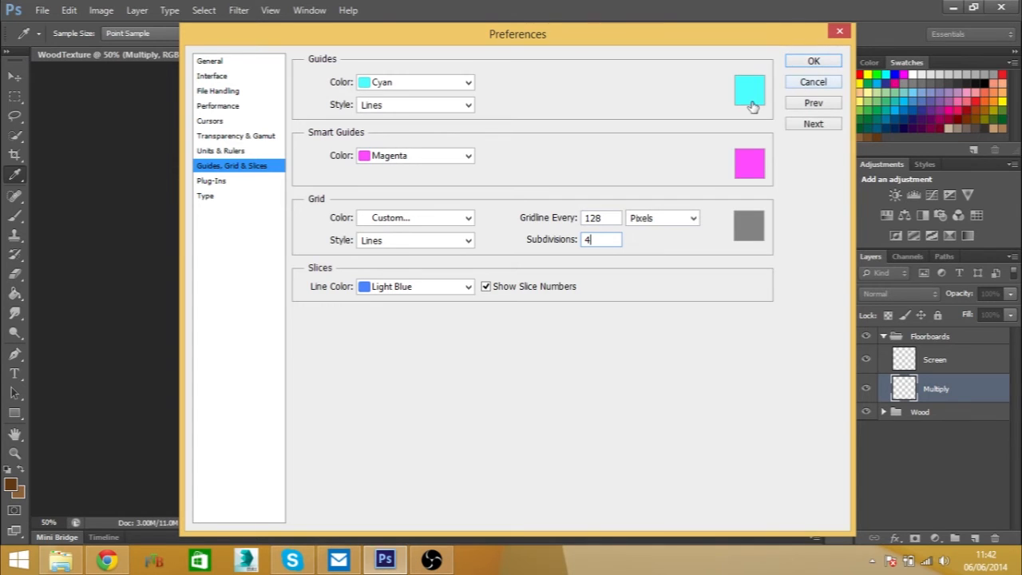
type("1")
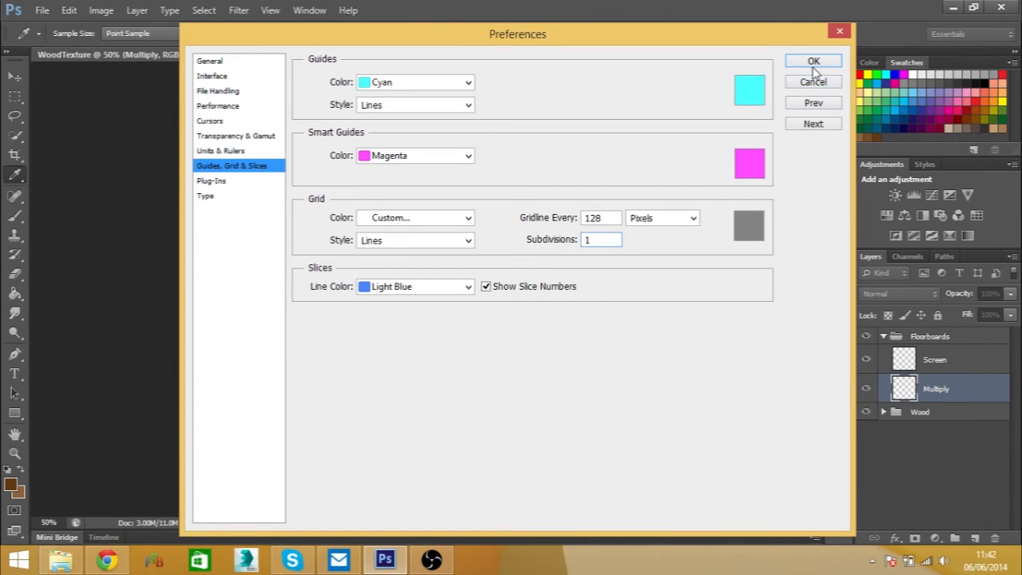
left_click(813, 61)
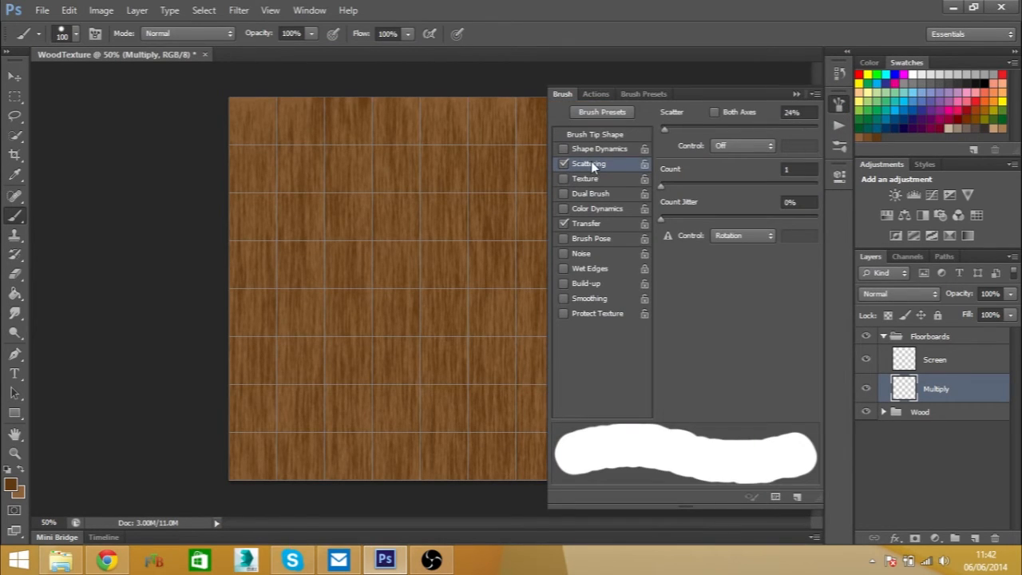
Set the brush to 35 pixels; blend the Multiply and Screen layers as Multiply and Screen
left_click(563, 164)
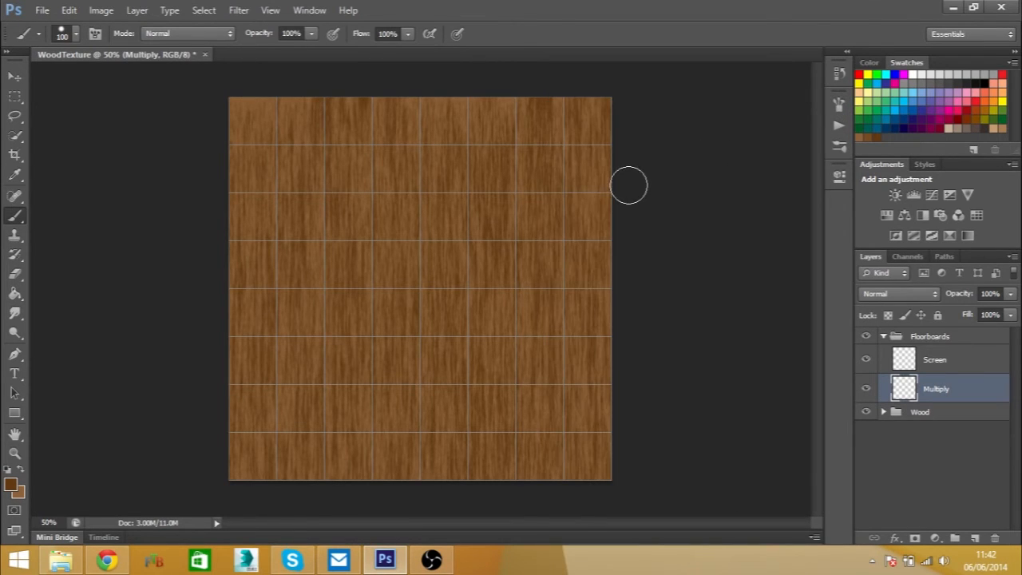
mouse_move(653, 151)
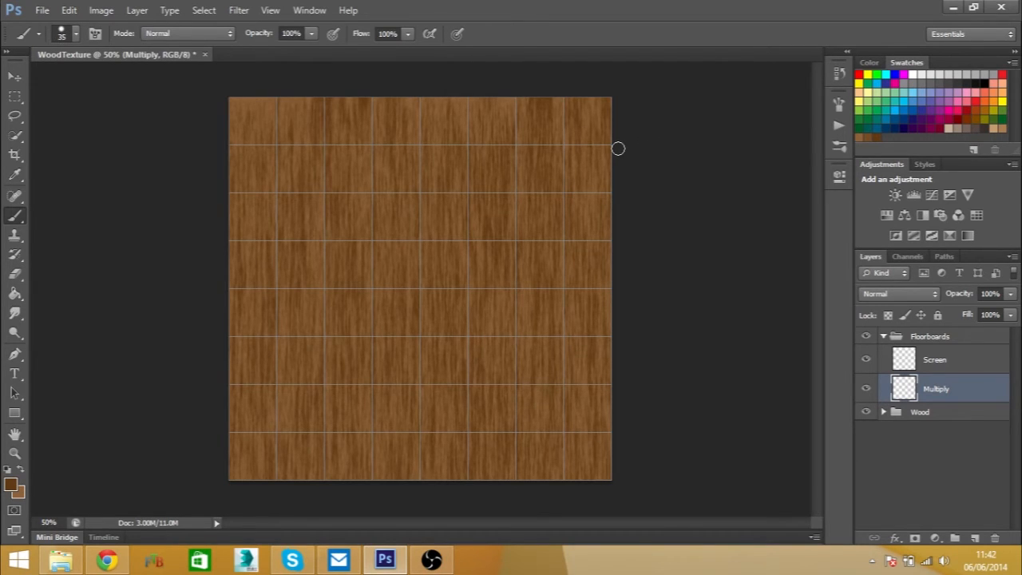
mouse_move(621, 146)
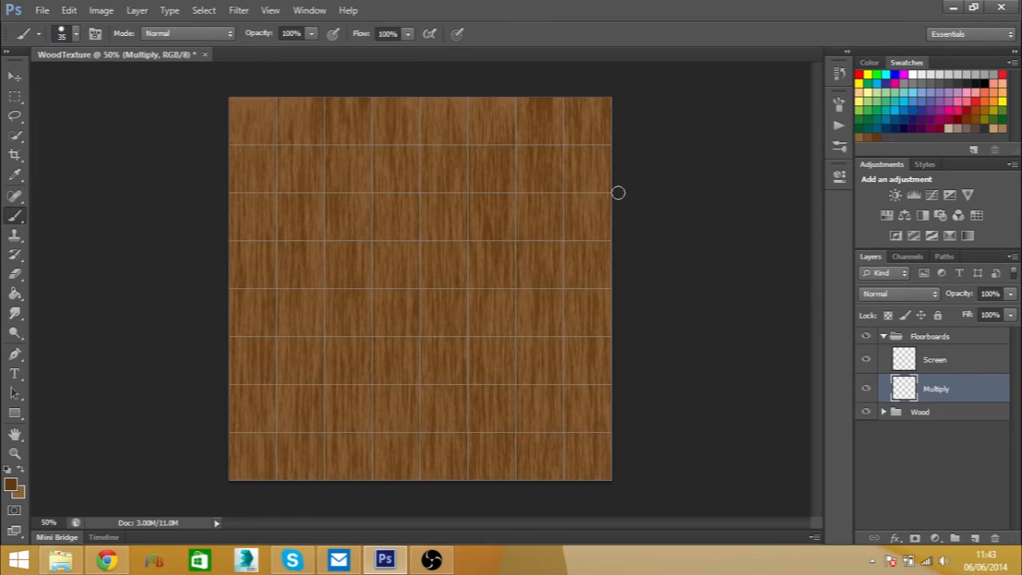
left_click_drag(618, 195, 519, 194)
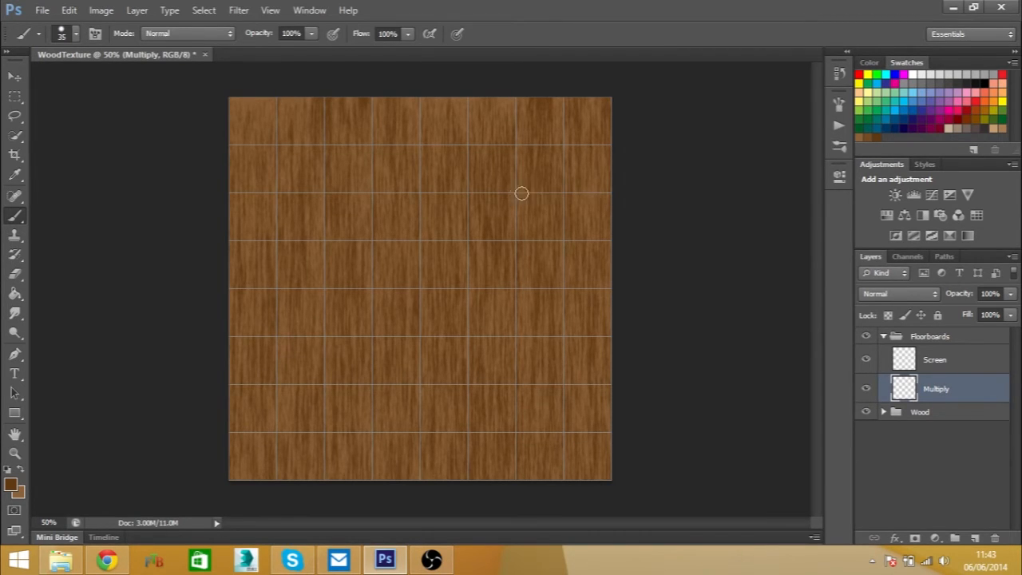
left_click(890, 294)
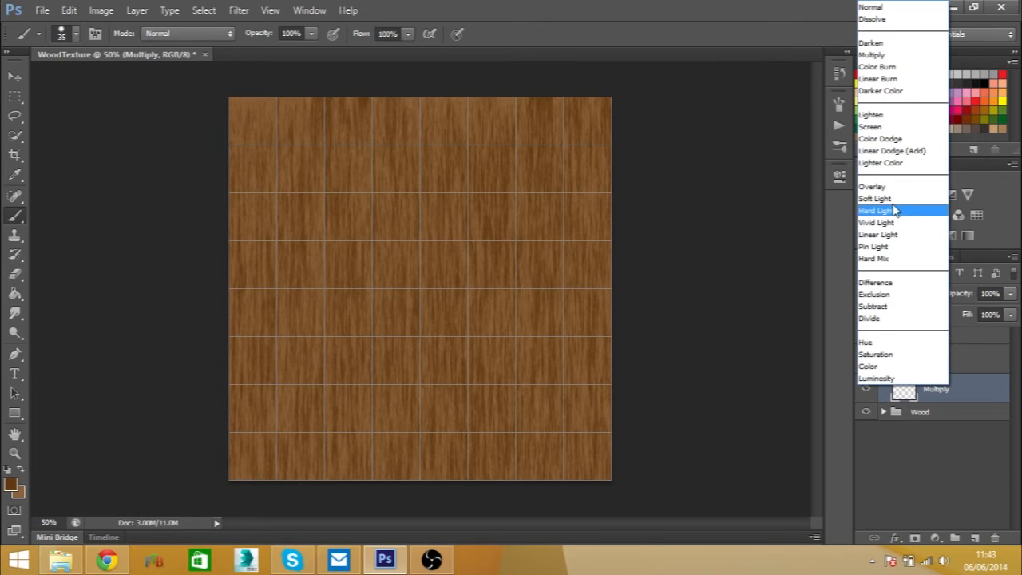
left_click(870, 126)
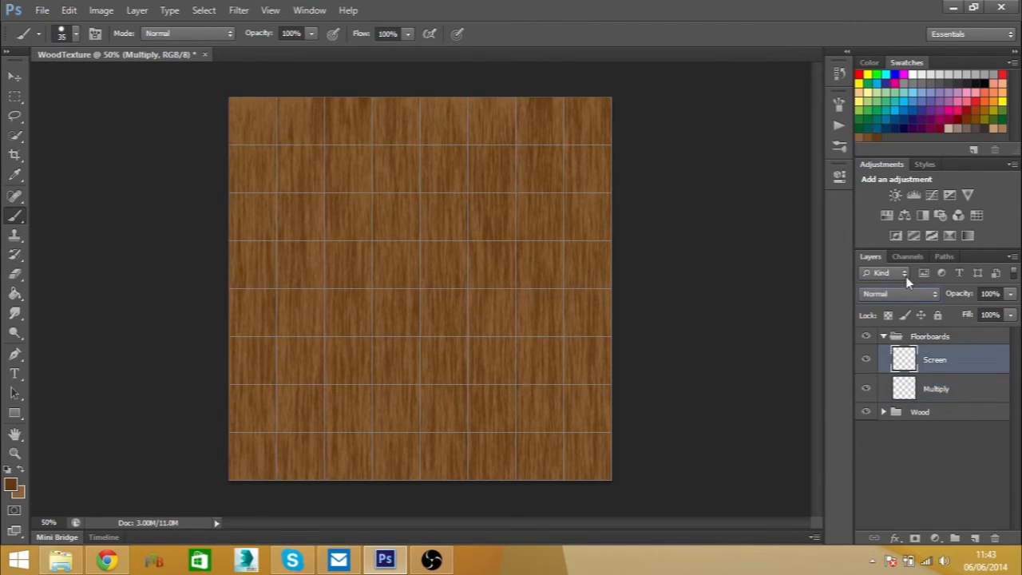
left_click(894, 293)
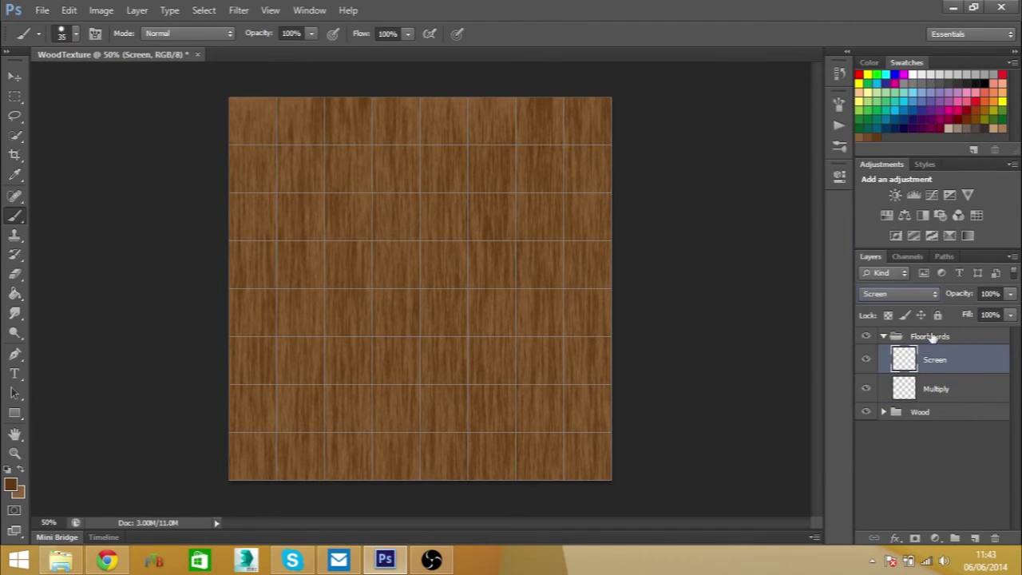
left_click(935, 388)
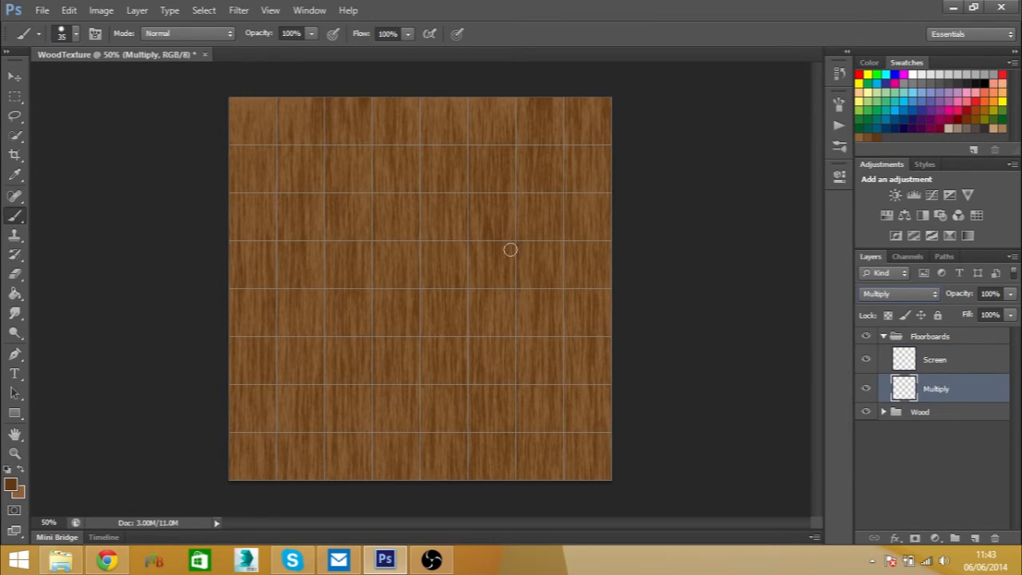
mouse_move(44, 470)
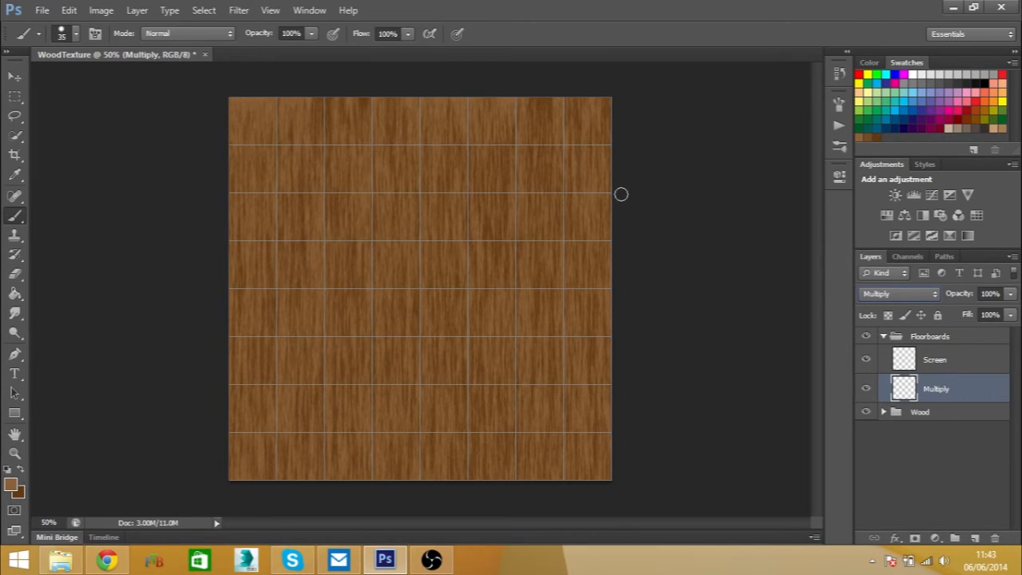
left_click_drag(608, 192, 527, 191)
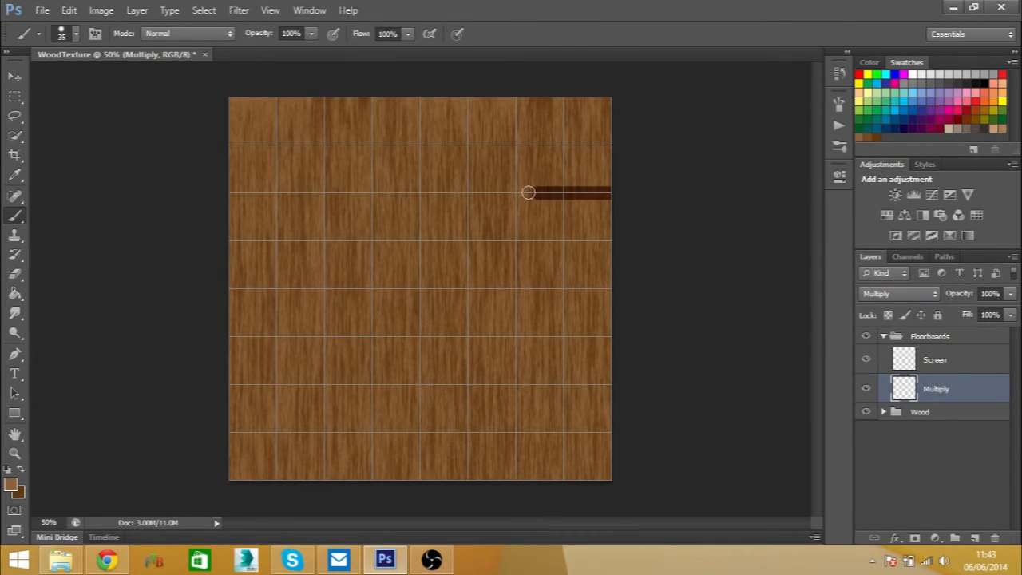
left_click_drag(528, 192, 611, 192)
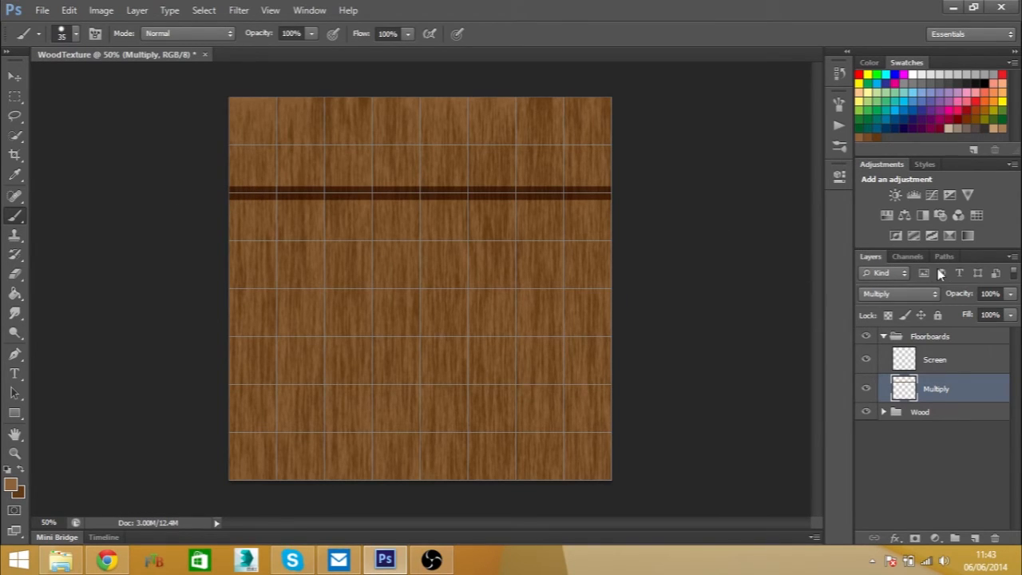
left_click(987, 293)
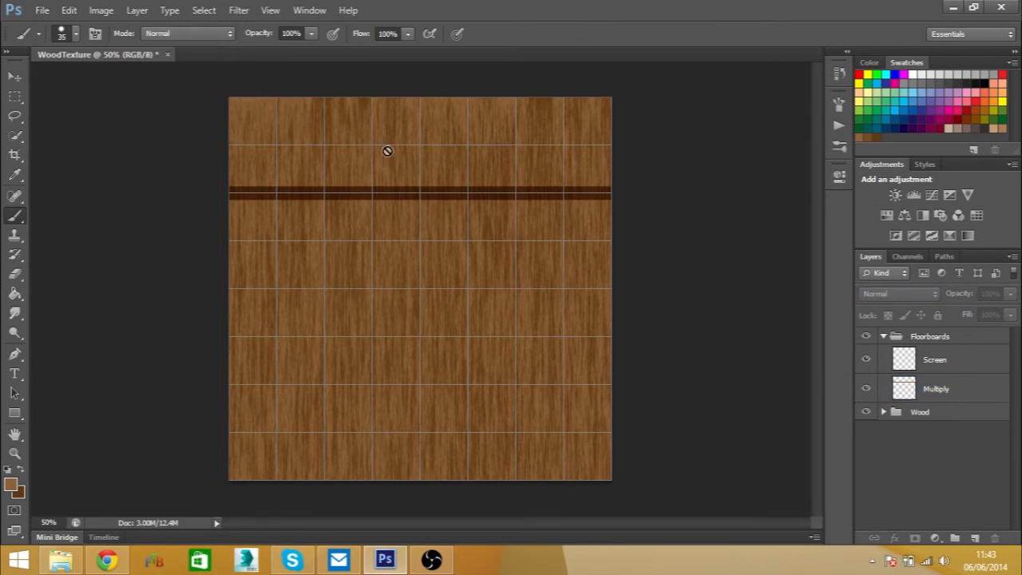
left_click(386, 151)
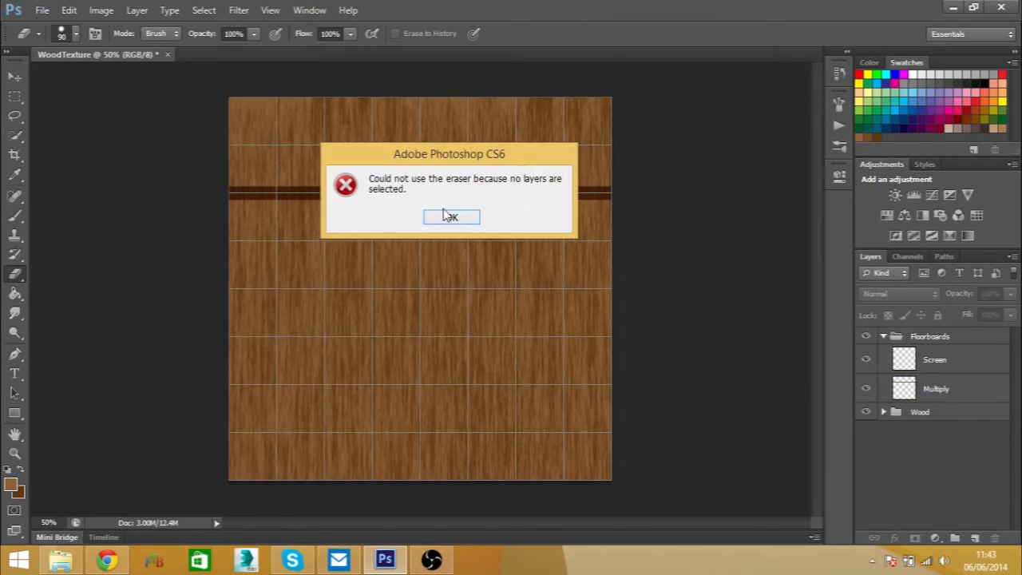
left_click(451, 217)
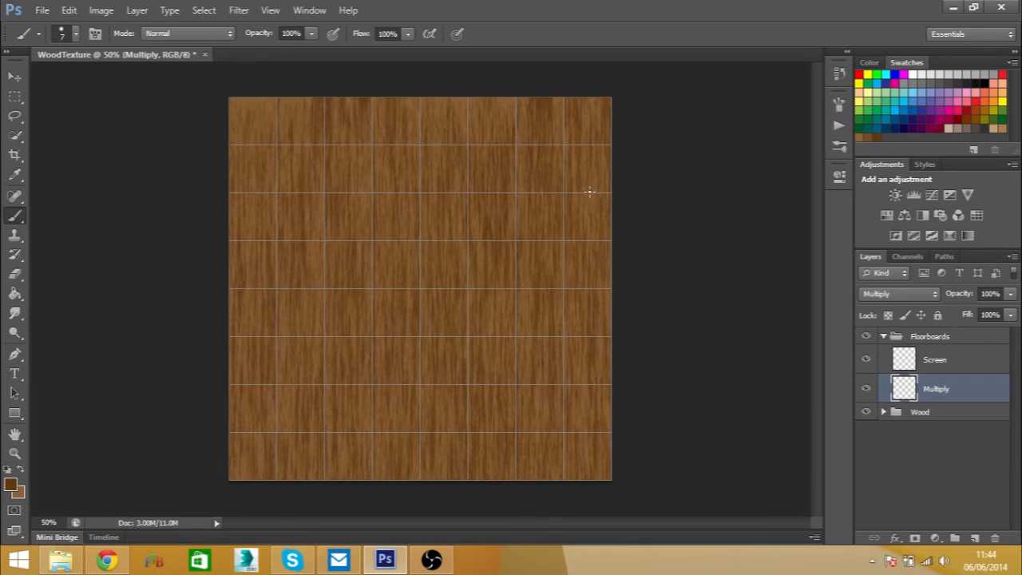
Set the Multiply layer to 63% opacity and paint dark seams along the horizontal grid lines
left_click_drag(515, 187, 610, 188)
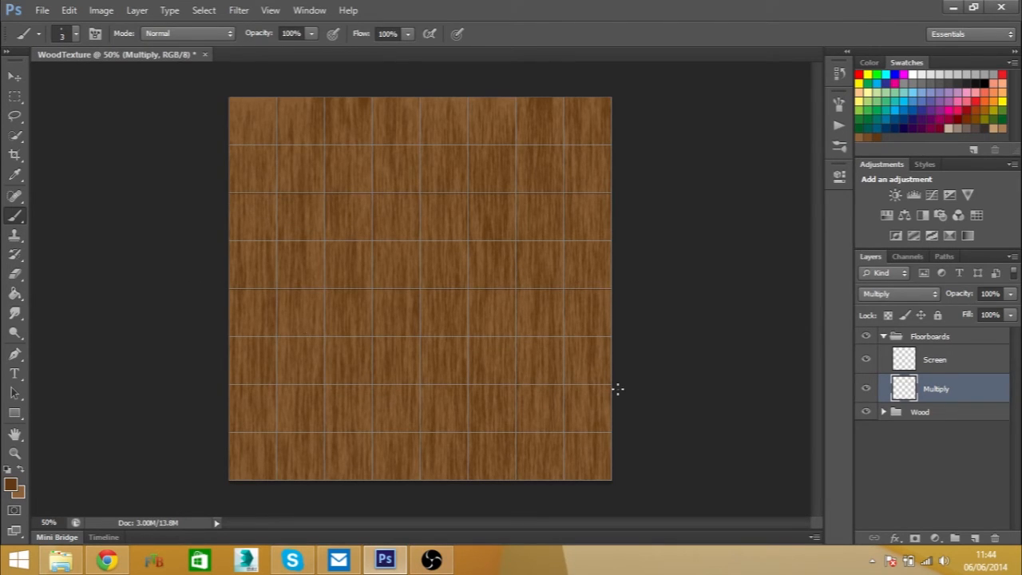
left_click_drag(231, 300, 610, 387)
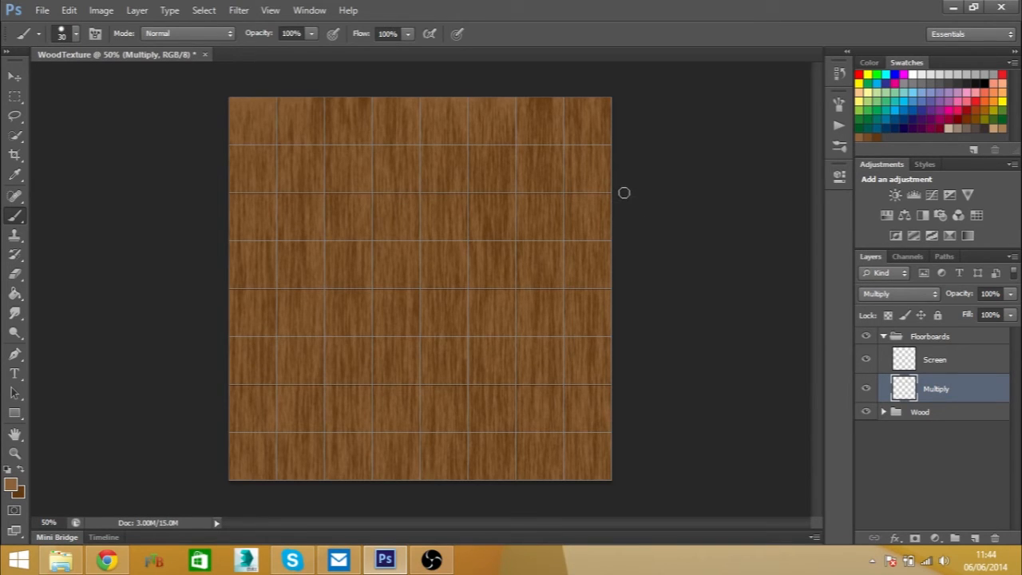
left_click_drag(534, 194, 610, 193)
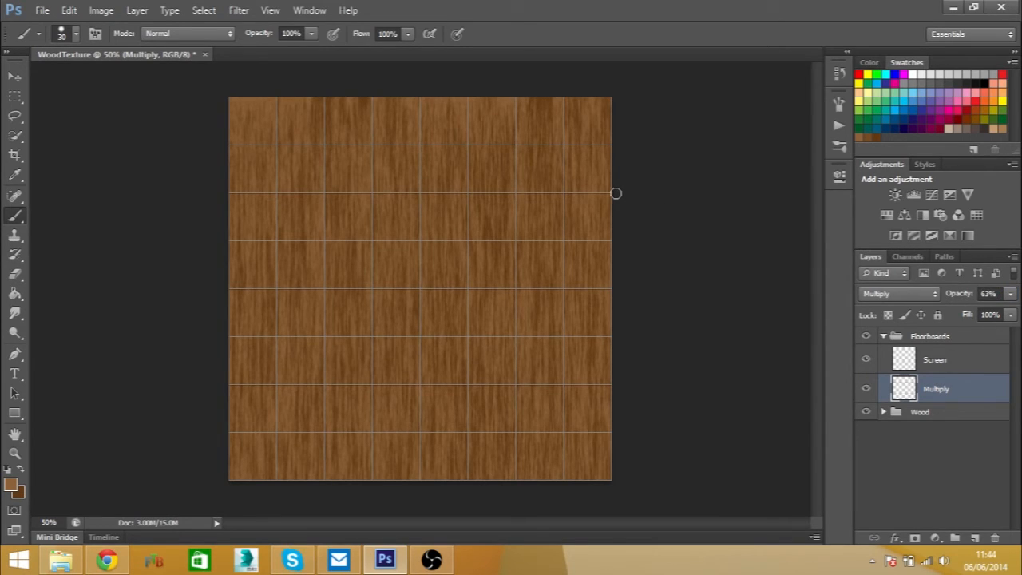
left_click_drag(614, 193, 190, 197)
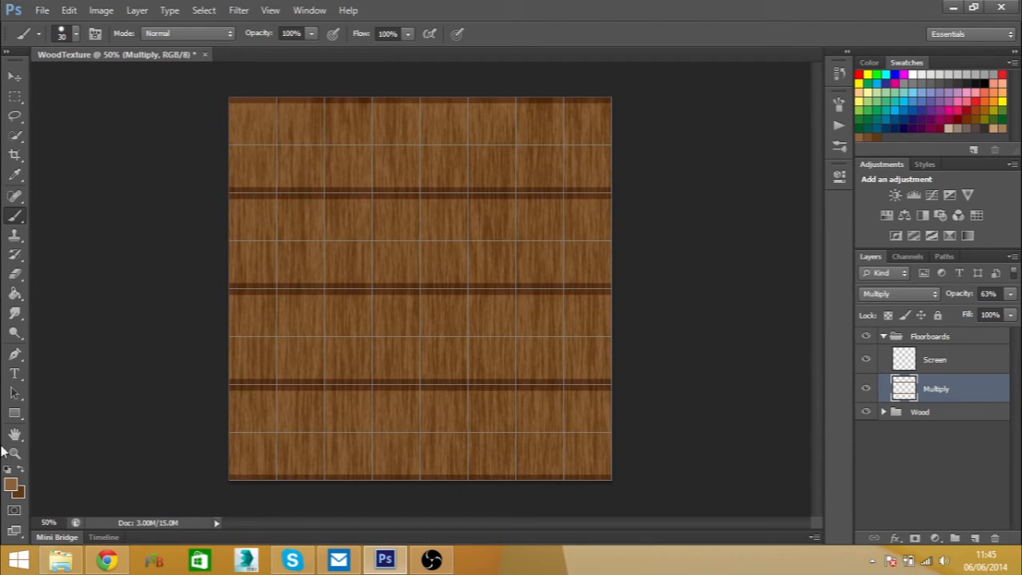
mouse_move(48, 470)
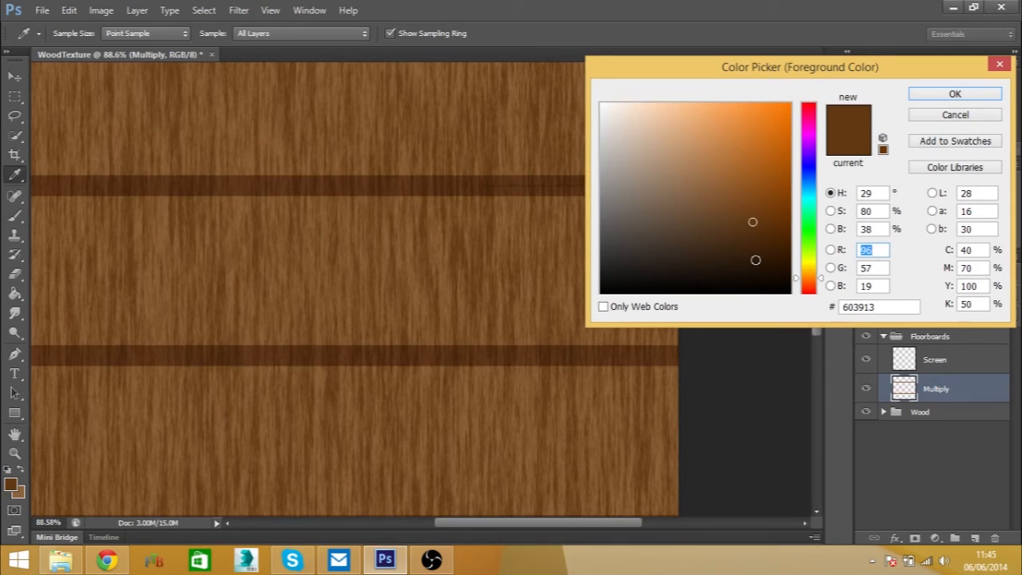
Pick dark brown #2d1b09 and brush thin lines along each seam
left_click(751, 259)
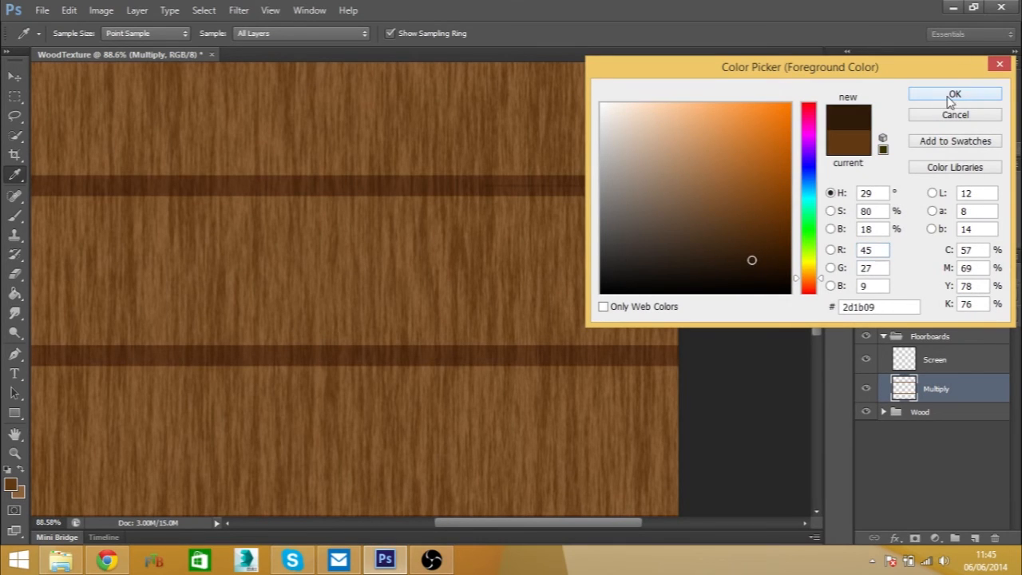
left_click(956, 93)
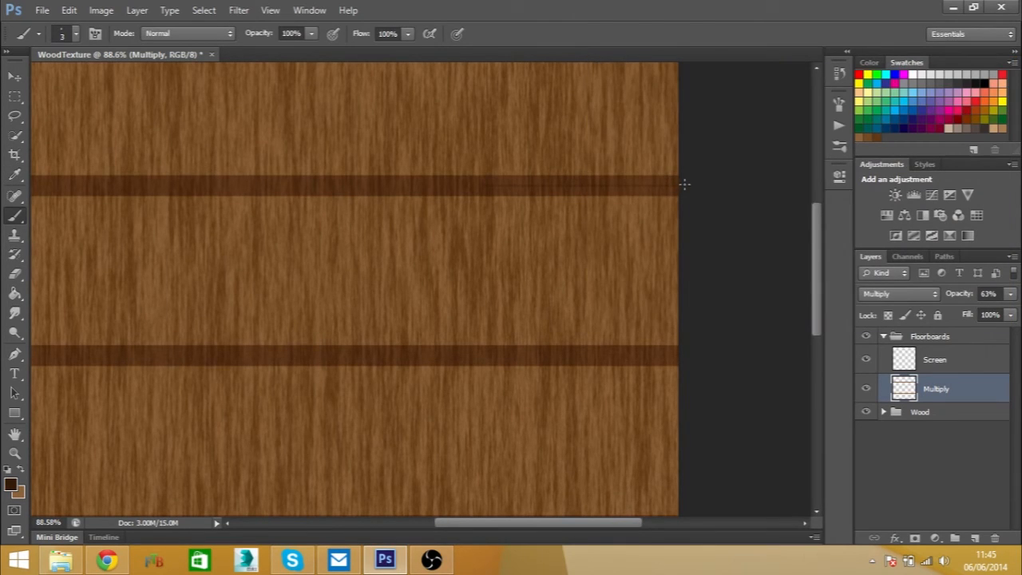
mouse_move(582, 191)
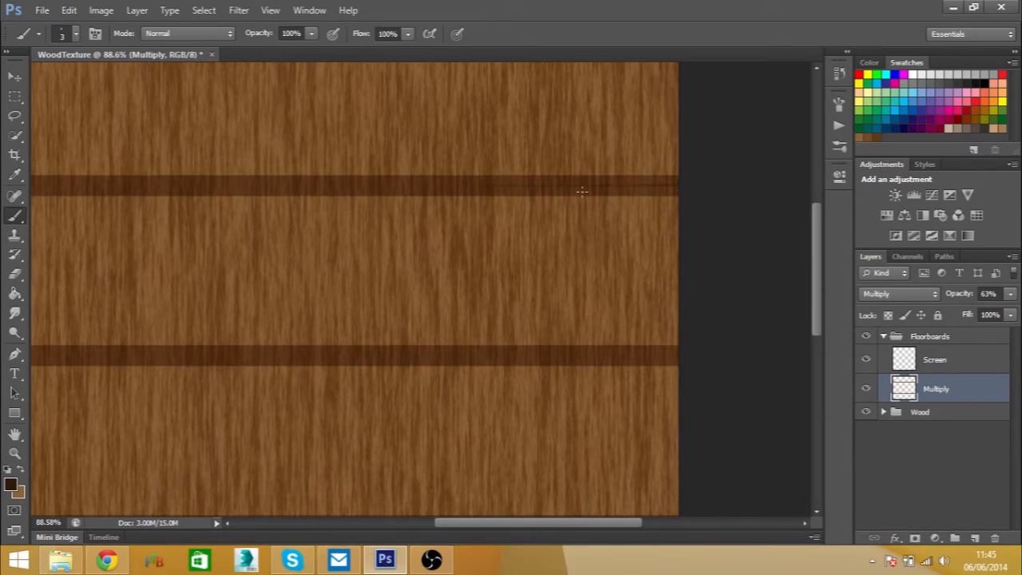
mouse_move(116, 194)
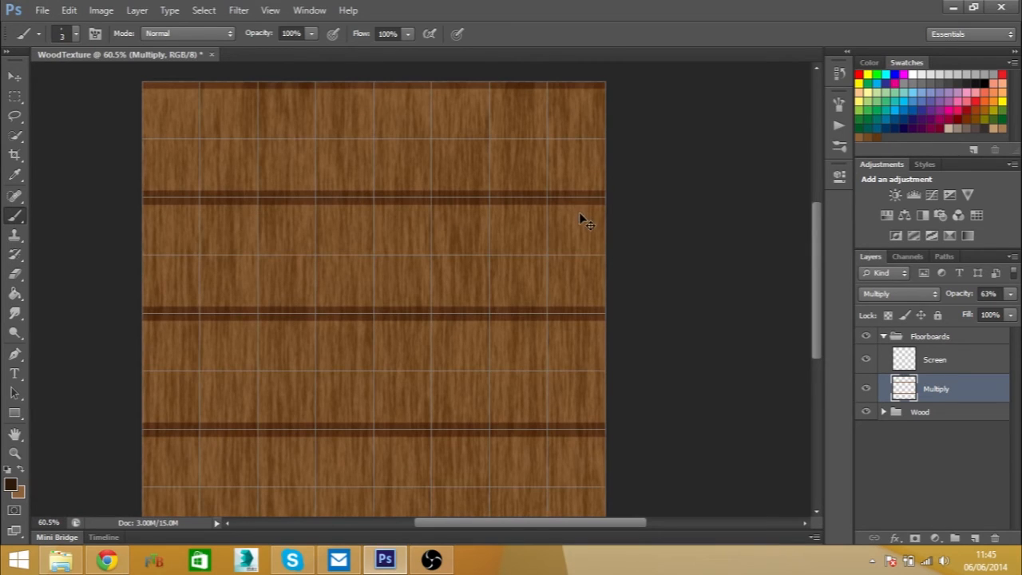
mouse_move(605, 197)
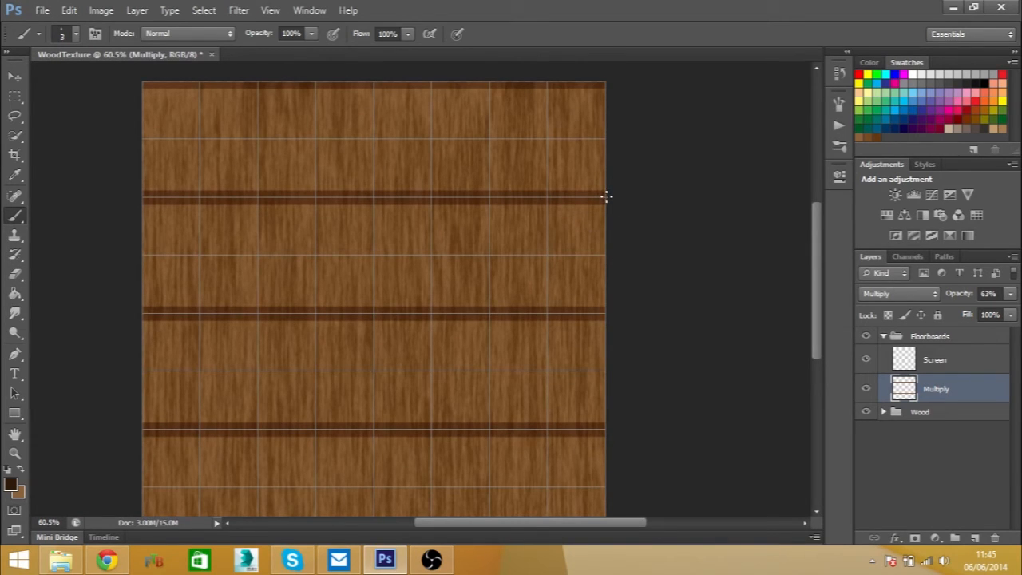
mouse_move(607, 314)
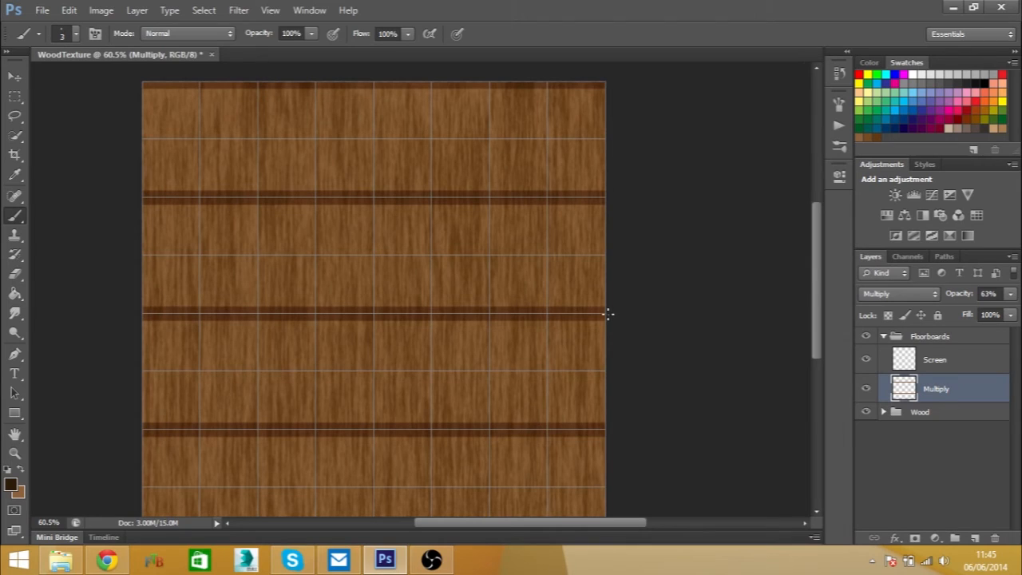
left_click_drag(168, 220, 475, 287)
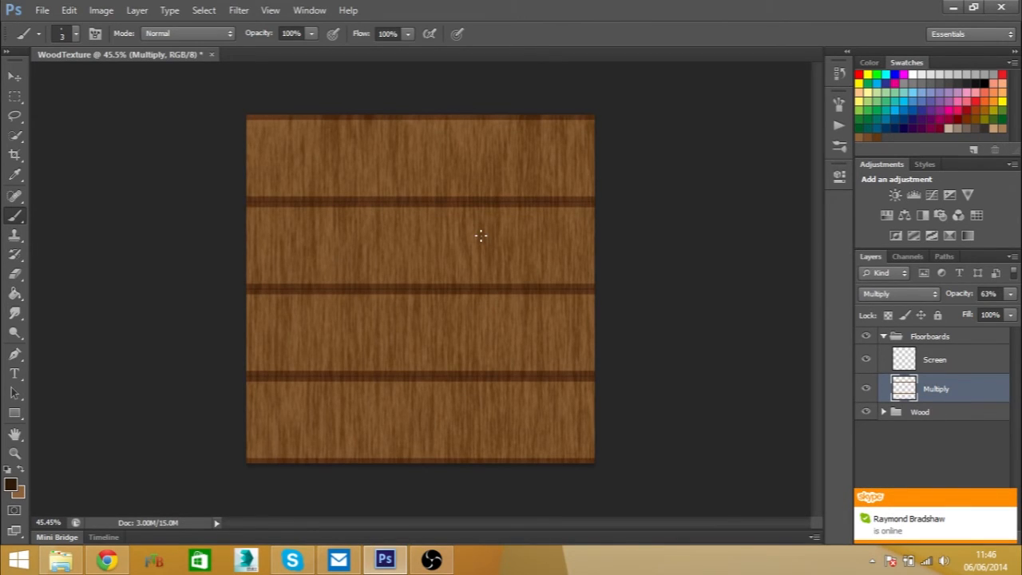
mouse_move(705, 192)
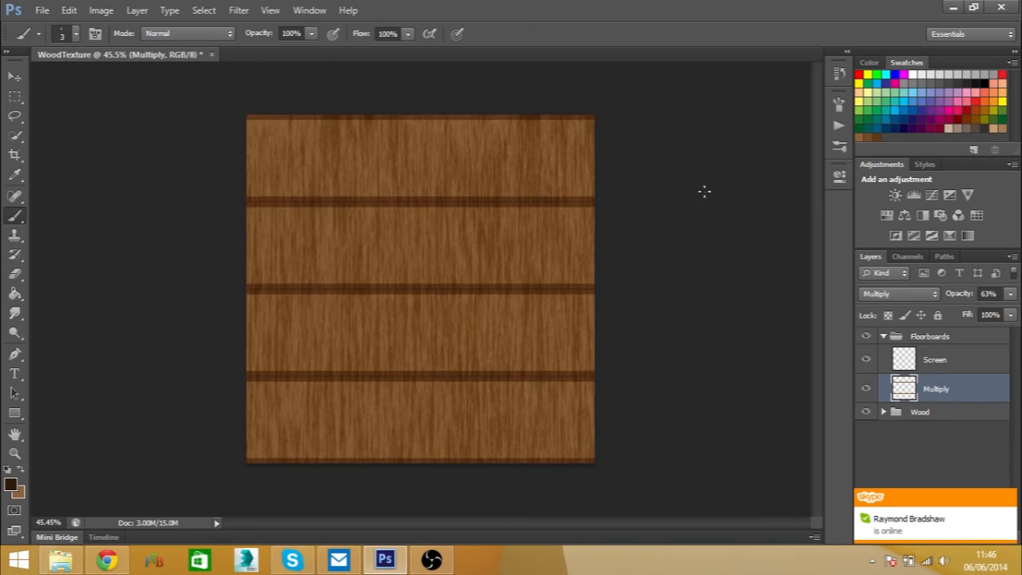
mouse_move(941, 360)
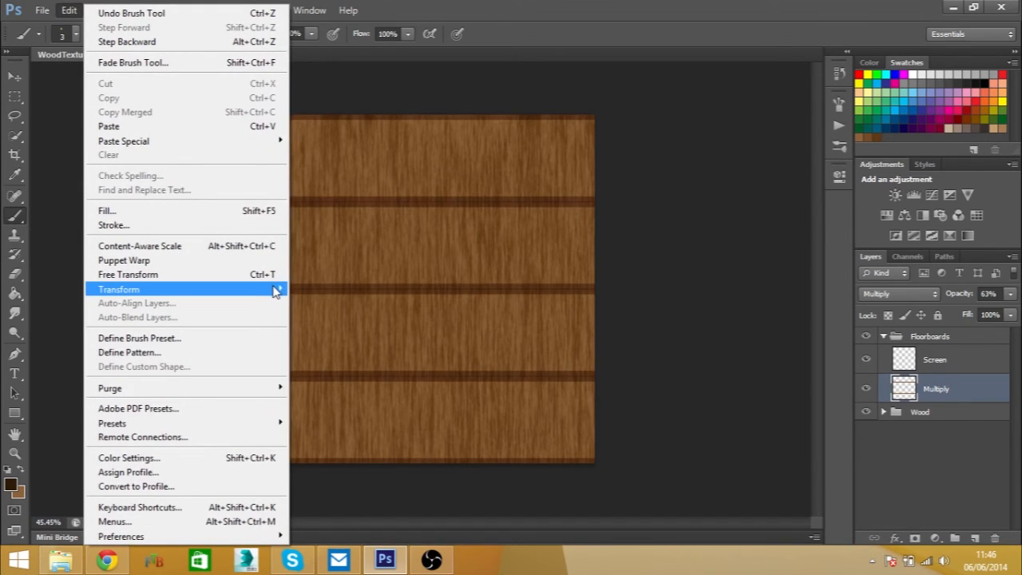
mouse_move(333, 415)
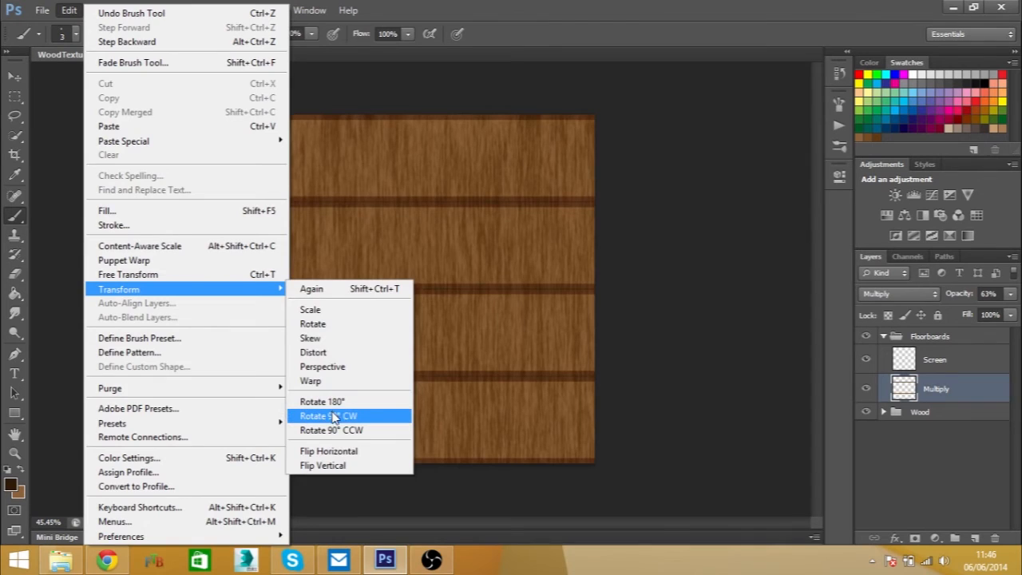
Rotate the Multiply layer 90° clockwise so the seams run vertically
left_click(329, 415)
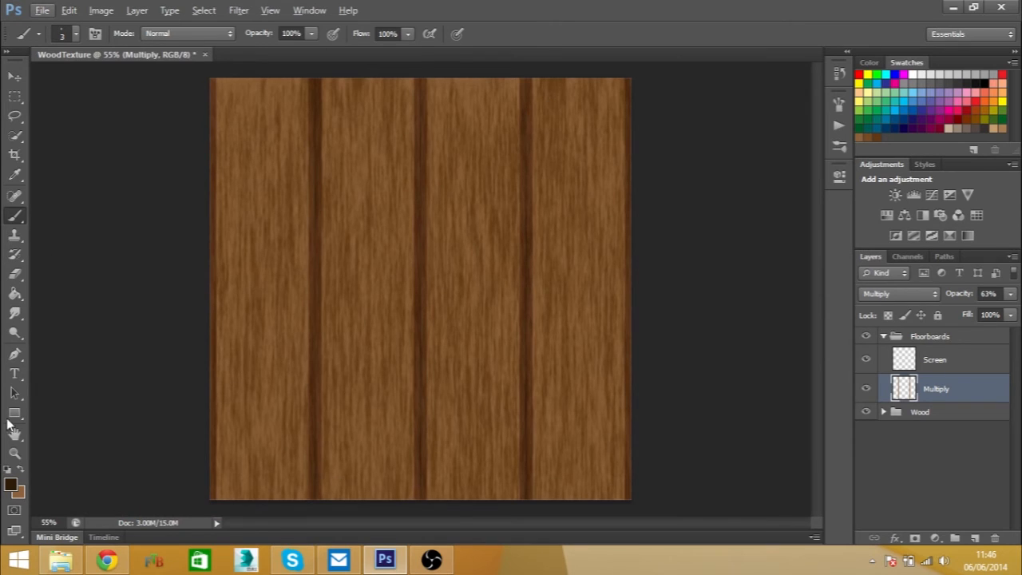
Set the foreground to near-black brown #100903 and darken the vertical seams
left_click(9, 486)
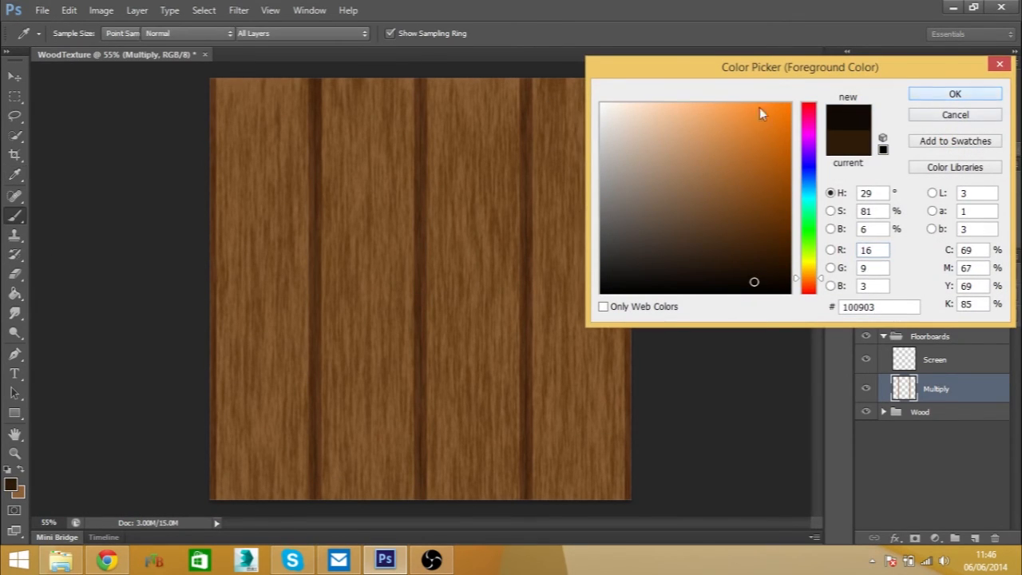
left_click(954, 94)
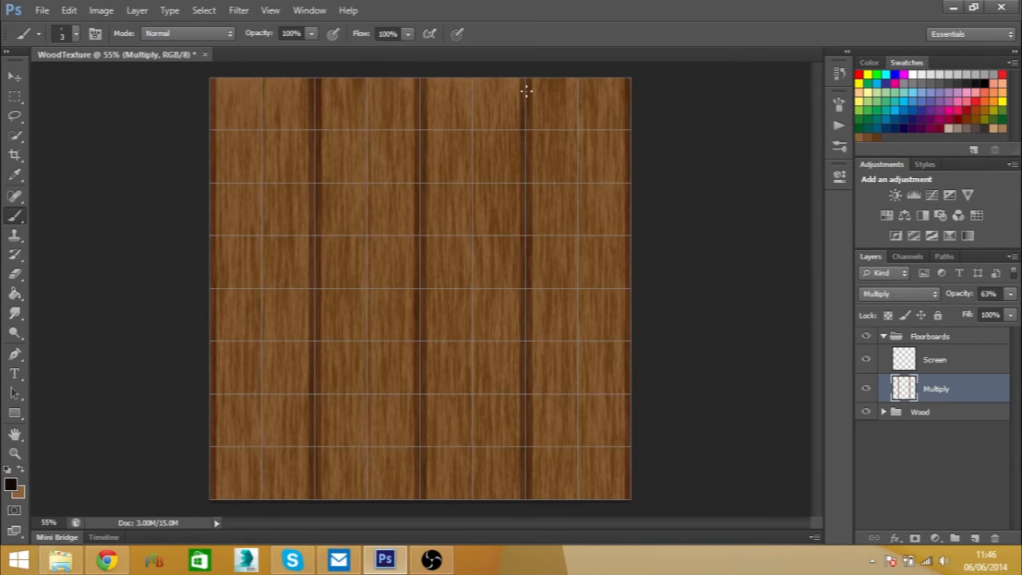
mouse_move(525, 74)
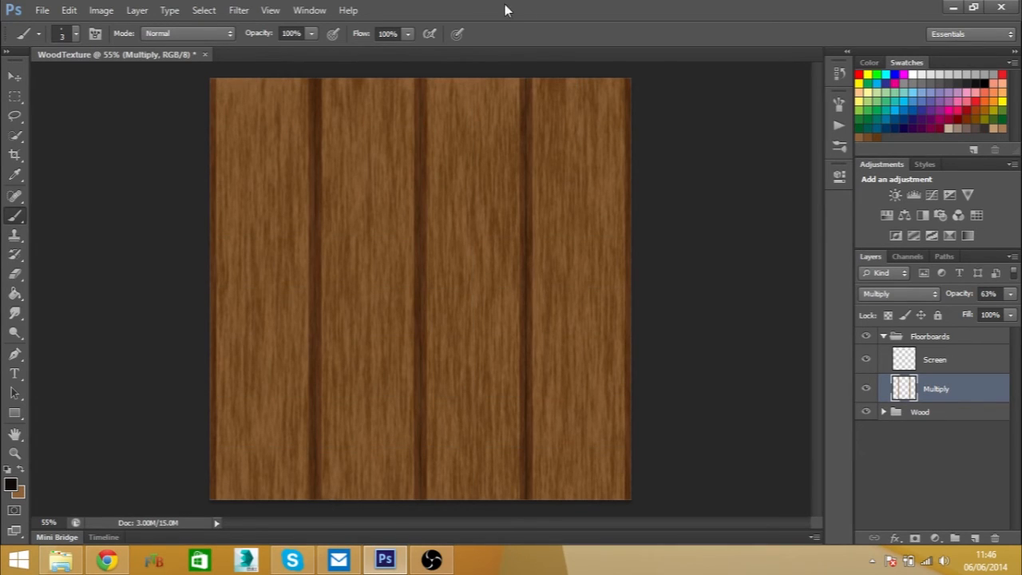
mouse_move(457, 180)
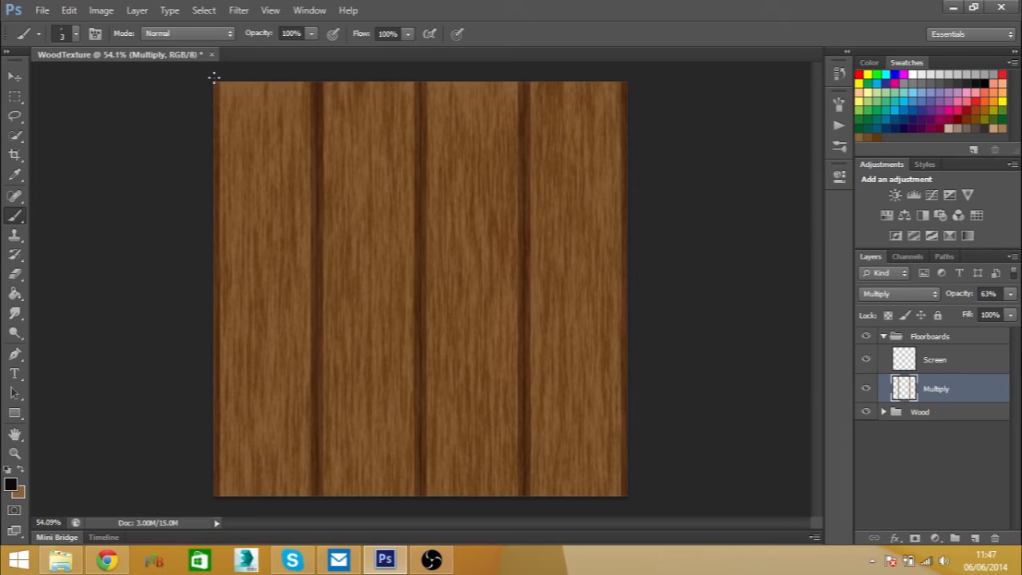
left_click_drag(216, 84, 627, 495)
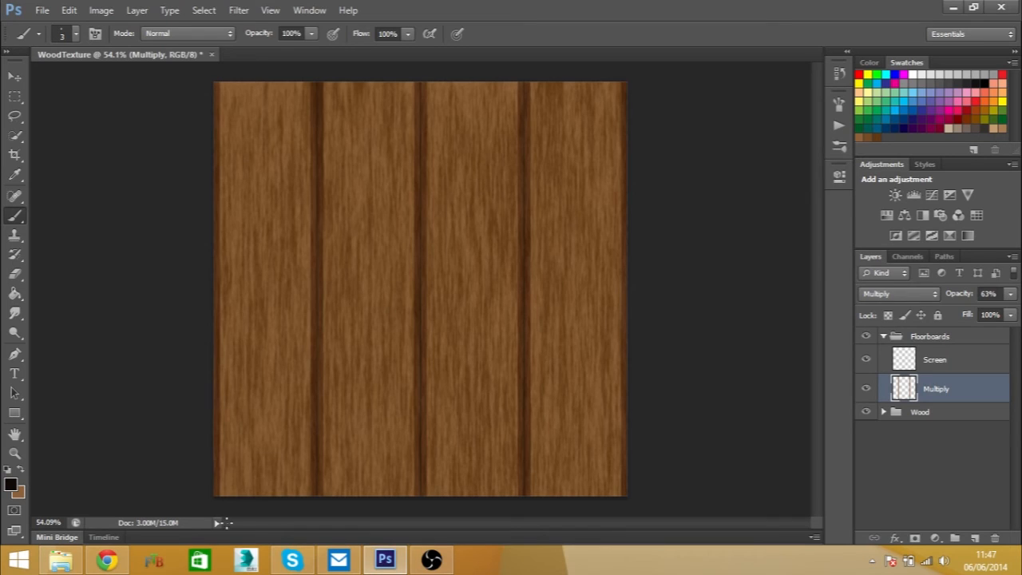
mouse_move(633, 206)
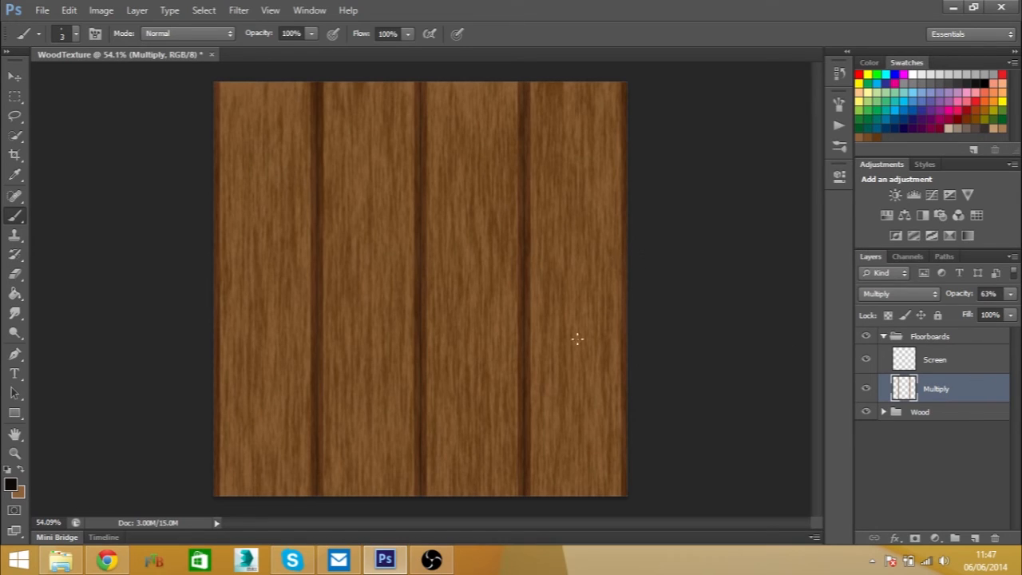
mouse_move(466, 289)
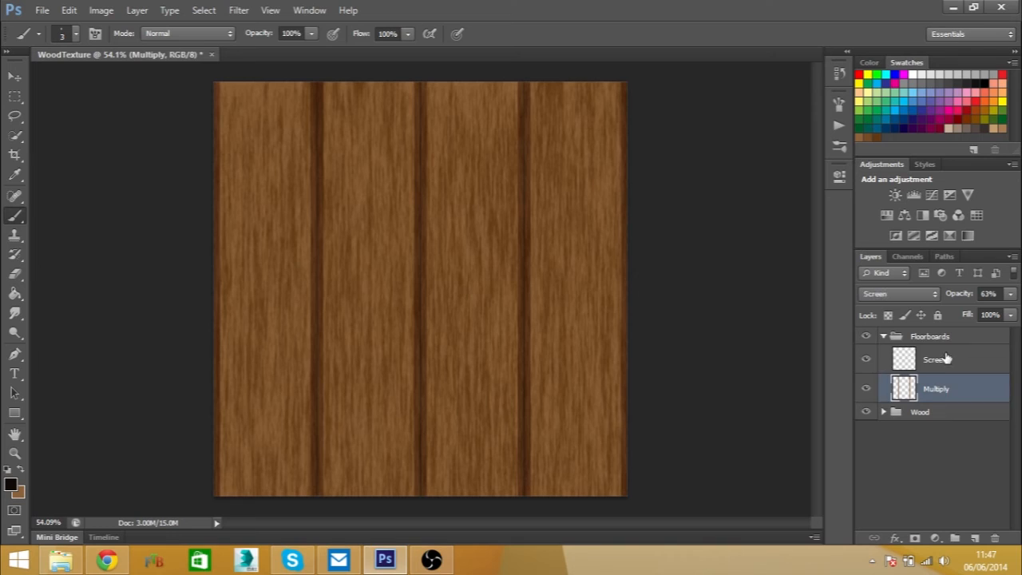
On the Screen layer, paint thin light highlight lines beside each vertical seam
left_click(938, 359)
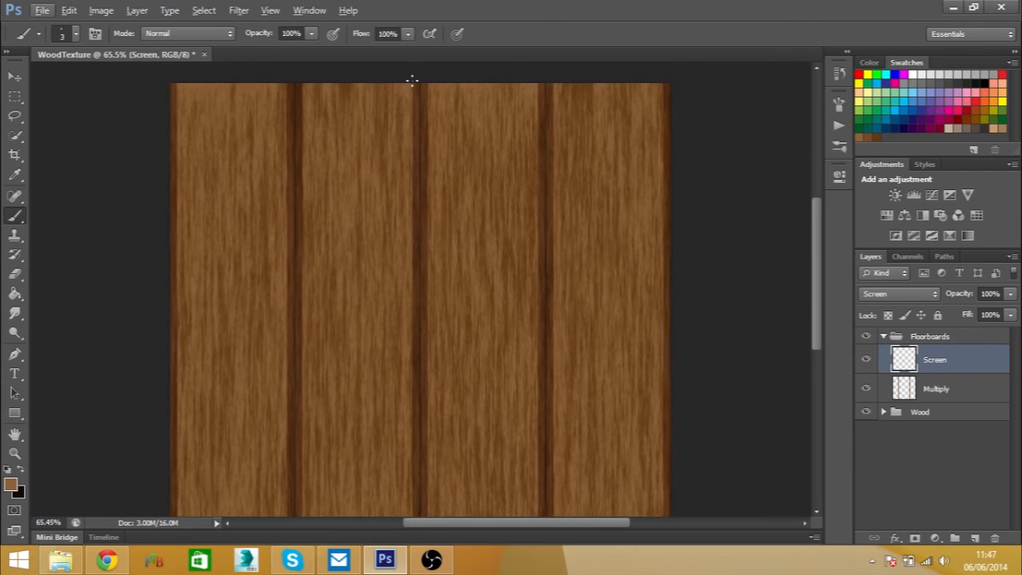
scroll("down", 3)
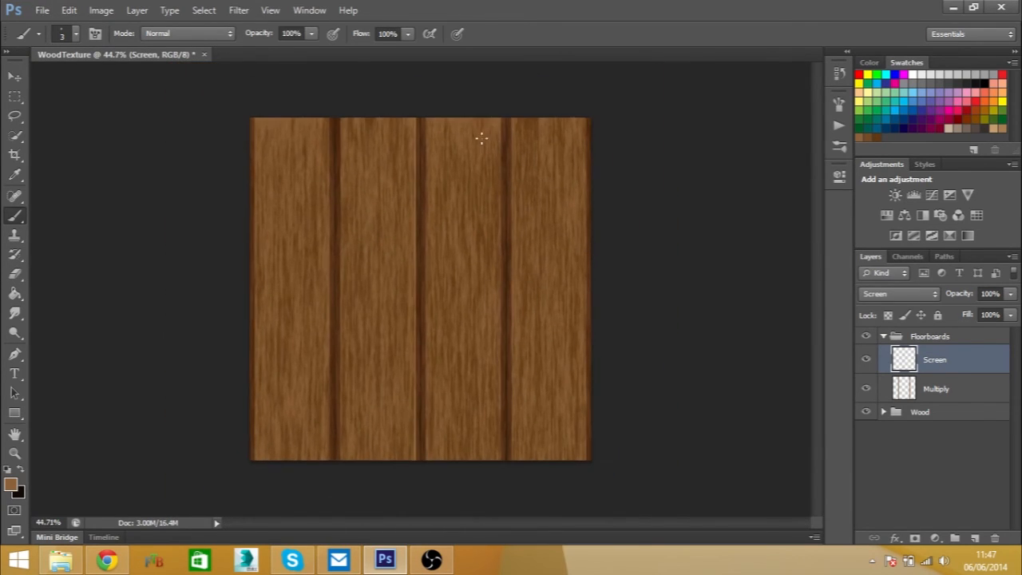
left_click_drag(493, 127, 429, 455)
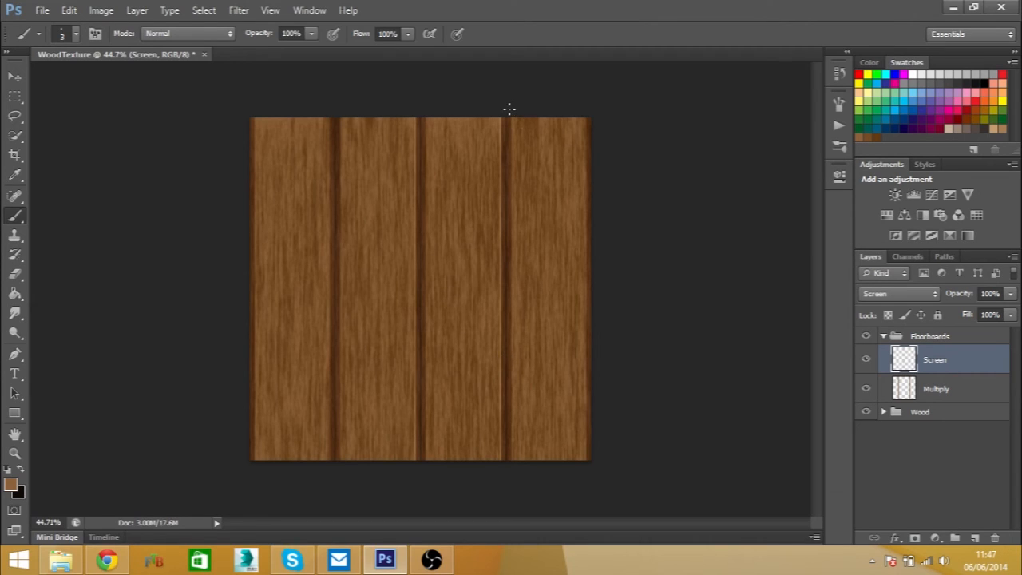
mouse_move(514, 115)
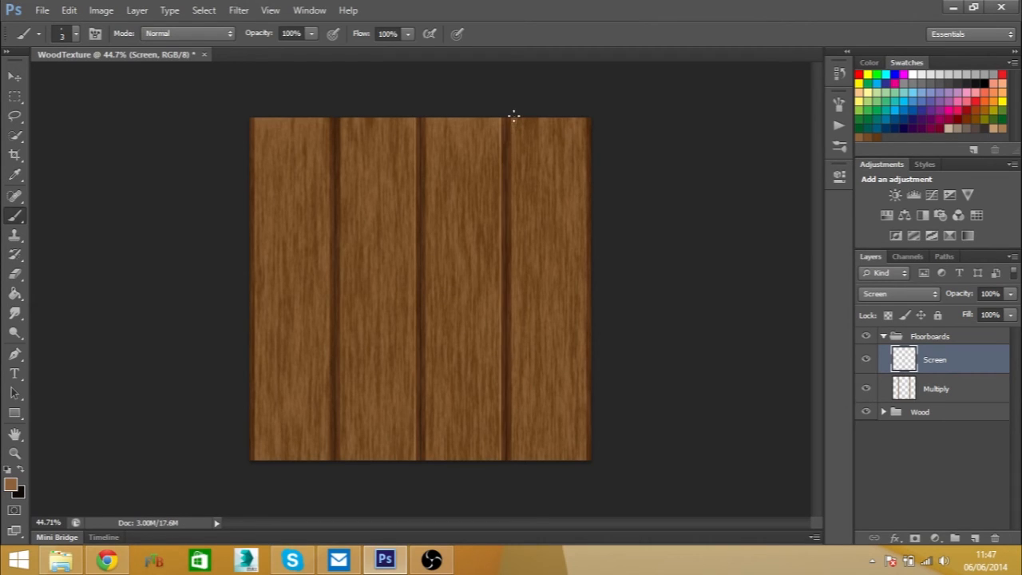
mouse_move(523, 507)
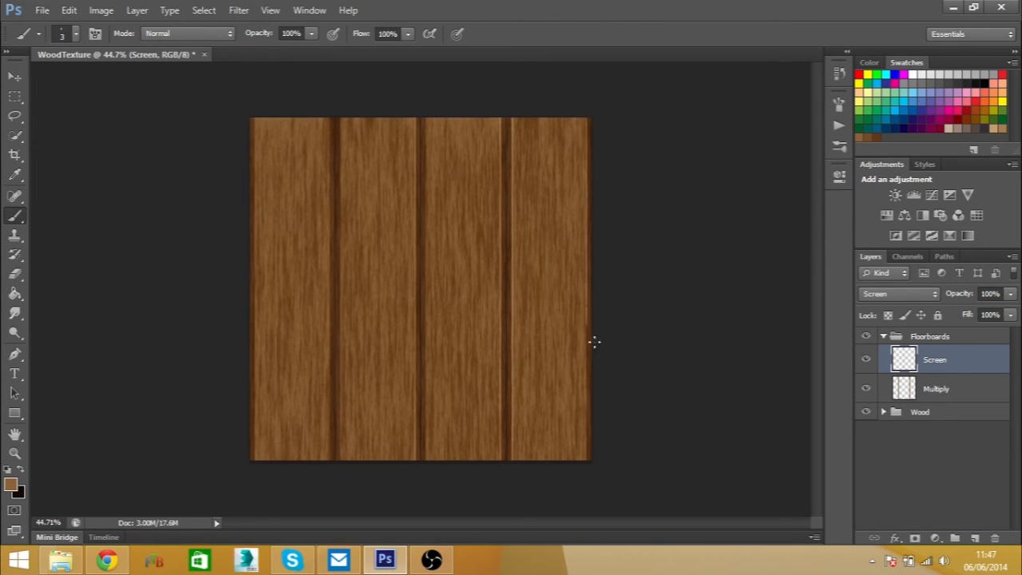
mouse_move(423, 106)
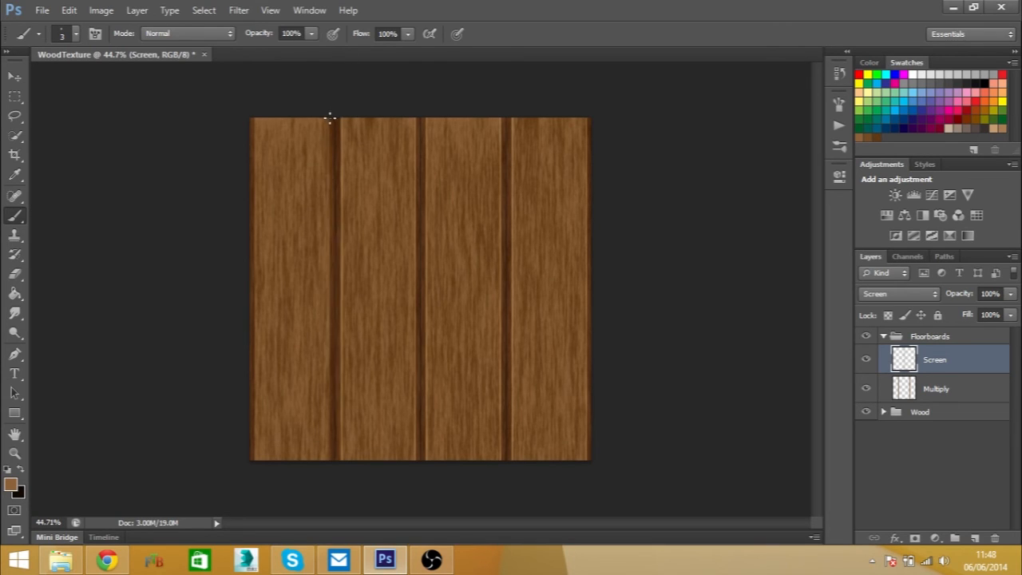
mouse_move(263, 127)
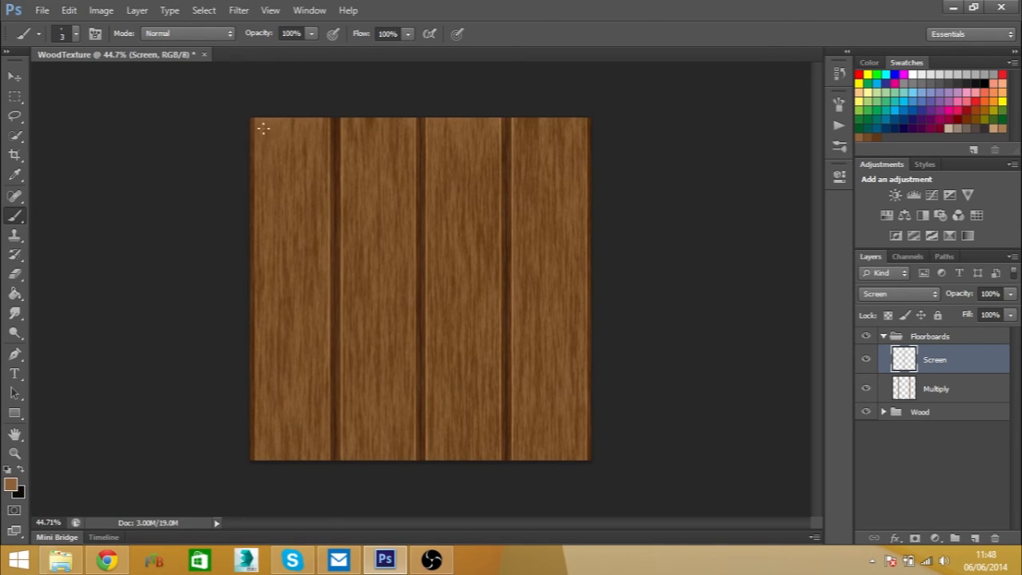
mouse_move(254, 110)
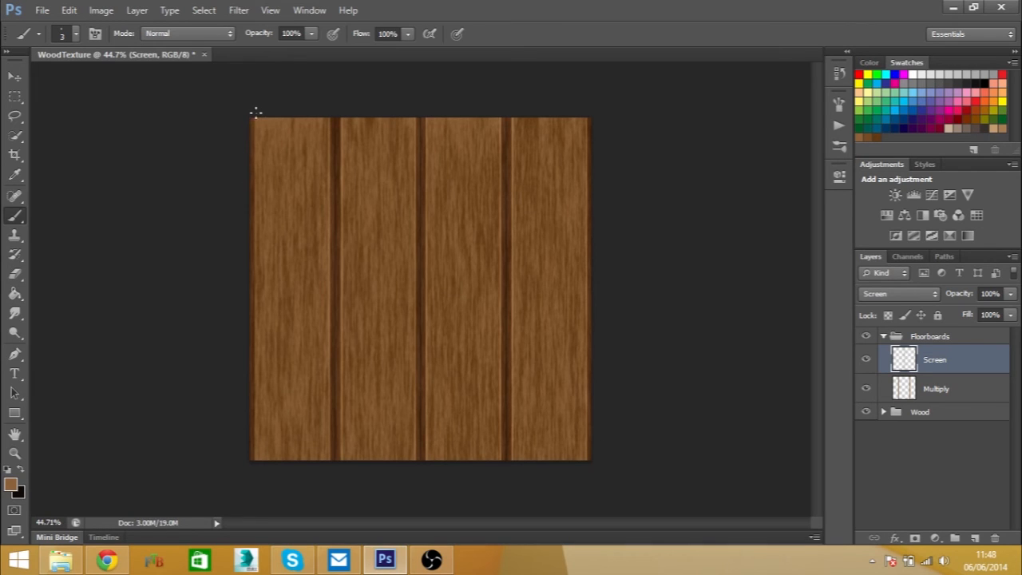
mouse_move(534, 298)
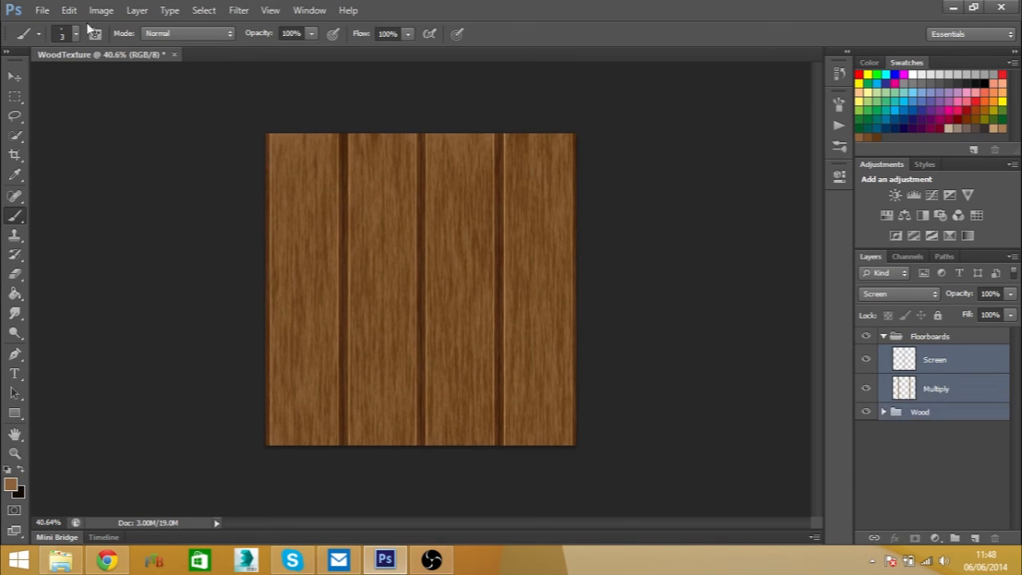
Open the Edit menu to rotate all layers back 90° counter-clockwise
left_click(69, 10)
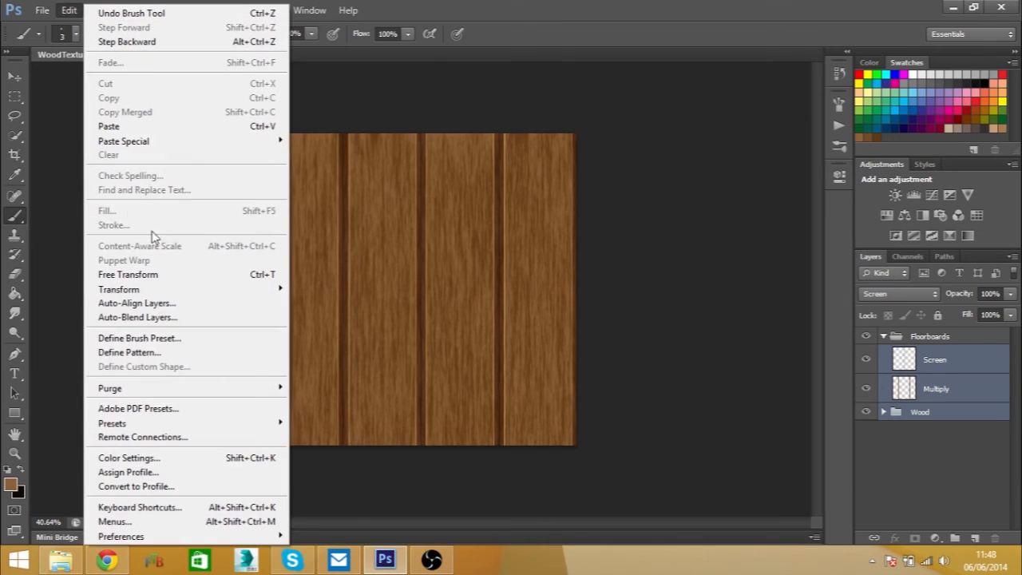
mouse_move(118, 289)
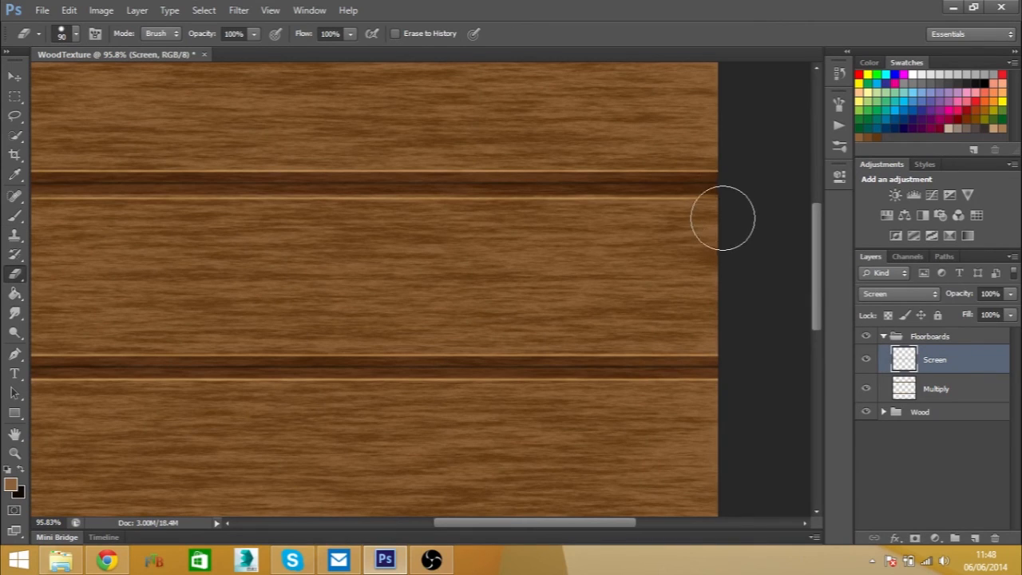
mouse_move(549, 551)
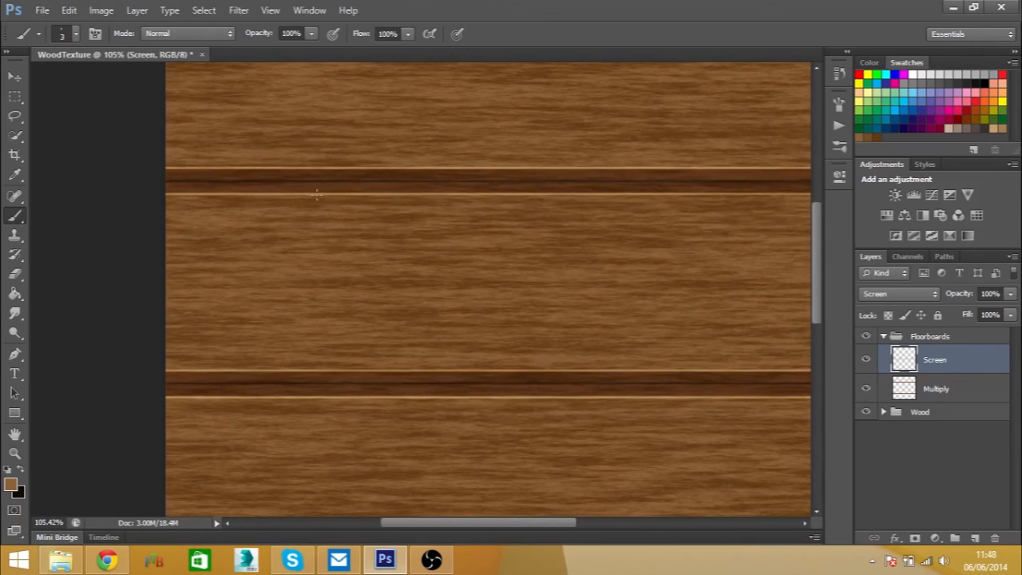
mouse_move(506, 198)
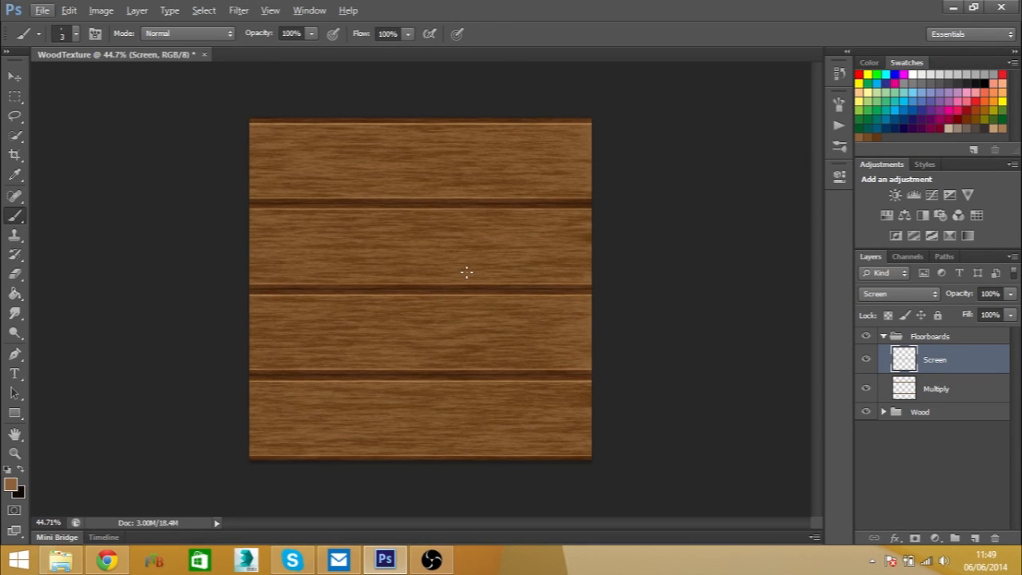
mouse_move(518, 230)
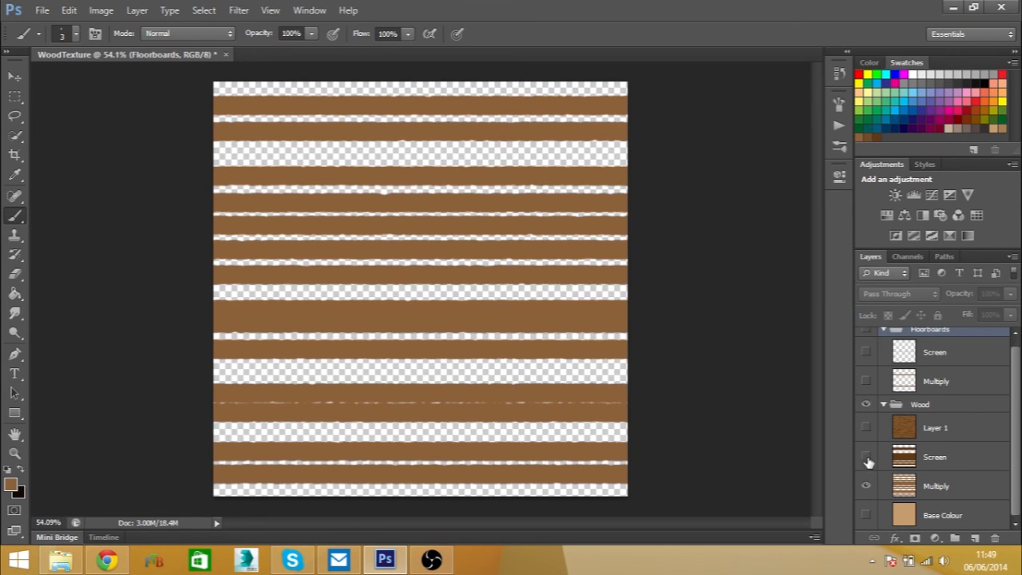
Turn the Wood grain stripes and Floorboards seams layers back on
left_click(866, 514)
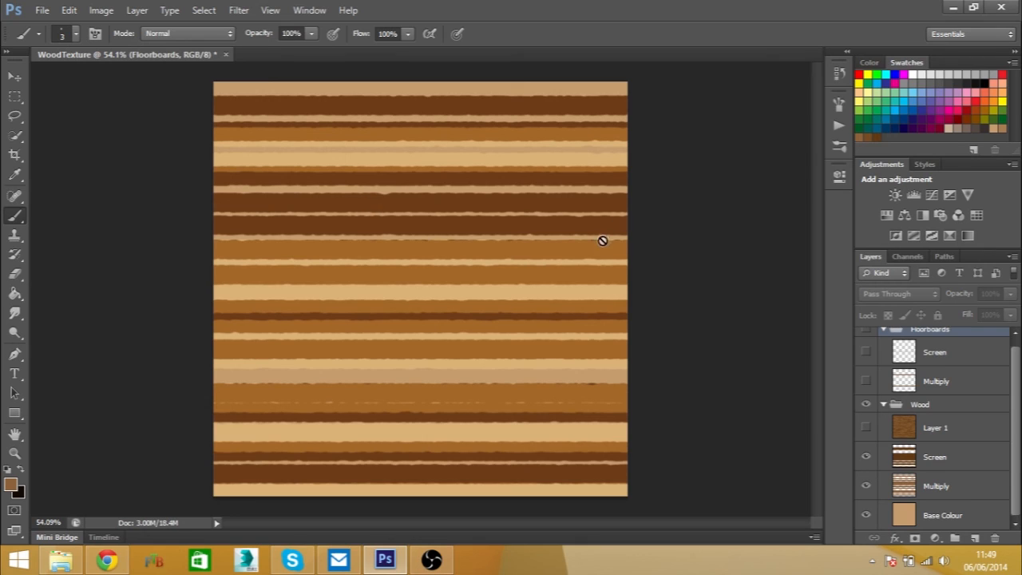
mouse_move(617, 402)
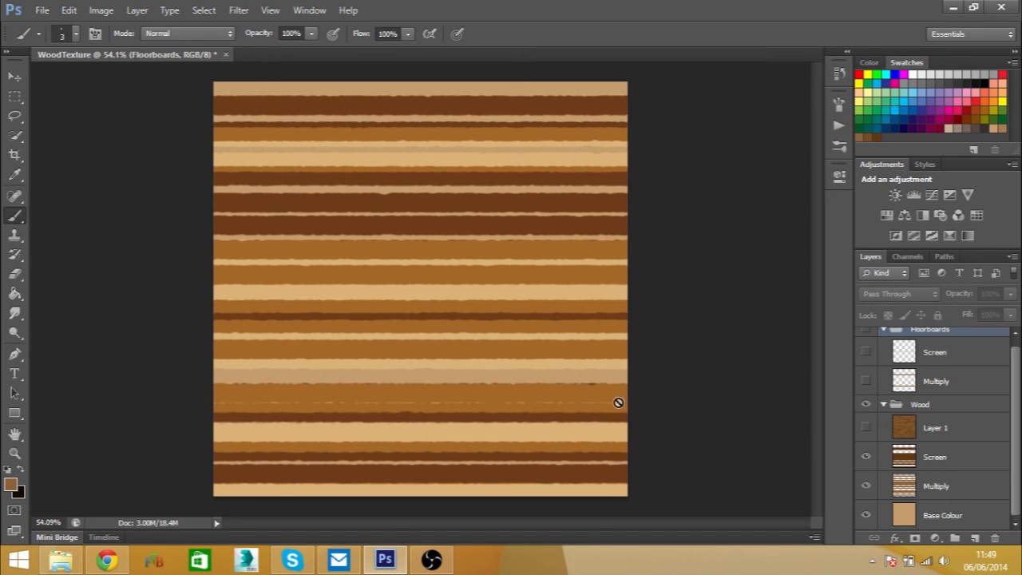
mouse_move(457, 278)
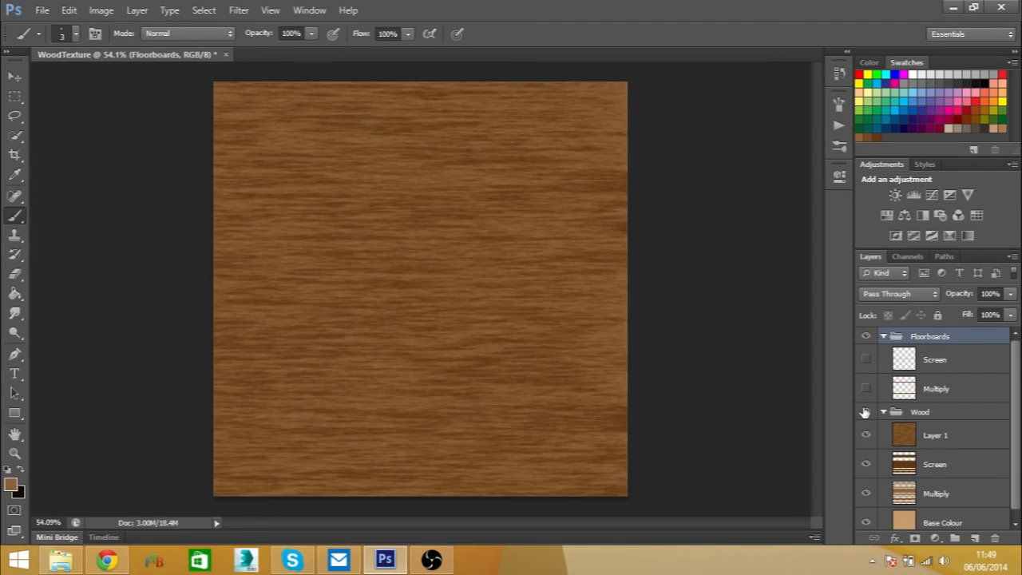
left_click(865, 359)
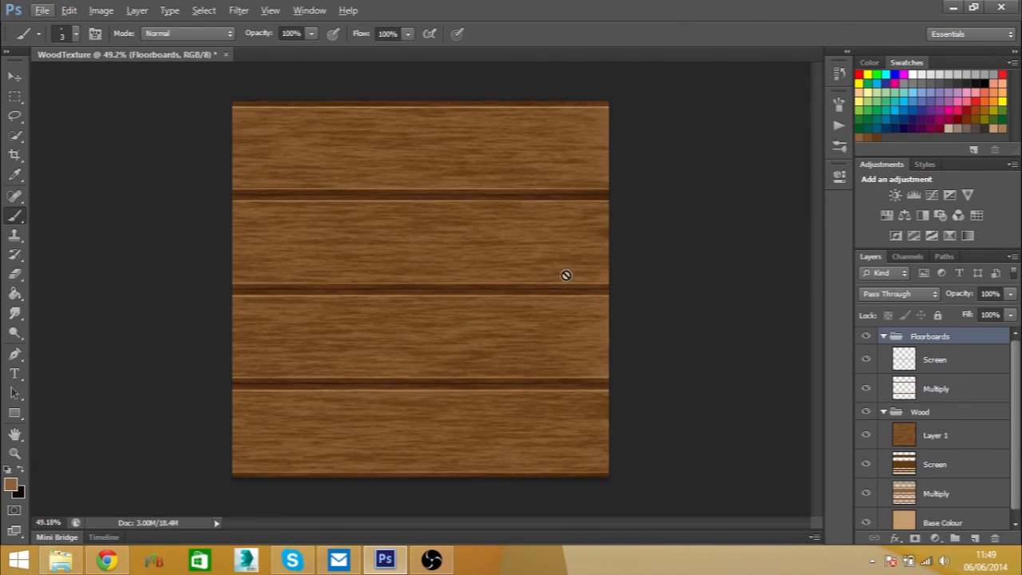
mouse_move(517, 251)
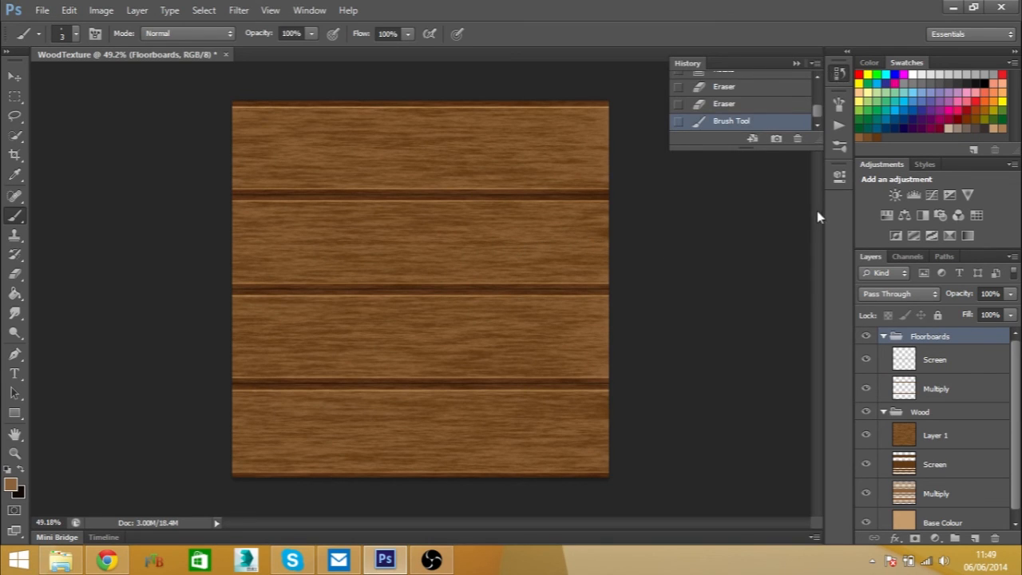
mouse_move(7, 62)
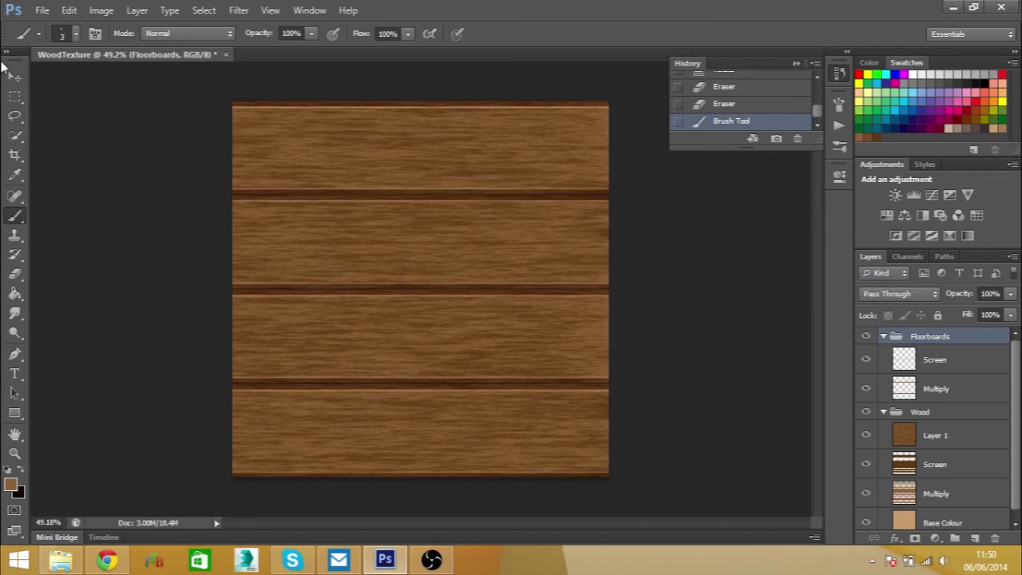
Switch to the Move tool from the toolbox
left_click(12, 77)
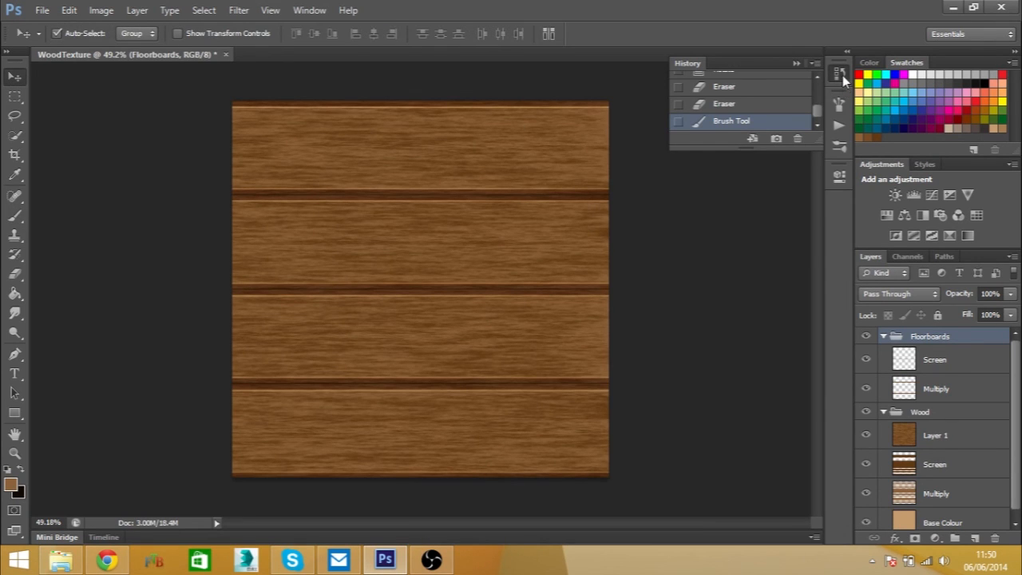